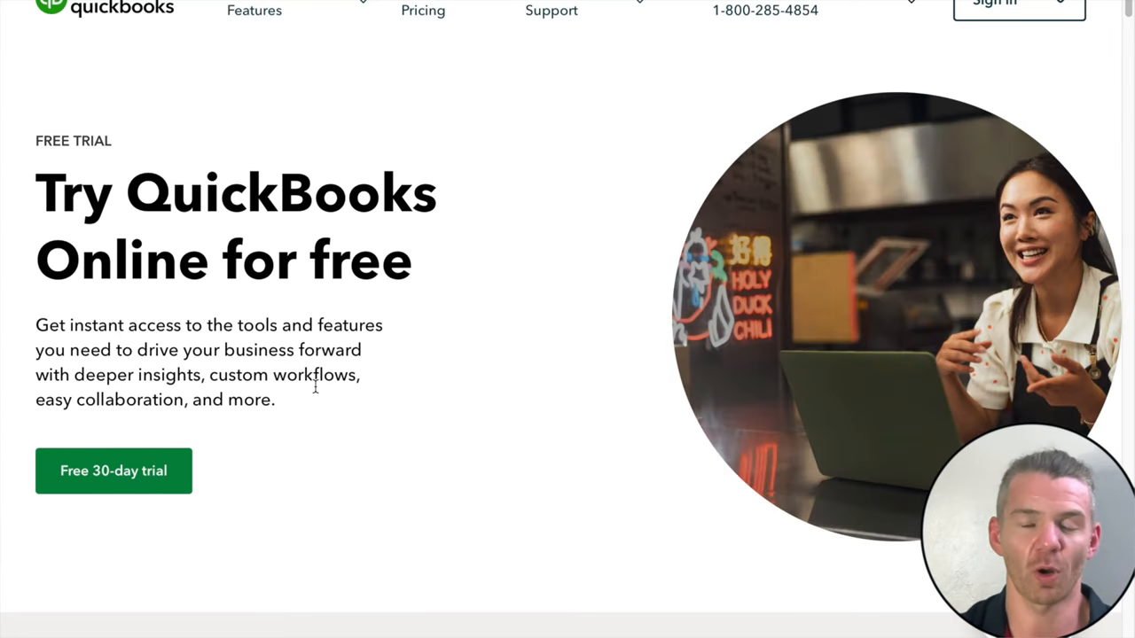
Start signup and switch plan pricing from the free trial to 50% off for 3 months
left_click(113, 471)
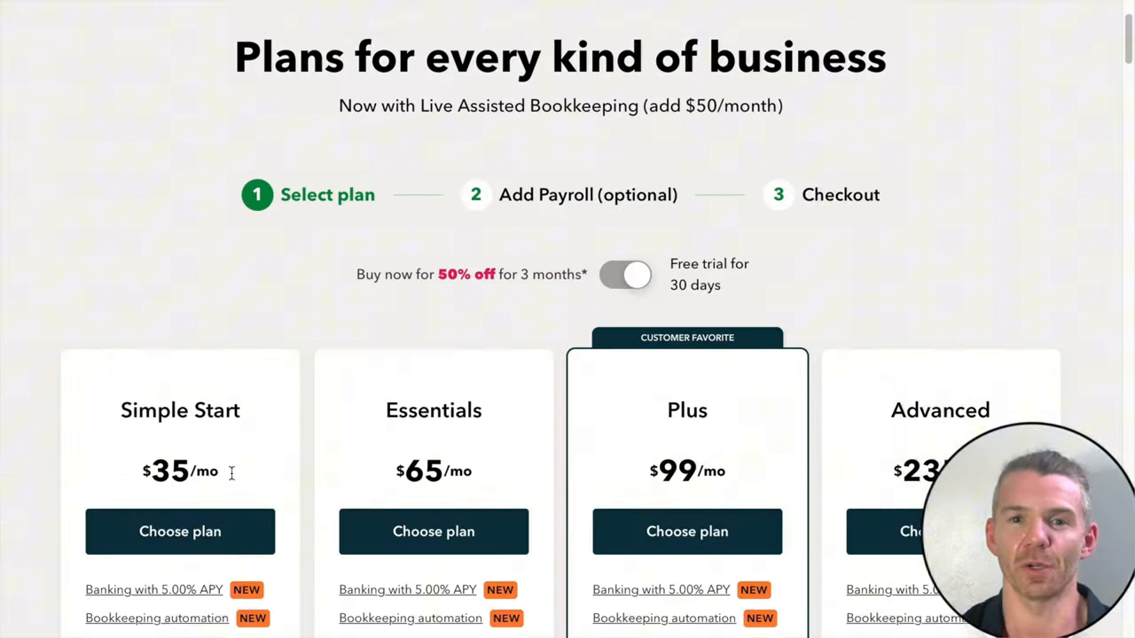
left_click(624, 273)
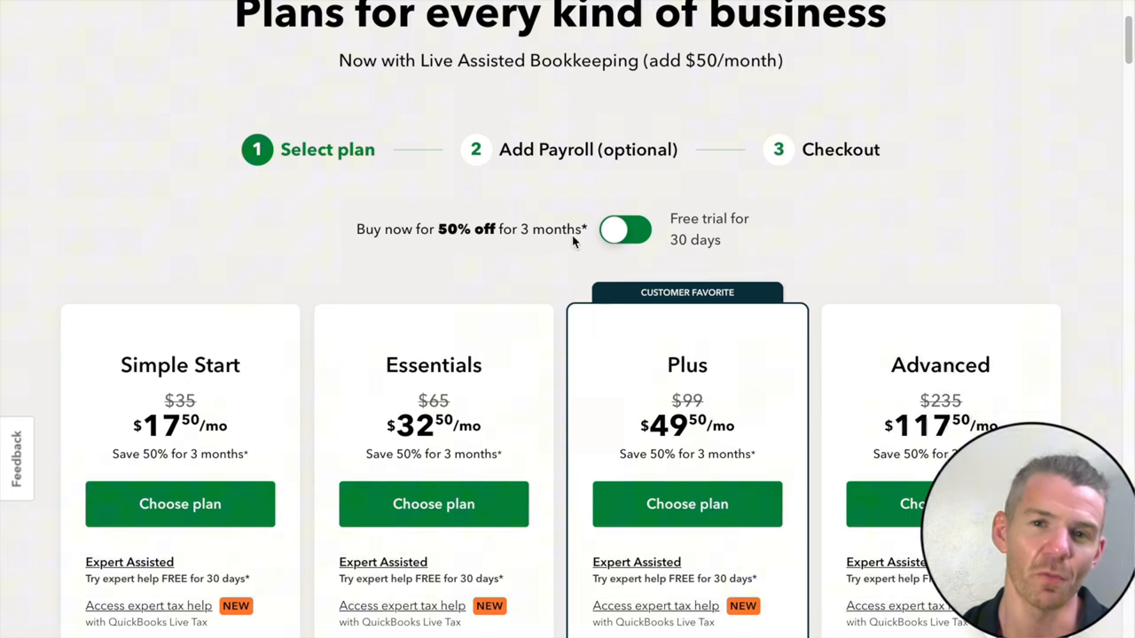
left_click(624, 229)
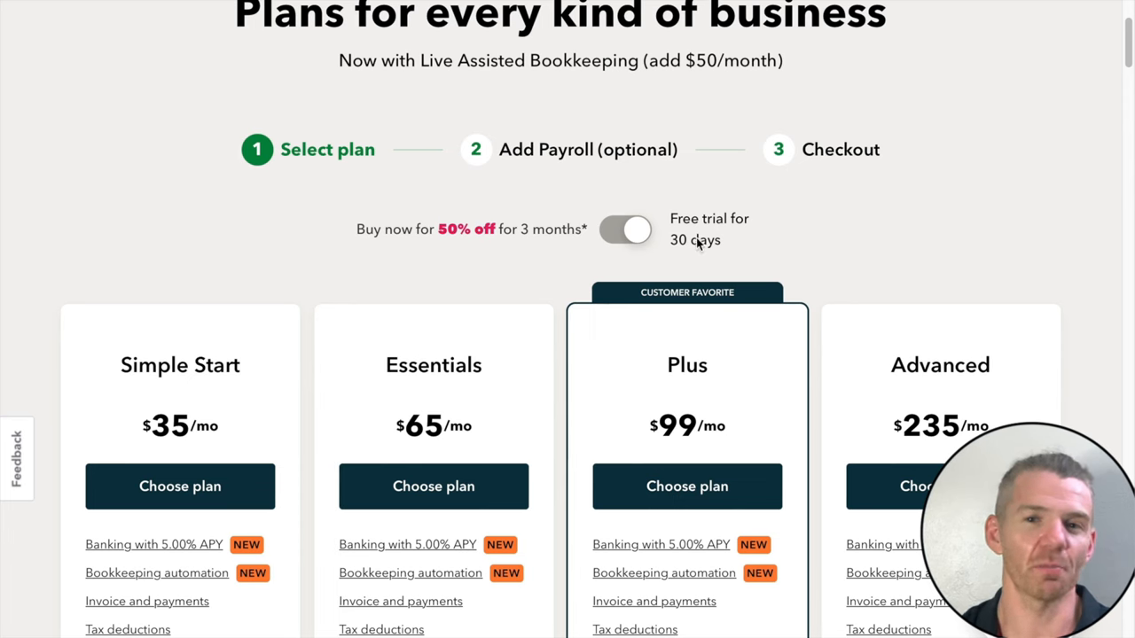
left_click(624, 231)
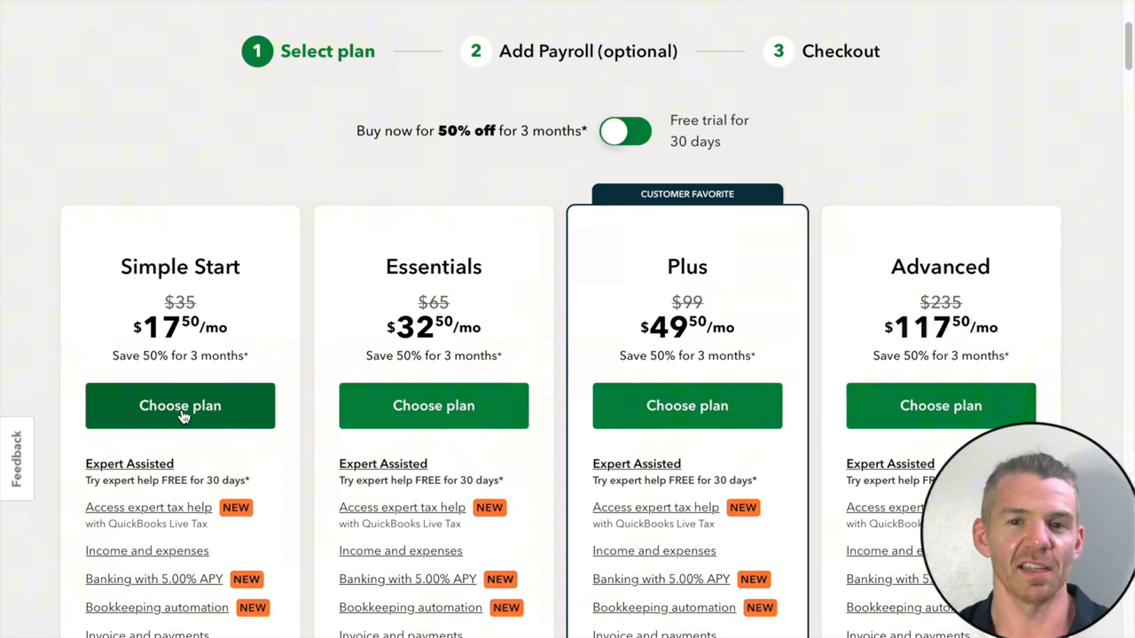
Choose Simple Start without payroll, create the account and subscribe
left_click(181, 404)
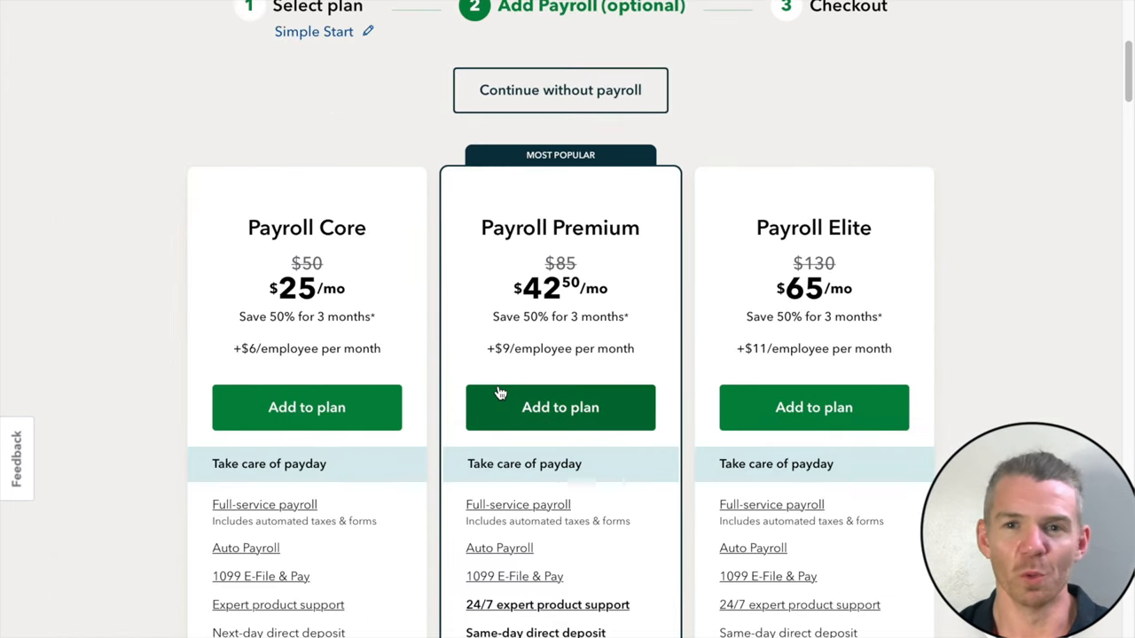
scroll("down", 3)
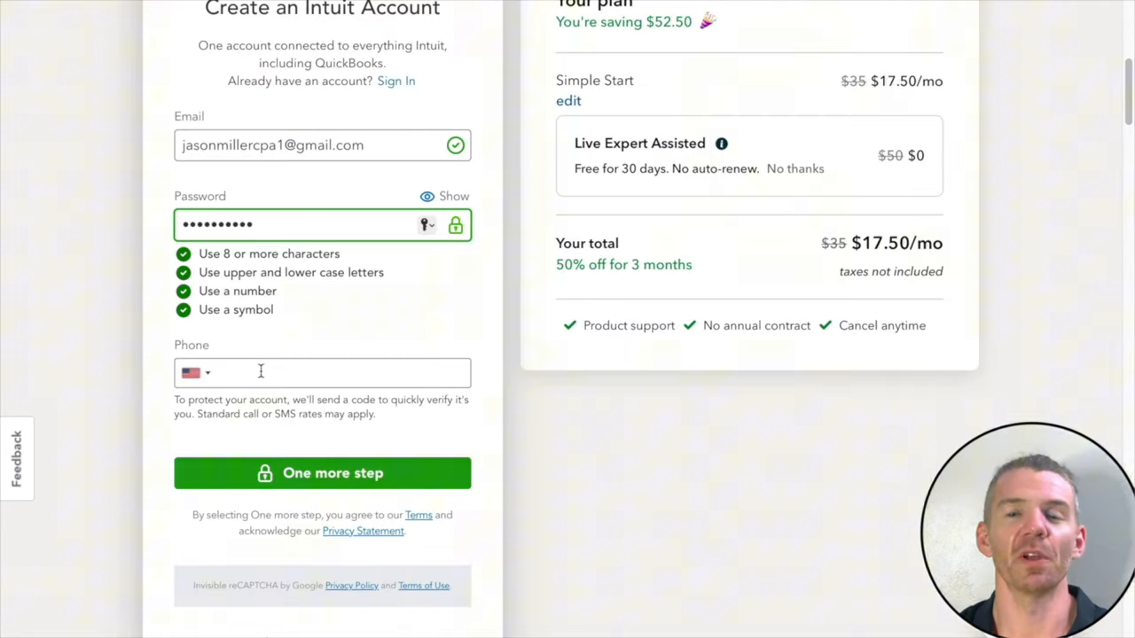
left_click(321, 472)
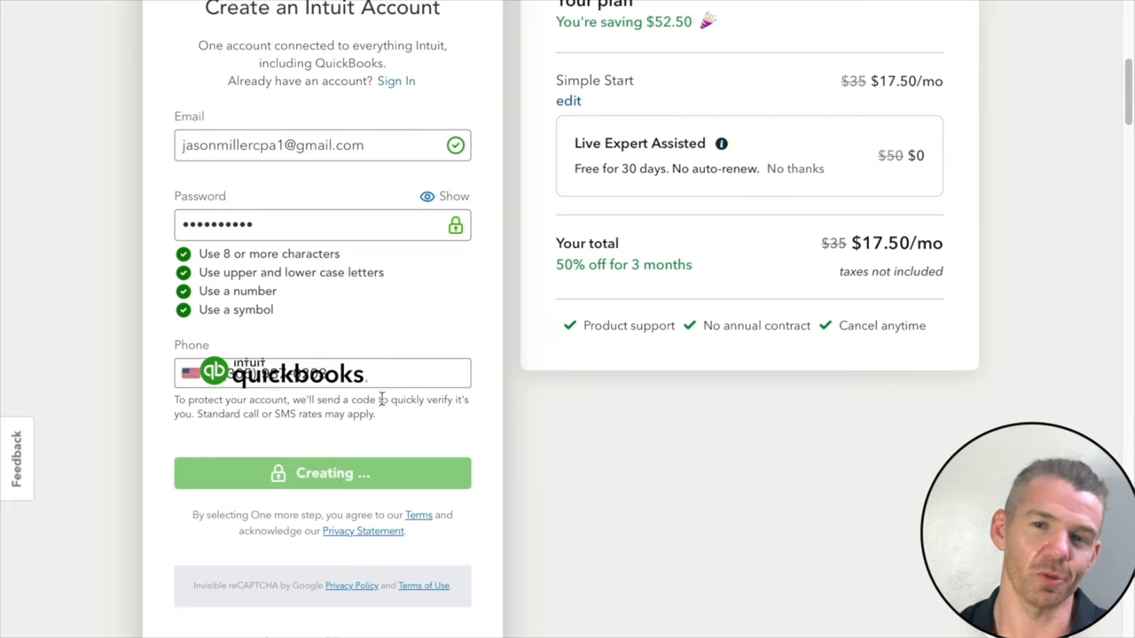
left_click(322, 472)
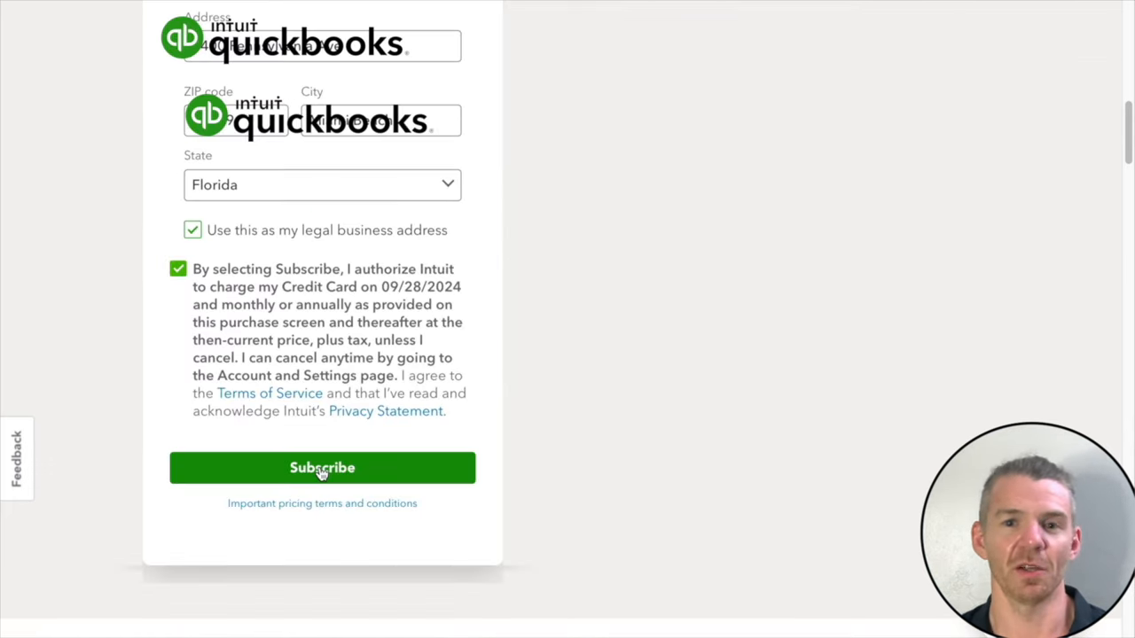
left_click(323, 469)
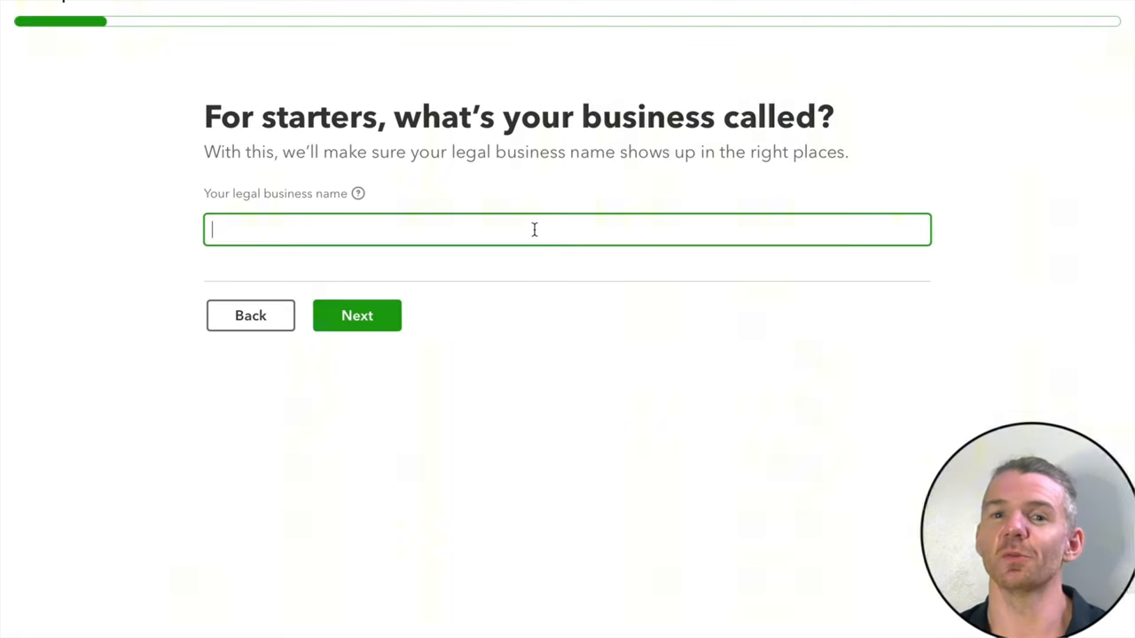
Enter business name 'Jason M' and choose 'Nothing, I'm new to this' as prior software
type("Jason M")
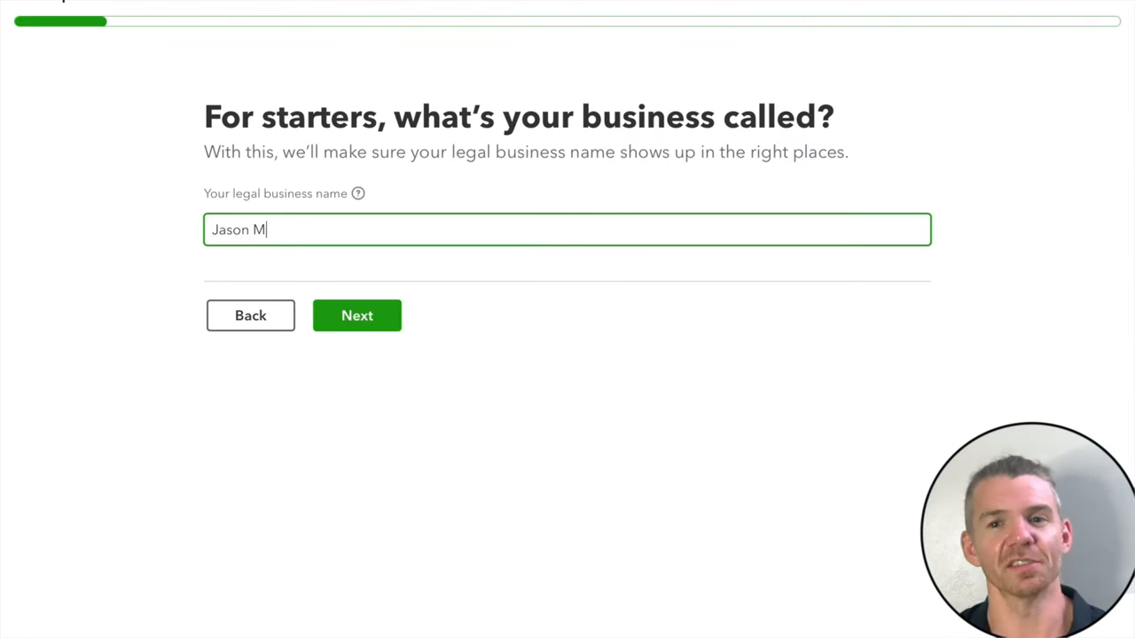
left_click(357, 315)
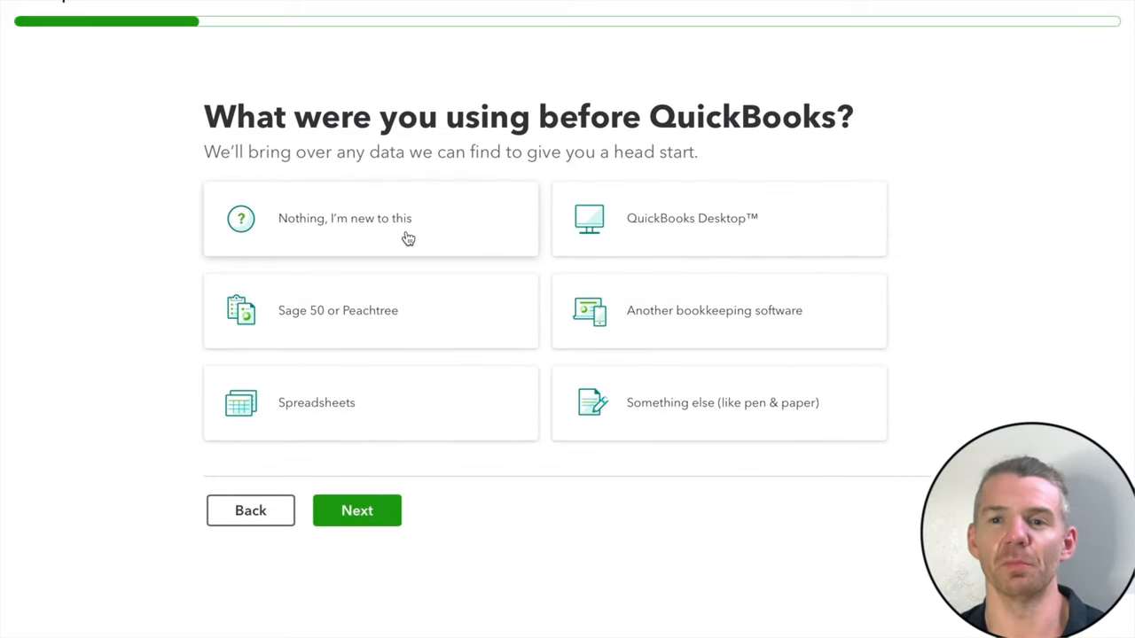
left_click(368, 218)
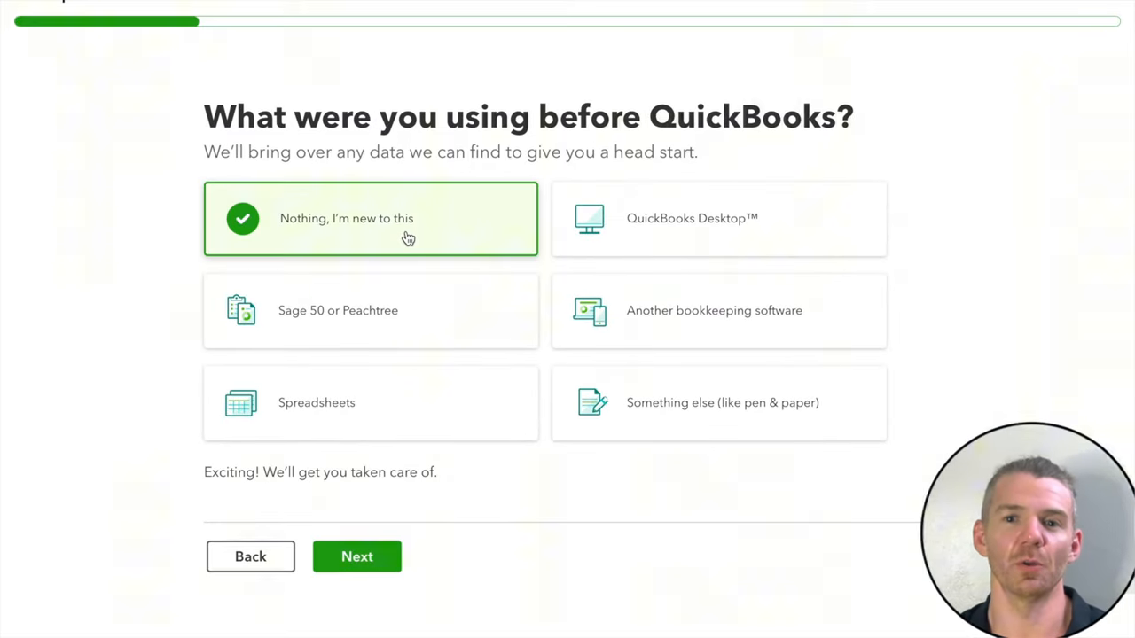
left_click(718, 311)
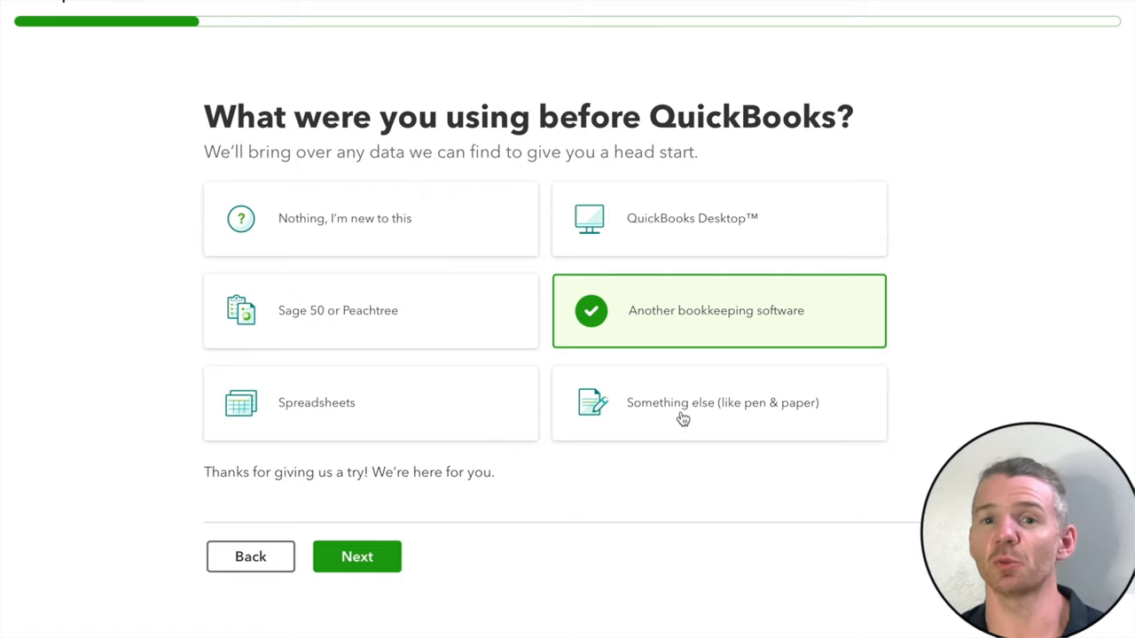
mouse_move(399, 223)
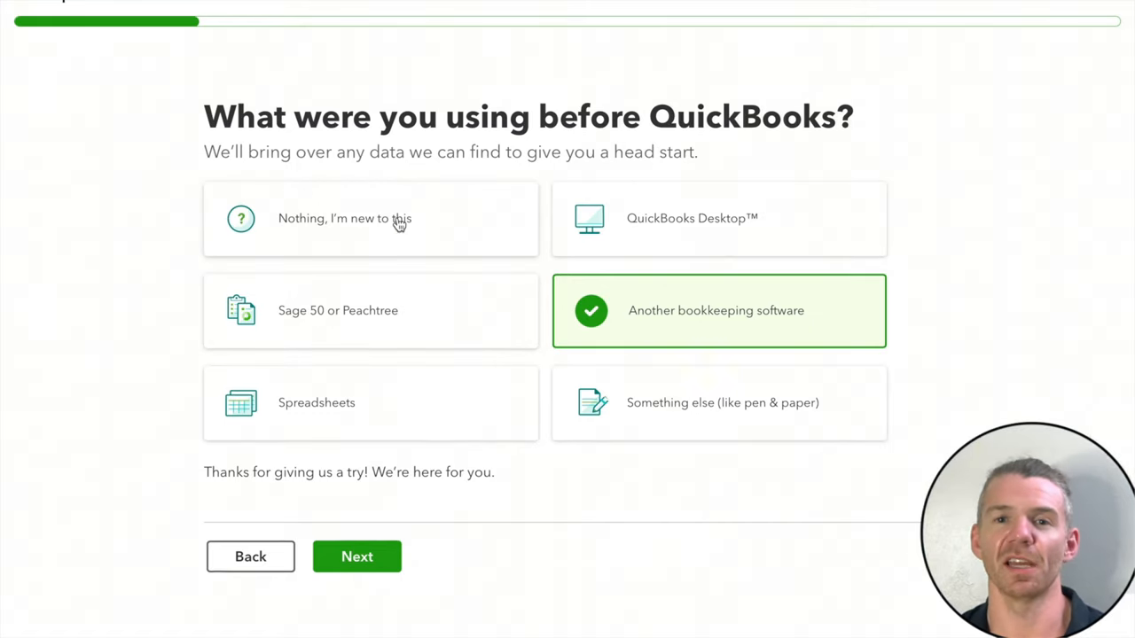
left_click(368, 218)
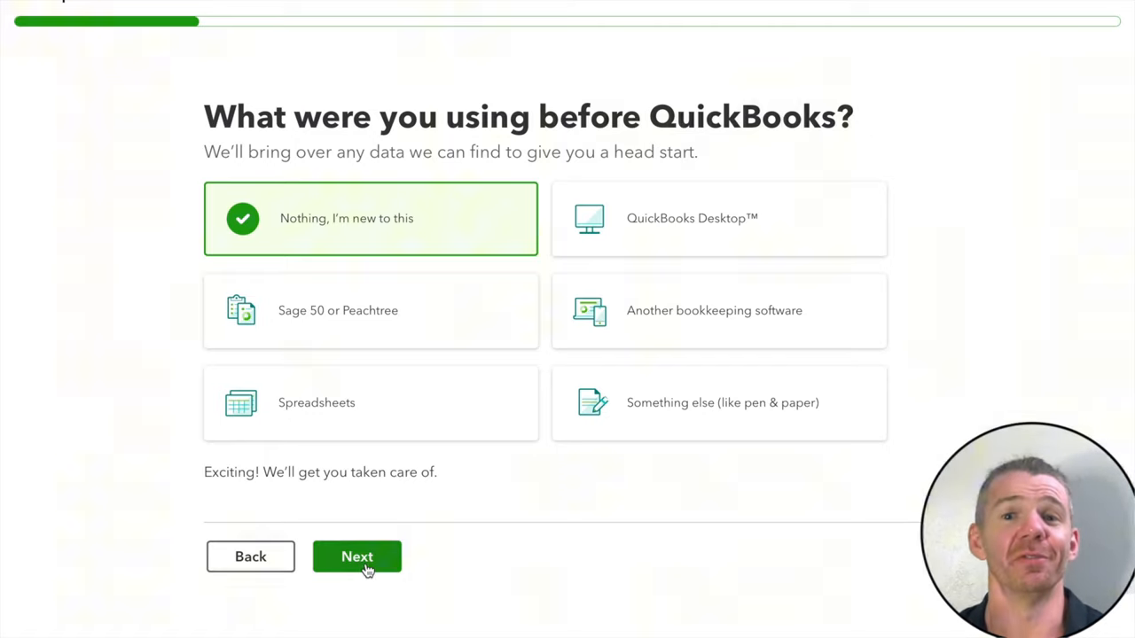
left_click(356, 557)
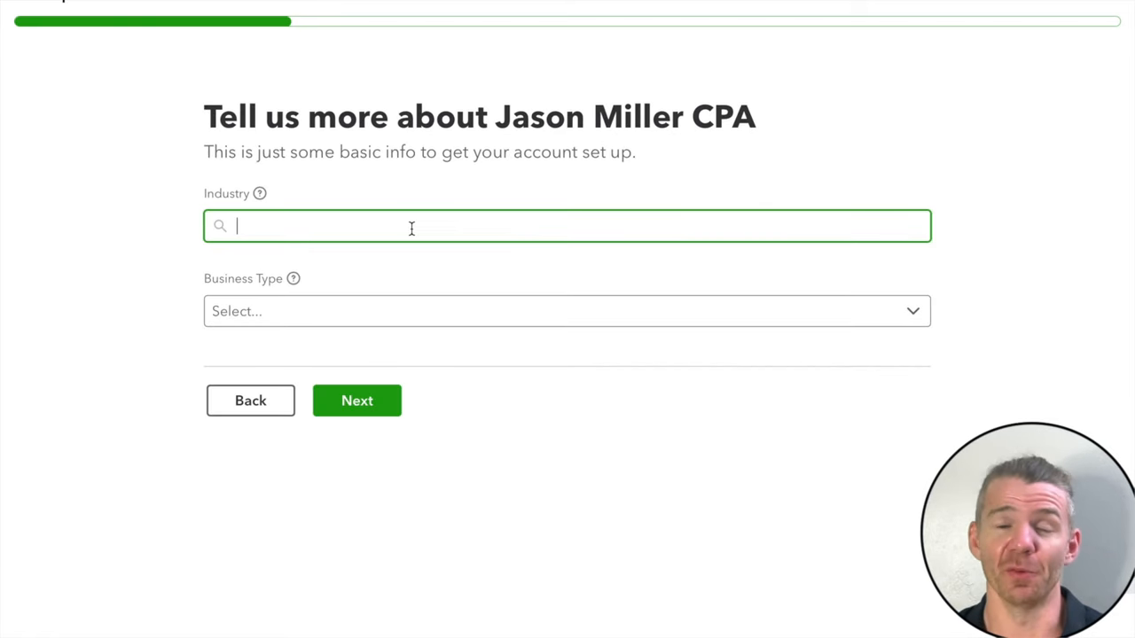
mouse_move(526, 225)
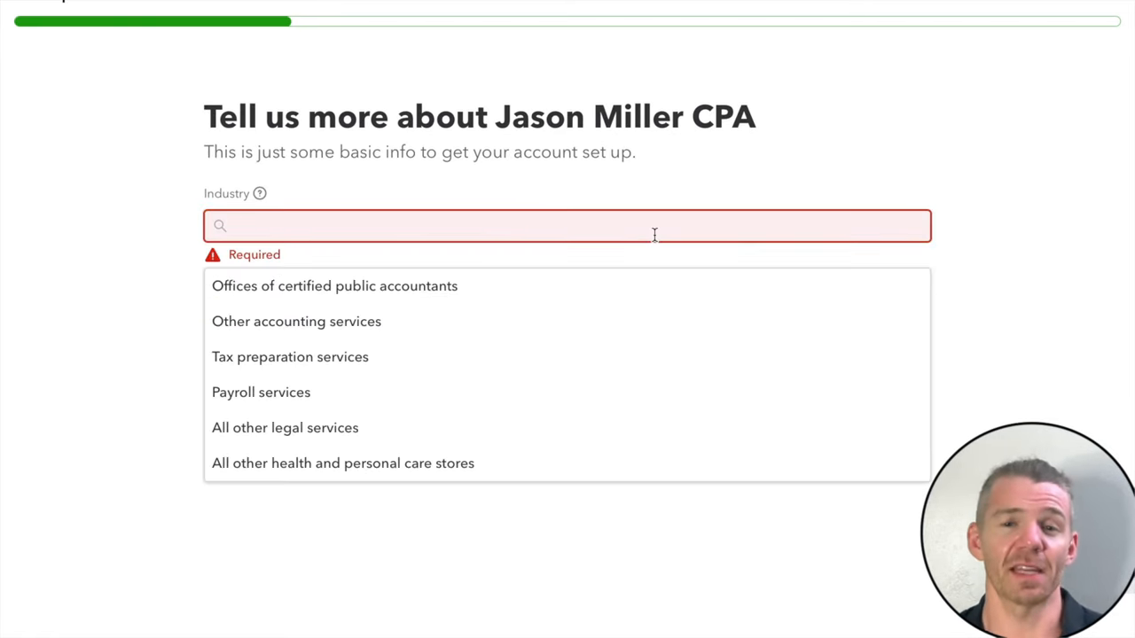
Pick offices of certified public accountants as industry and sole proprietor as business type
left_click(333, 285)
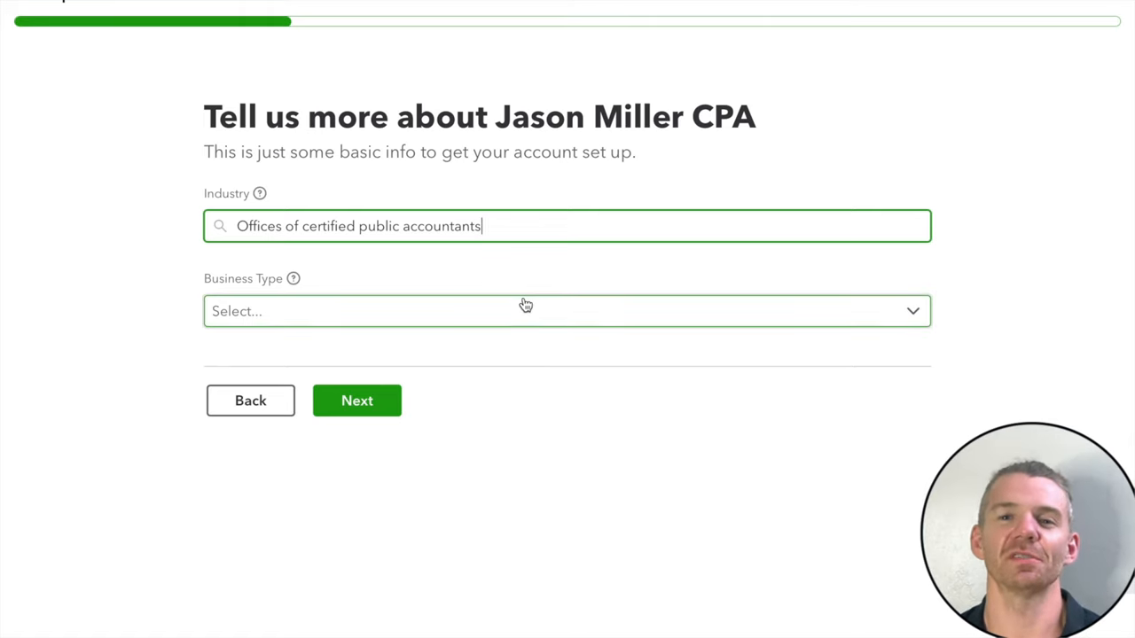
left_click(568, 310)
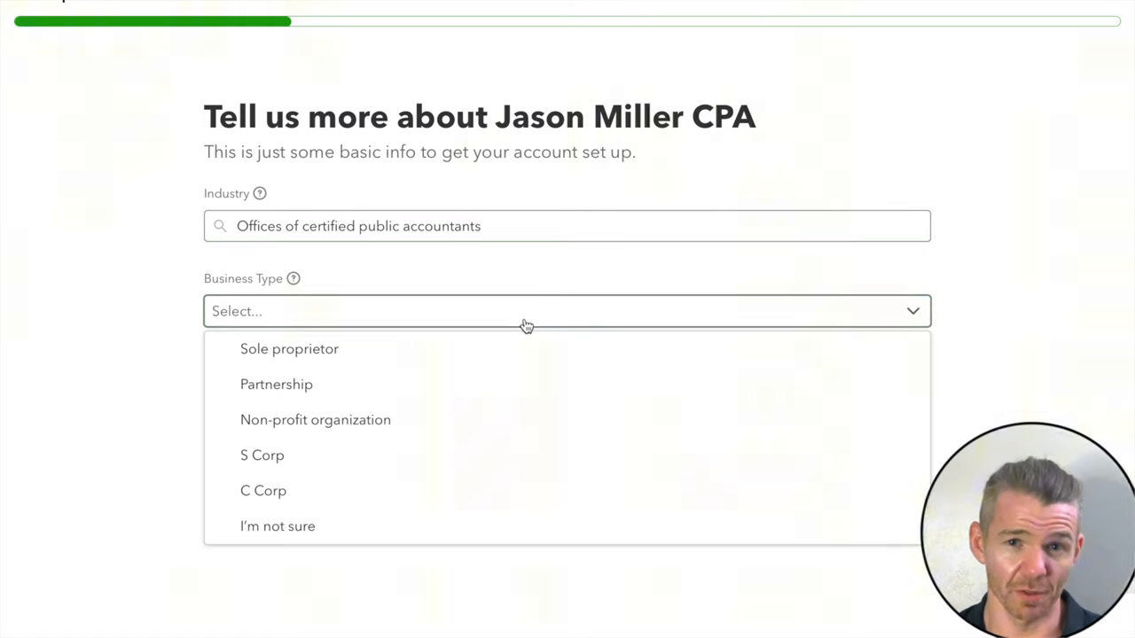
left_click(289, 347)
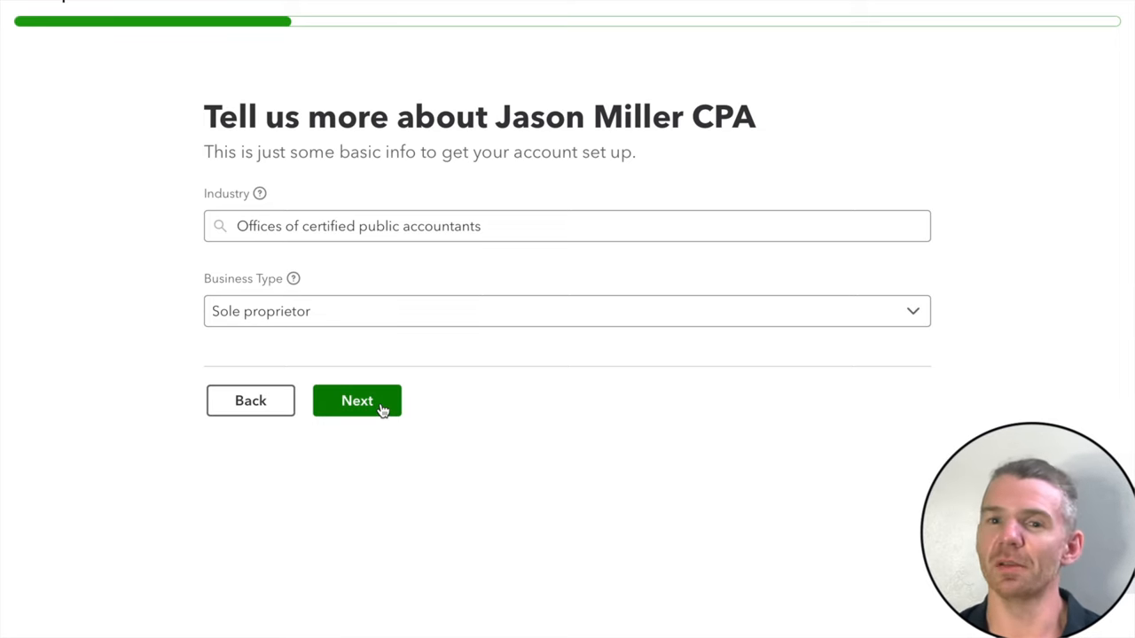
left_click(356, 400)
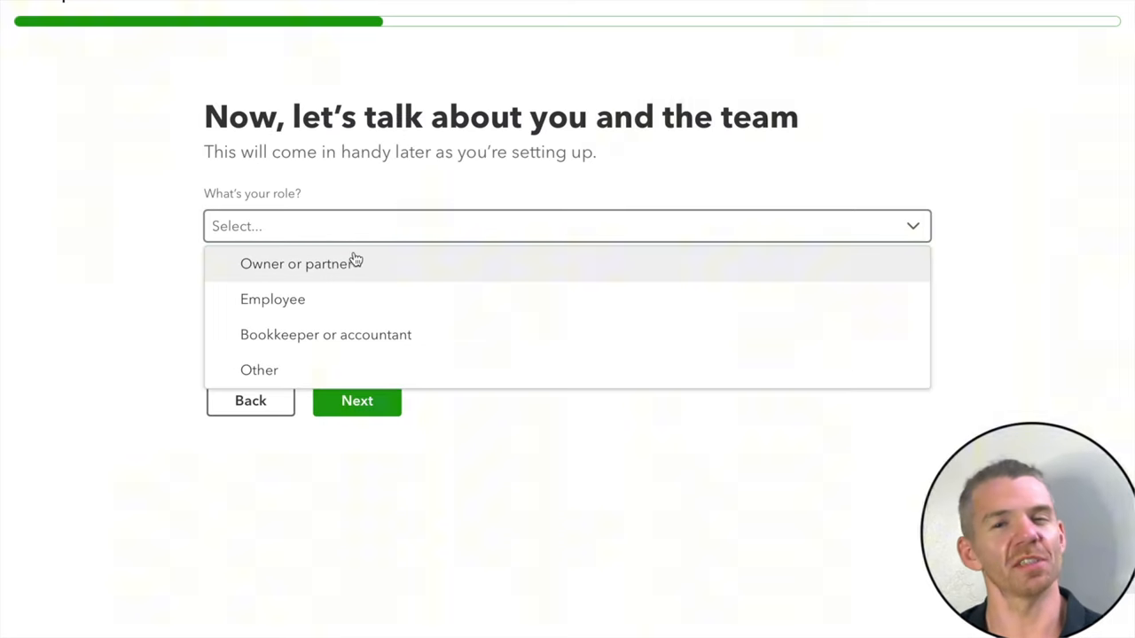
Set role to owner or partner with just the owners, and skip the expert call
left_click(294, 262)
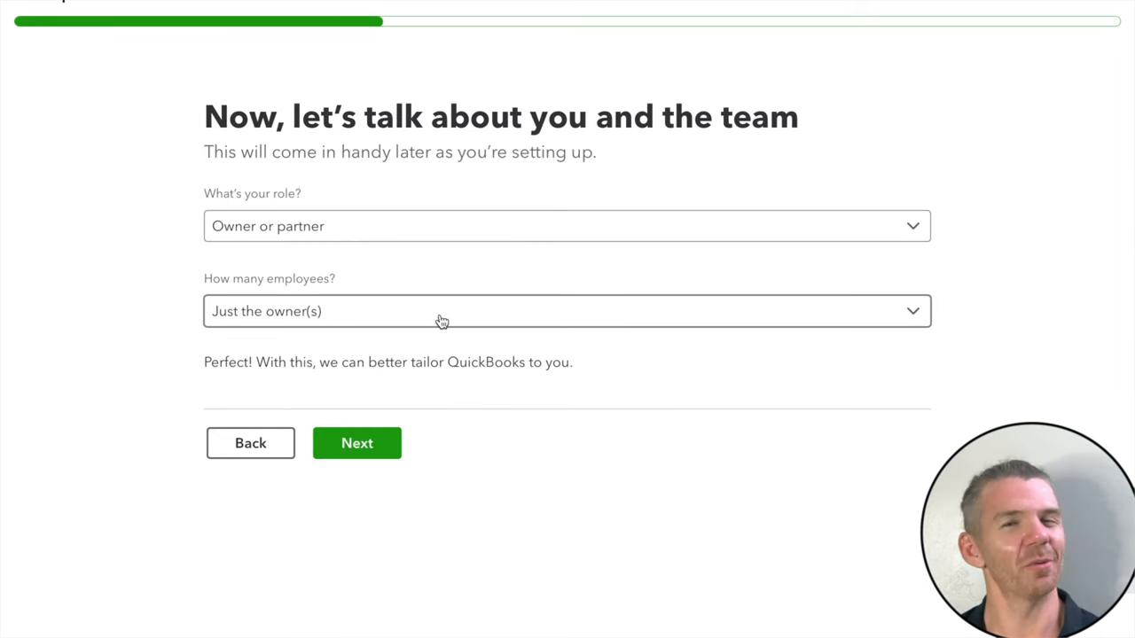
mouse_move(471, 326)
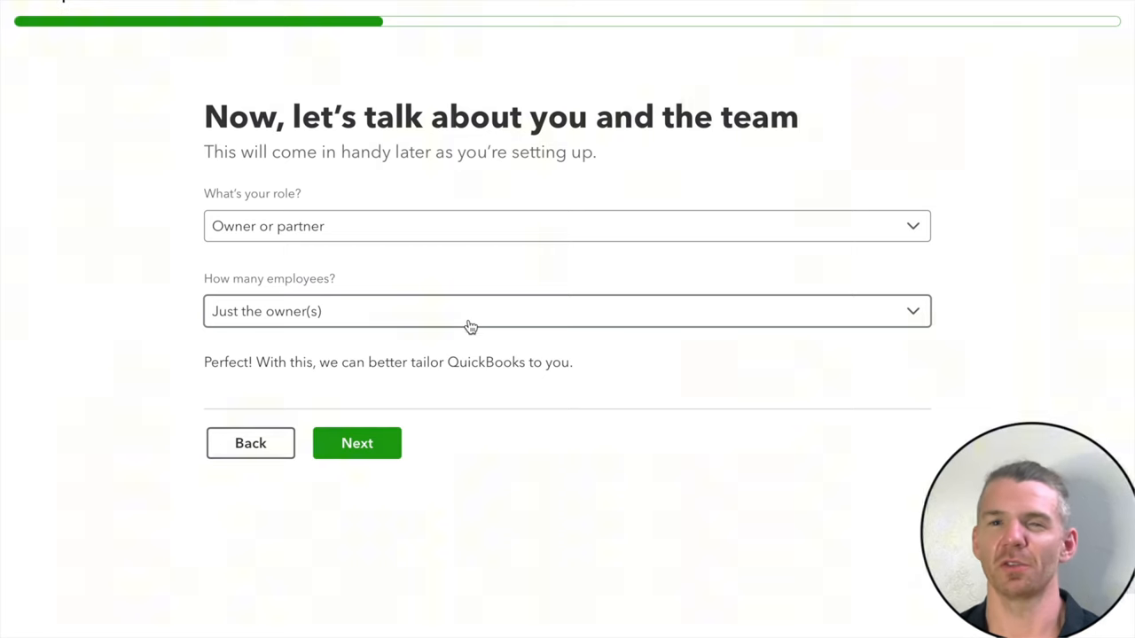
left_click(356, 443)
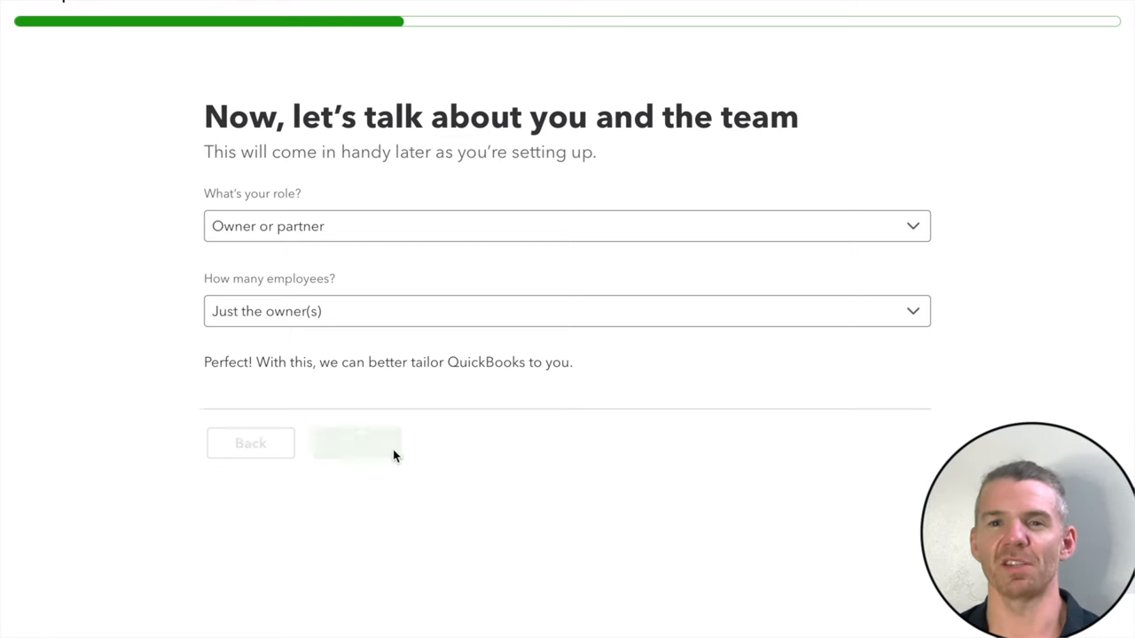
left_click(356, 444)
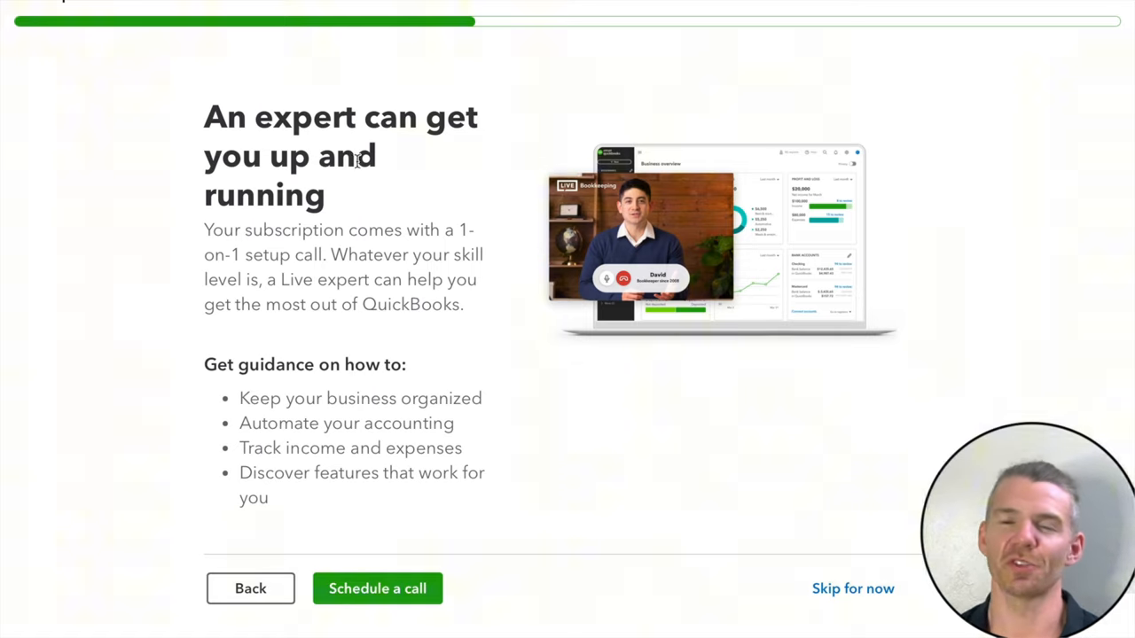
left_click(376, 589)
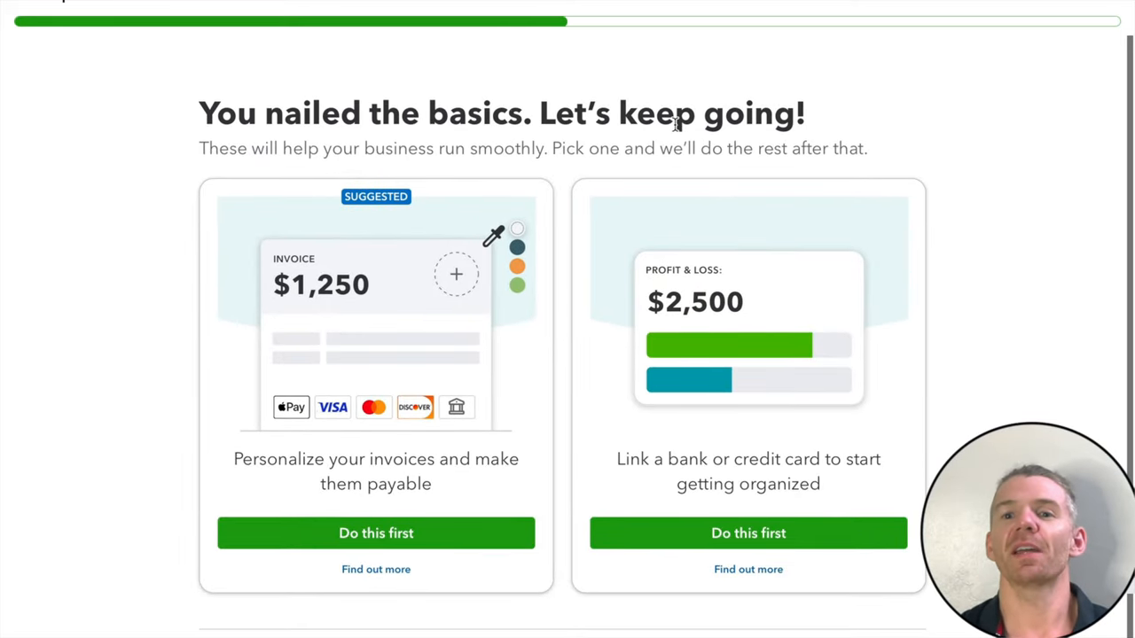
Skip bank linking, the receipt app and optional features to finish onboarding
scroll("down", 3)
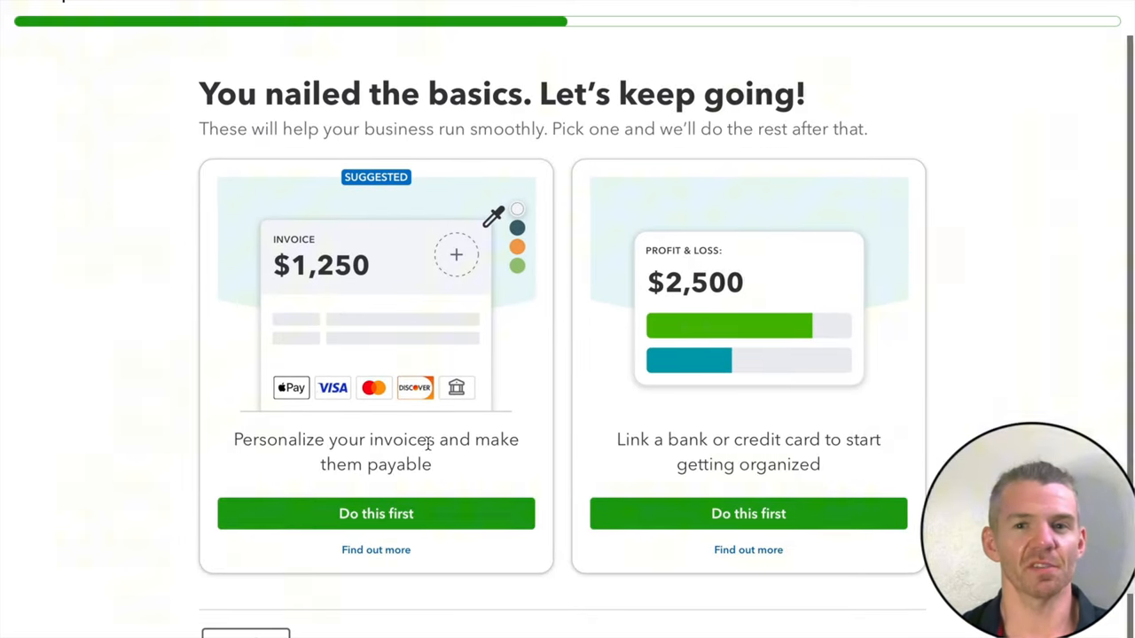
mouse_move(622, 436)
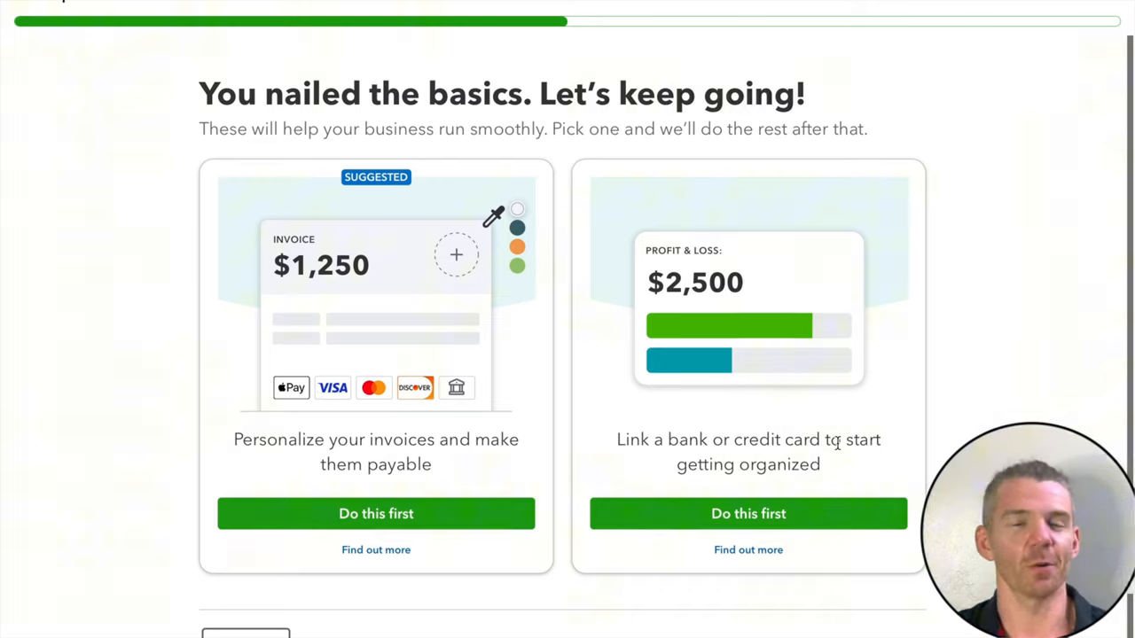
mouse_move(833, 443)
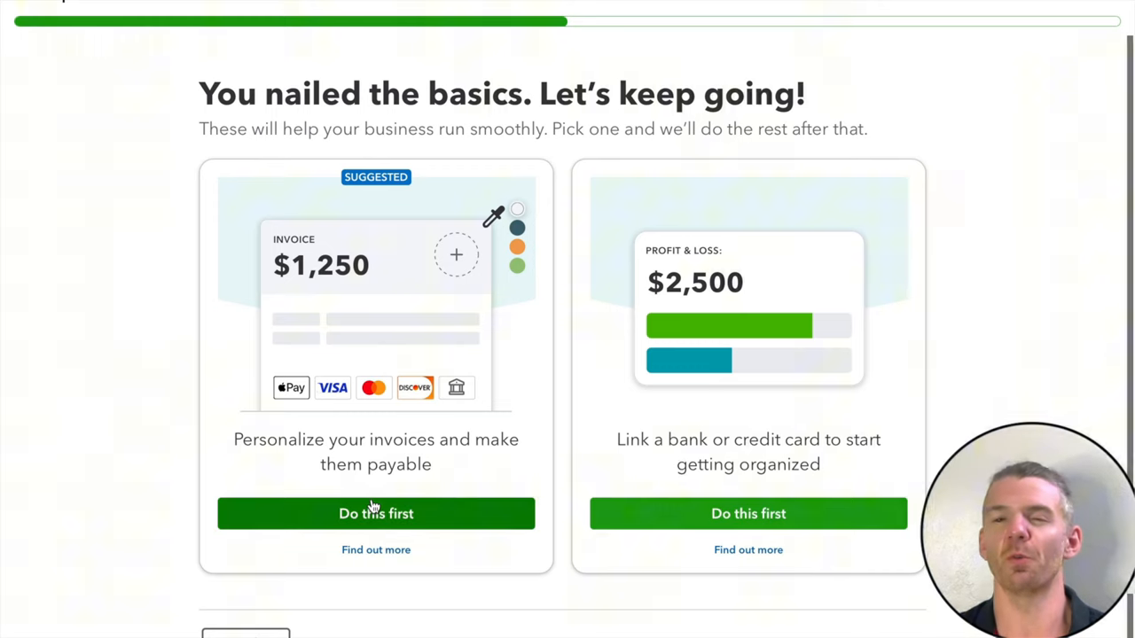
left_click(376, 514)
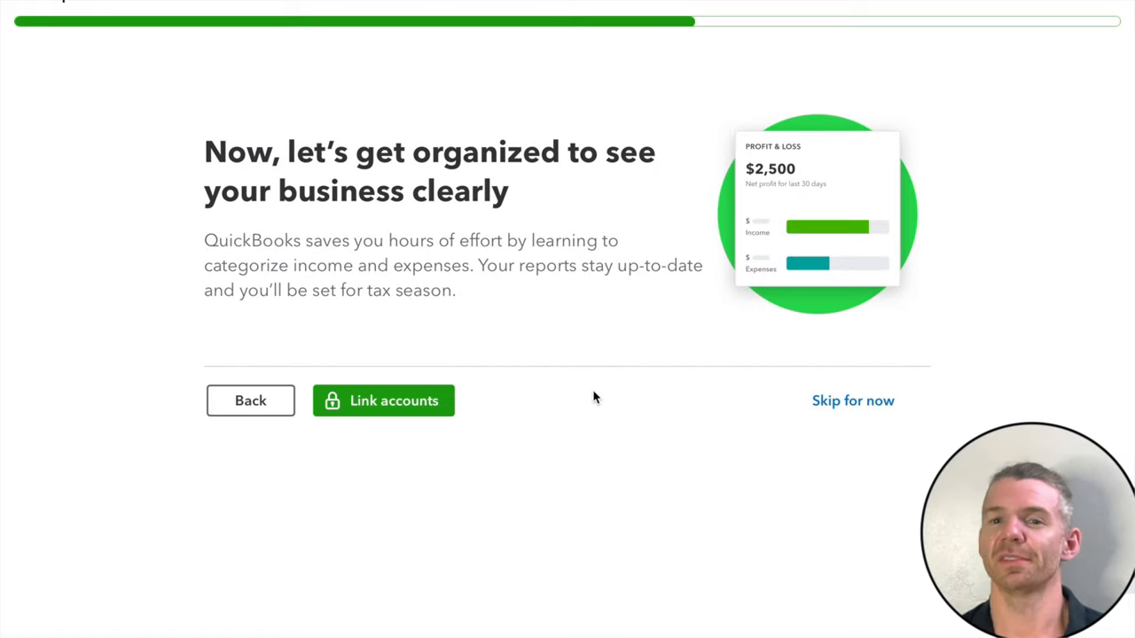
mouse_move(397, 224)
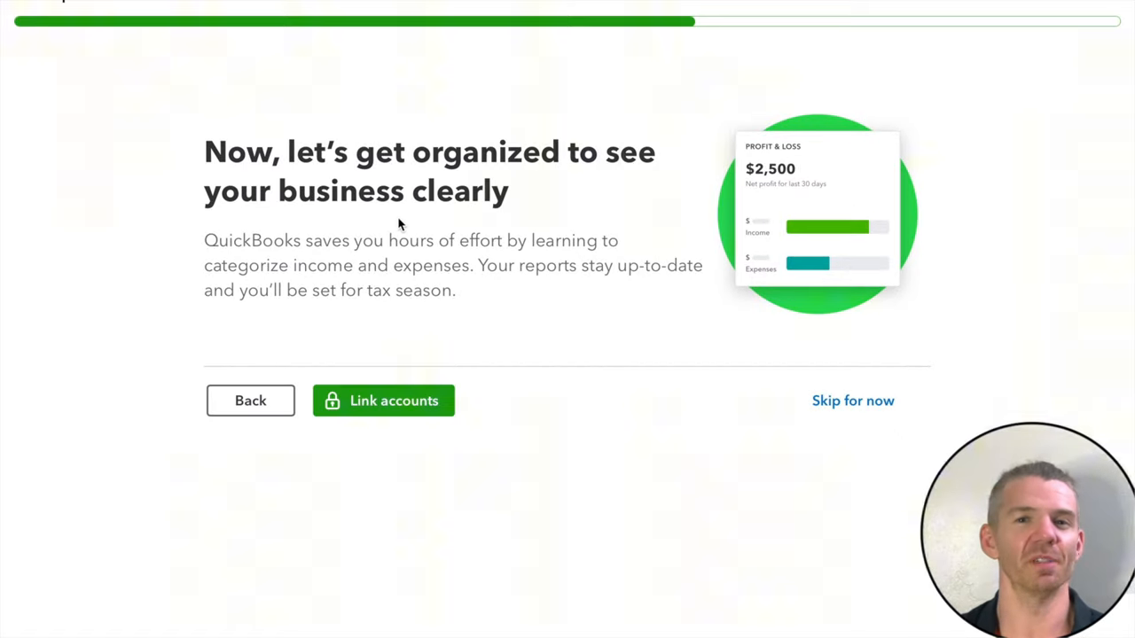
left_click(383, 400)
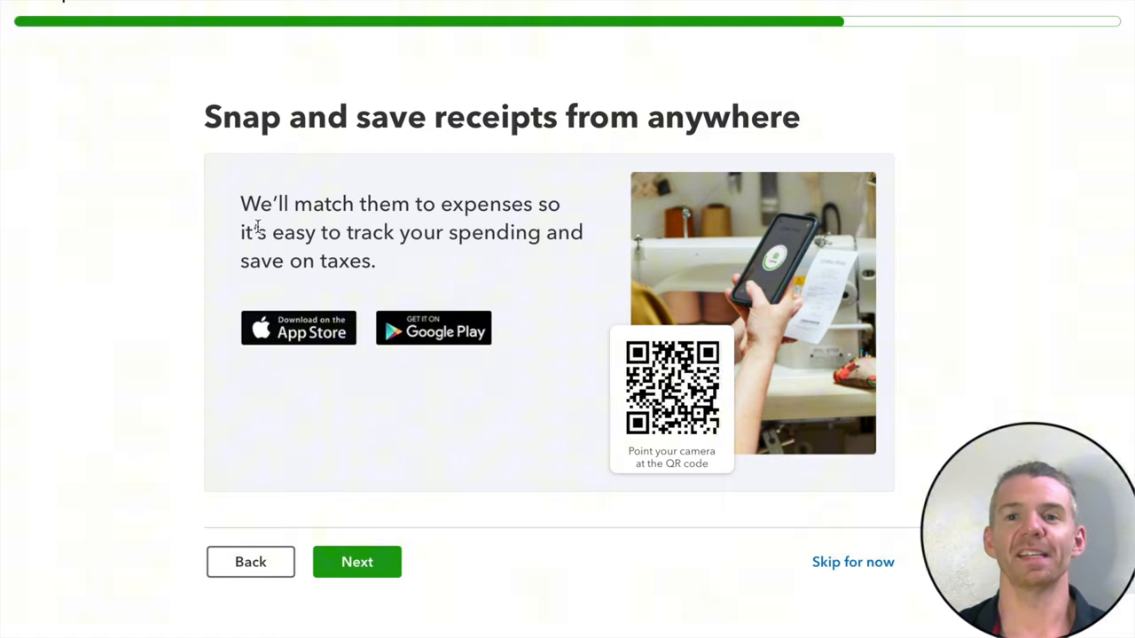
mouse_move(326, 289)
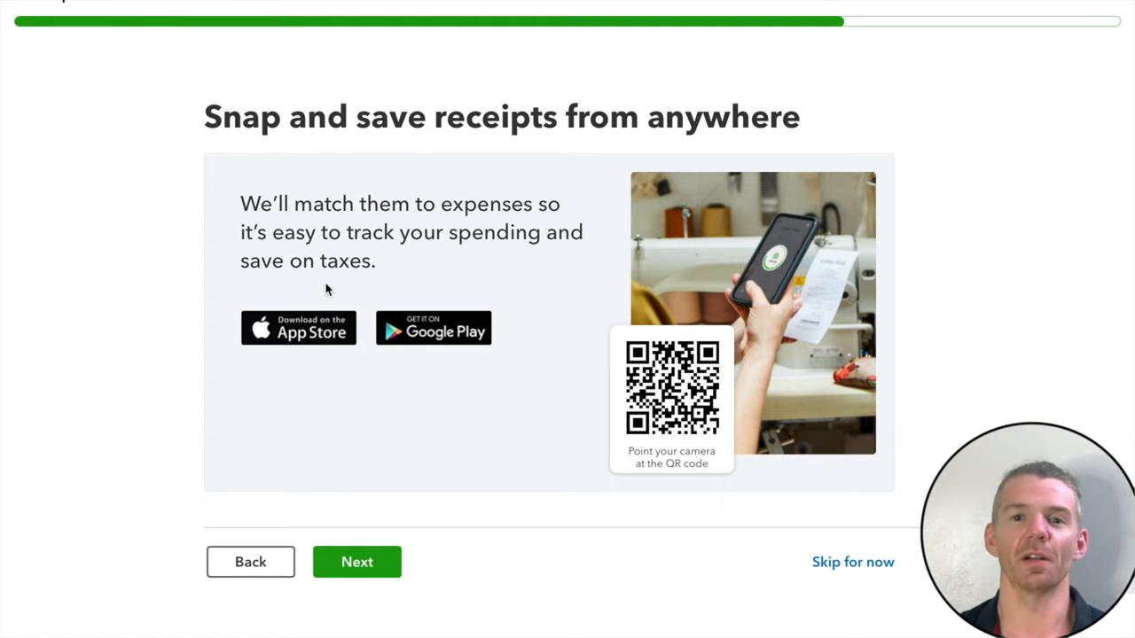
left_click(357, 561)
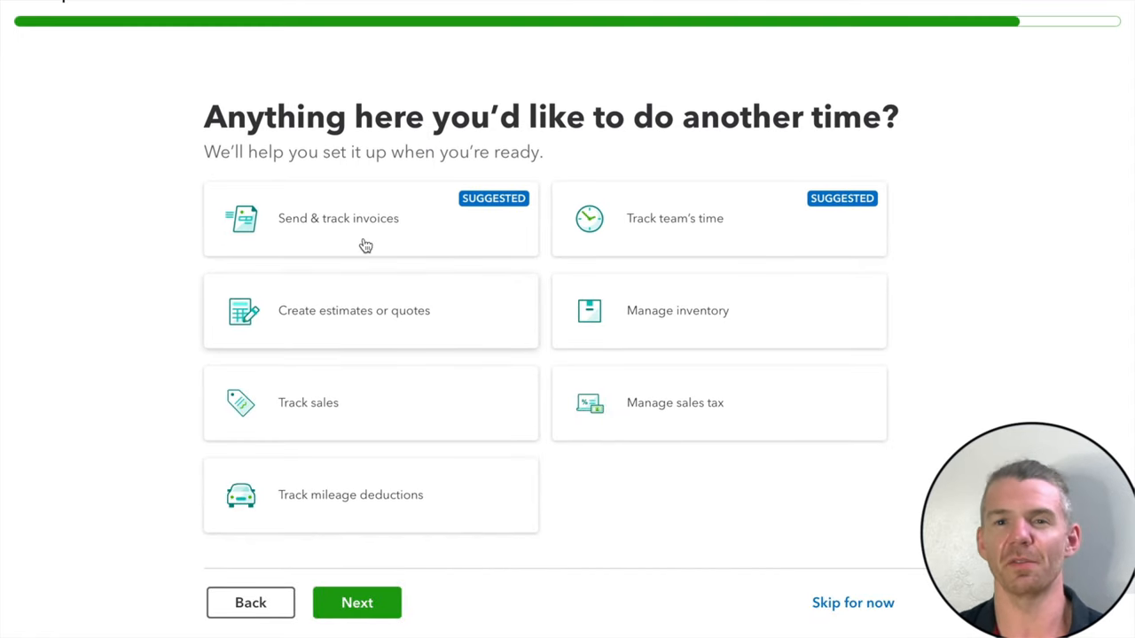
mouse_move(397, 341)
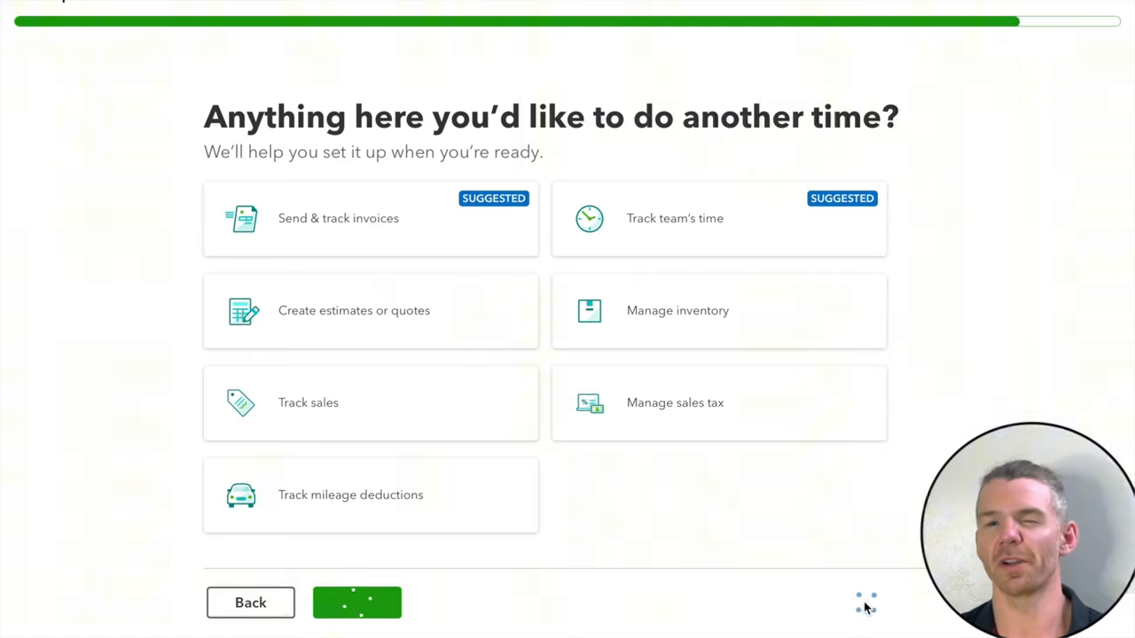
left_click(356, 603)
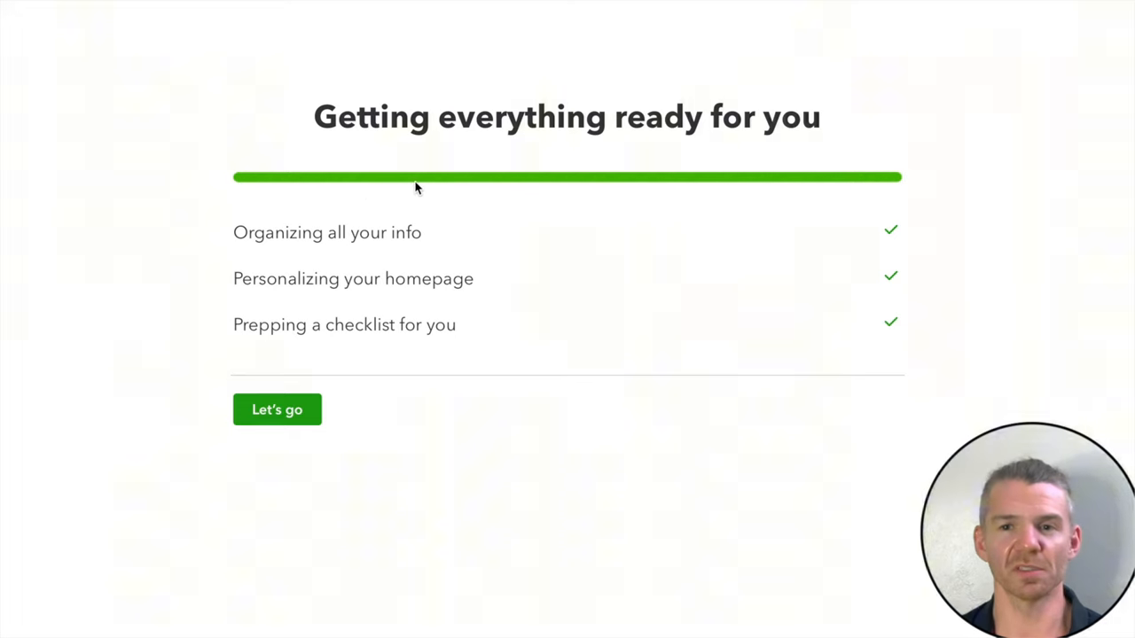
Enter the Home dashboard and go to the Transactions section
left_click(277, 408)
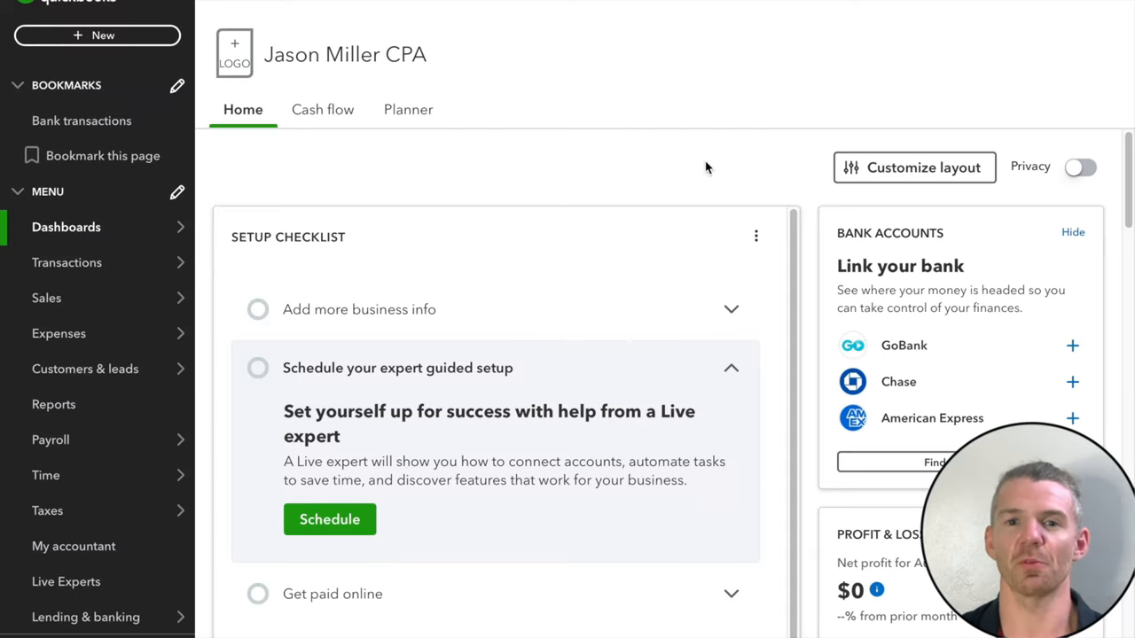
mouse_move(780, 108)
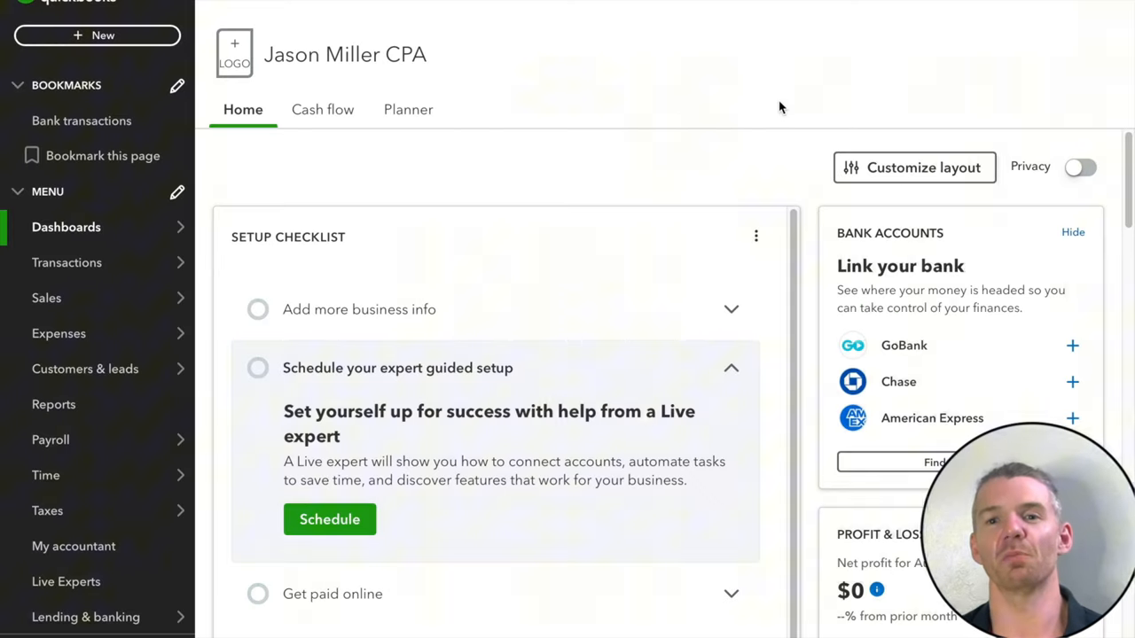
mouse_move(759, 121)
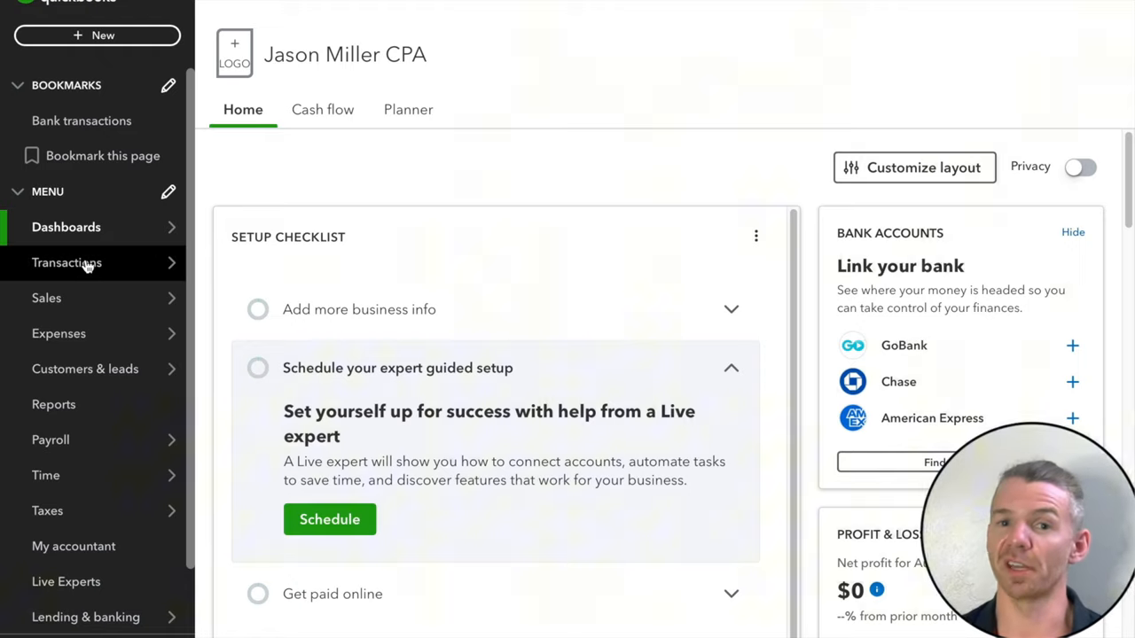
left_click(68, 262)
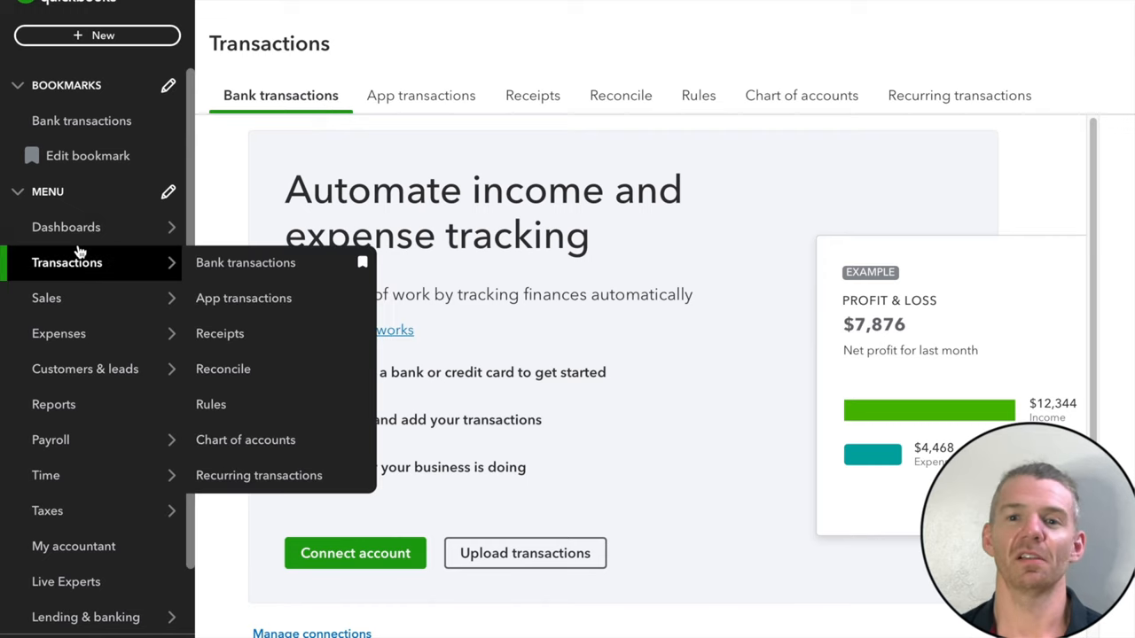
mouse_move(257, 262)
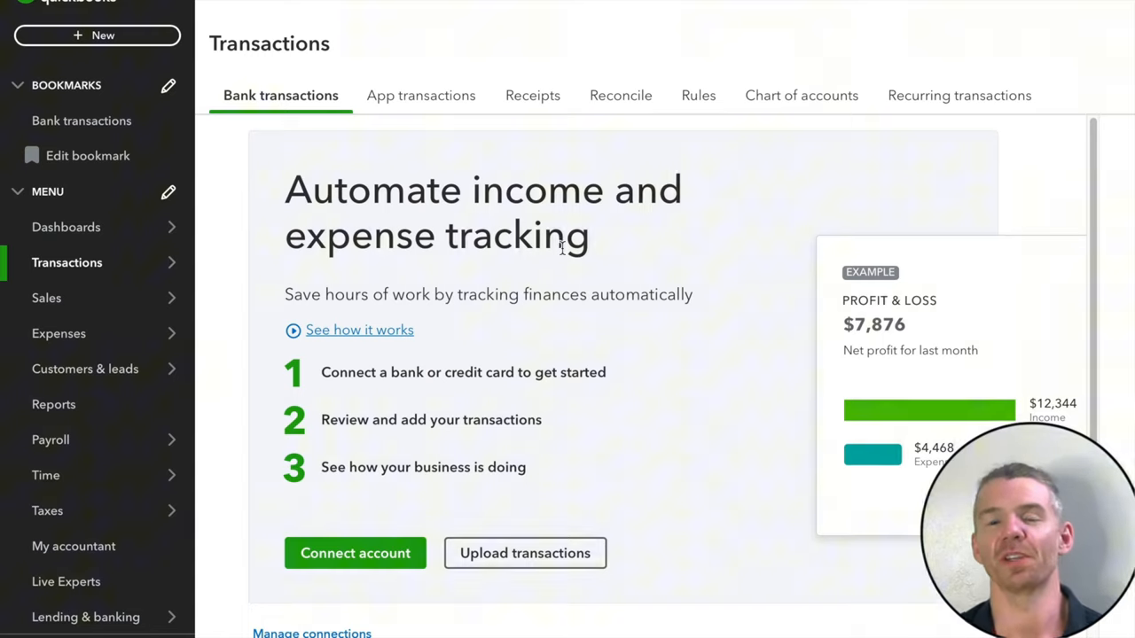
Scroll through the Bank transactions page overview and back to the top
scroll("down", 3)
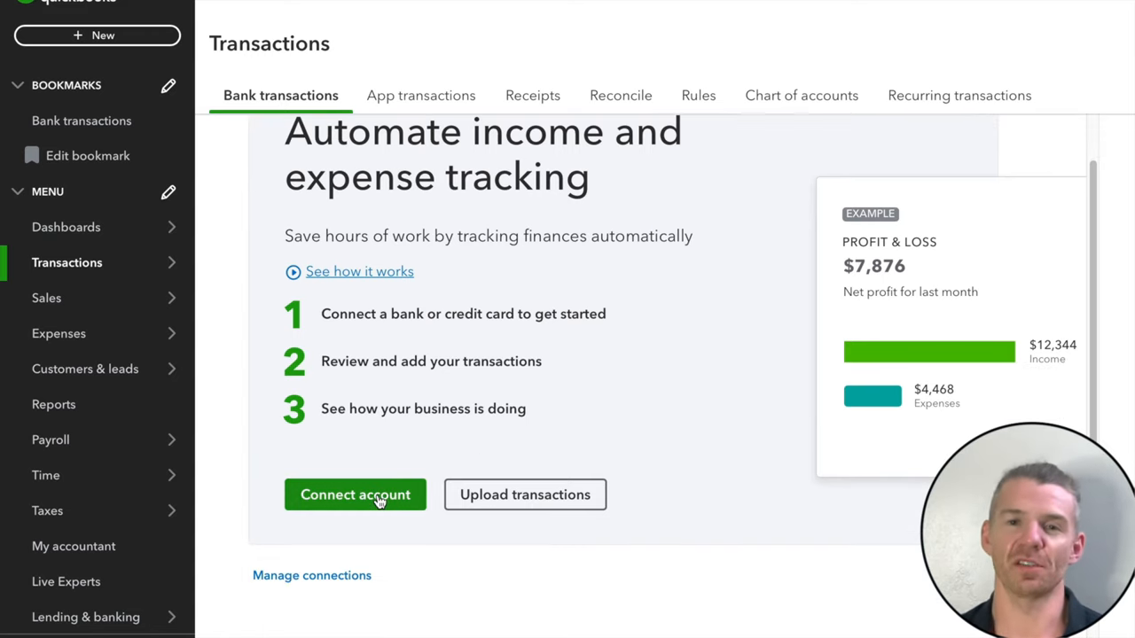
mouse_move(525, 494)
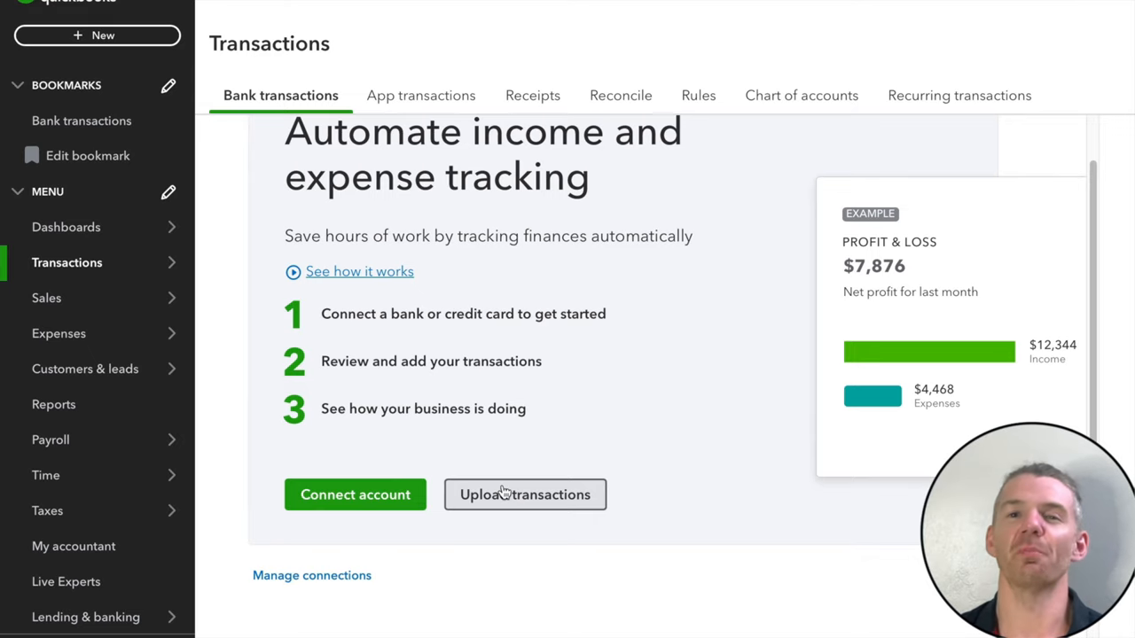
scroll("up", 3)
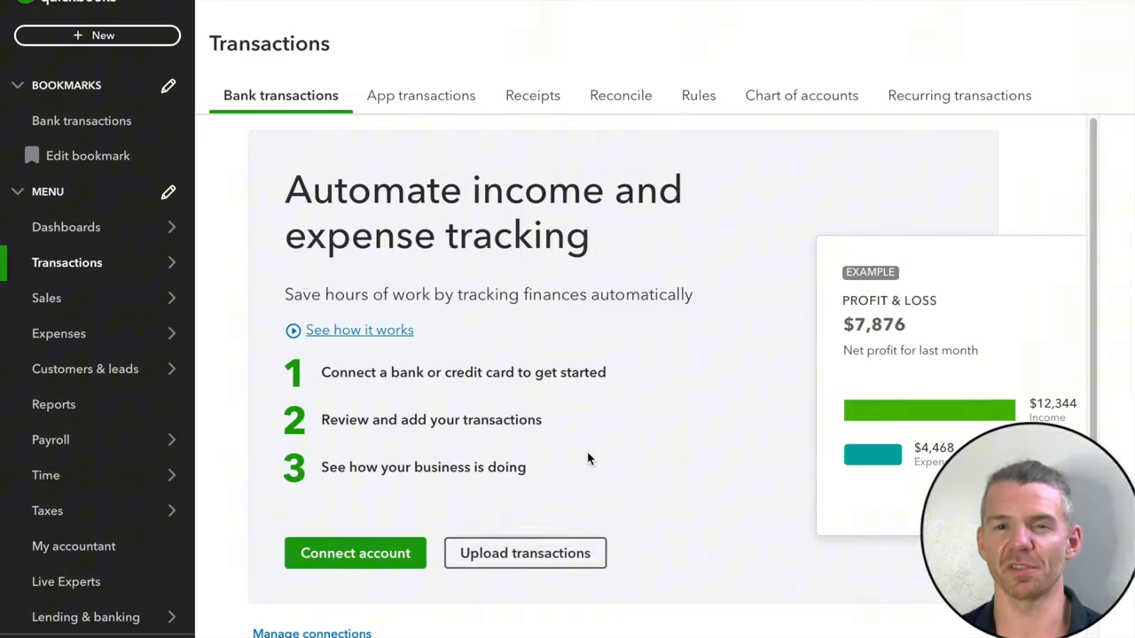
mouse_move(181, 298)
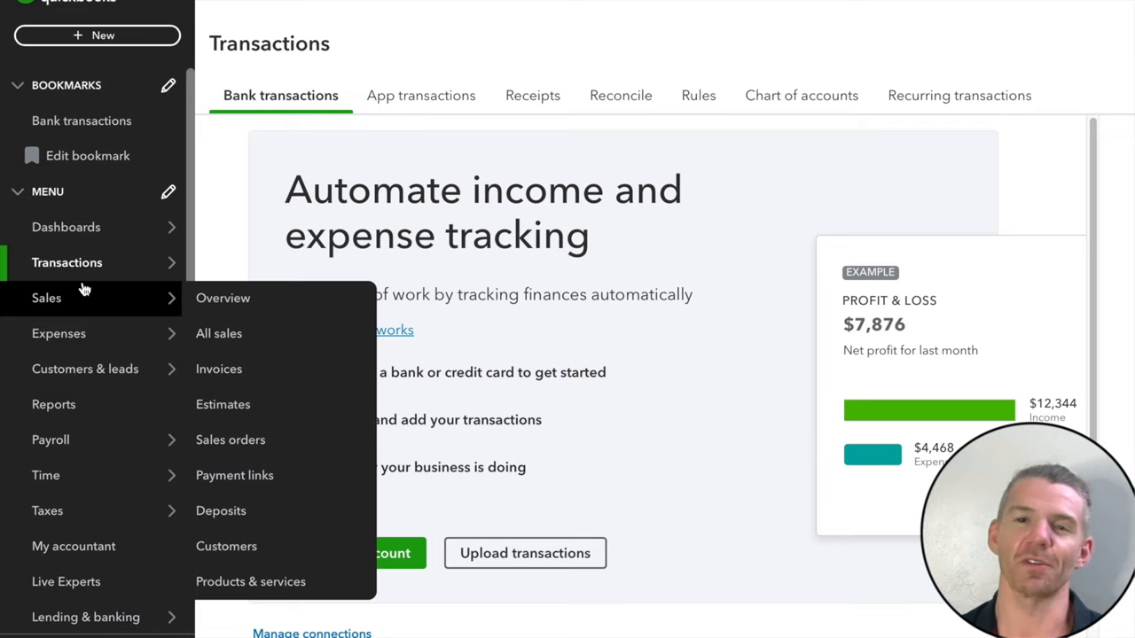
mouse_move(68, 262)
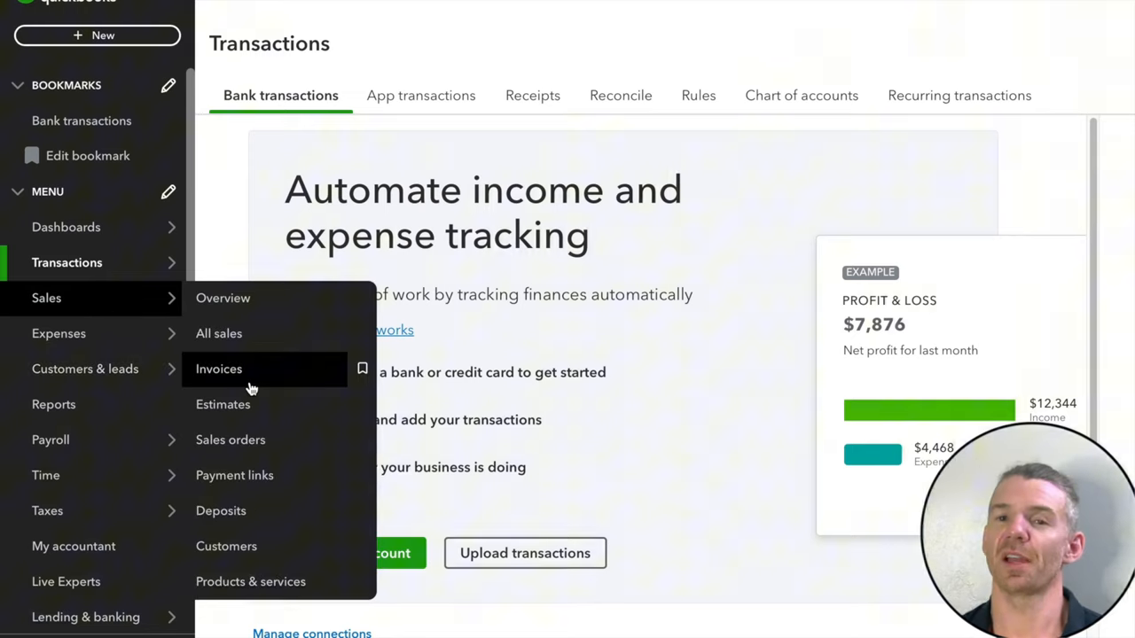
mouse_move(192, 367)
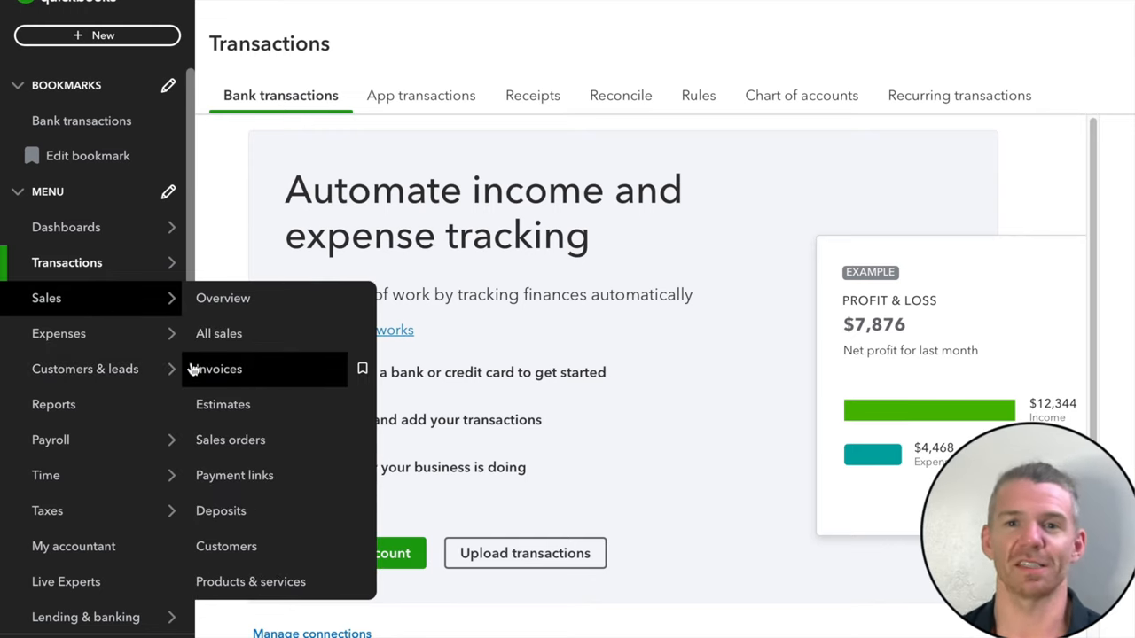
mouse_move(58, 333)
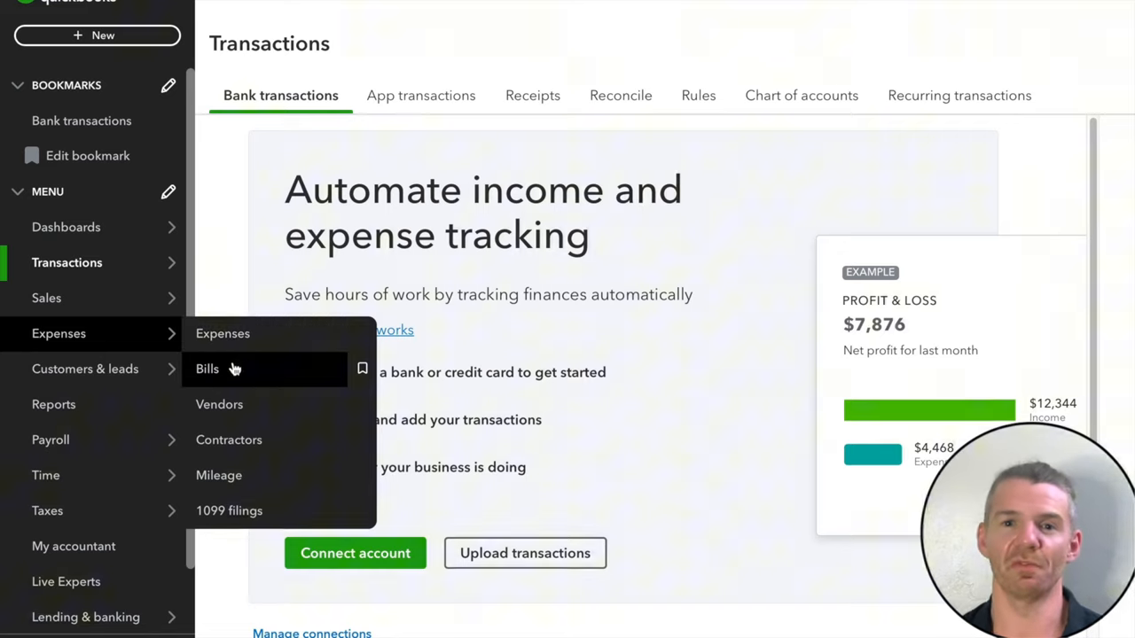
mouse_move(229, 510)
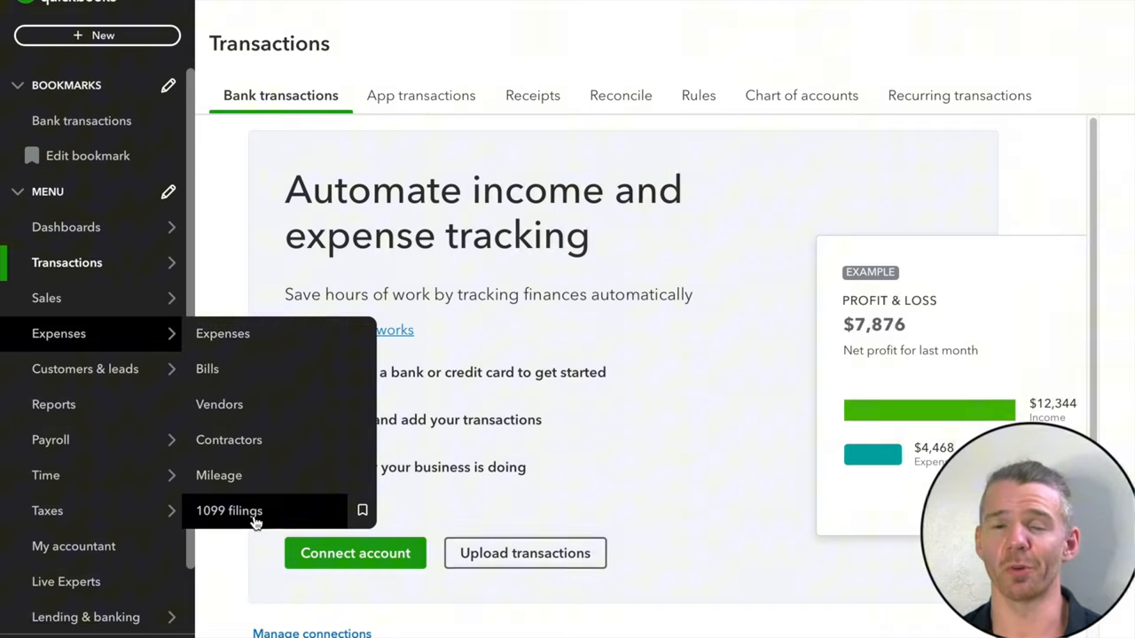
mouse_move(85, 369)
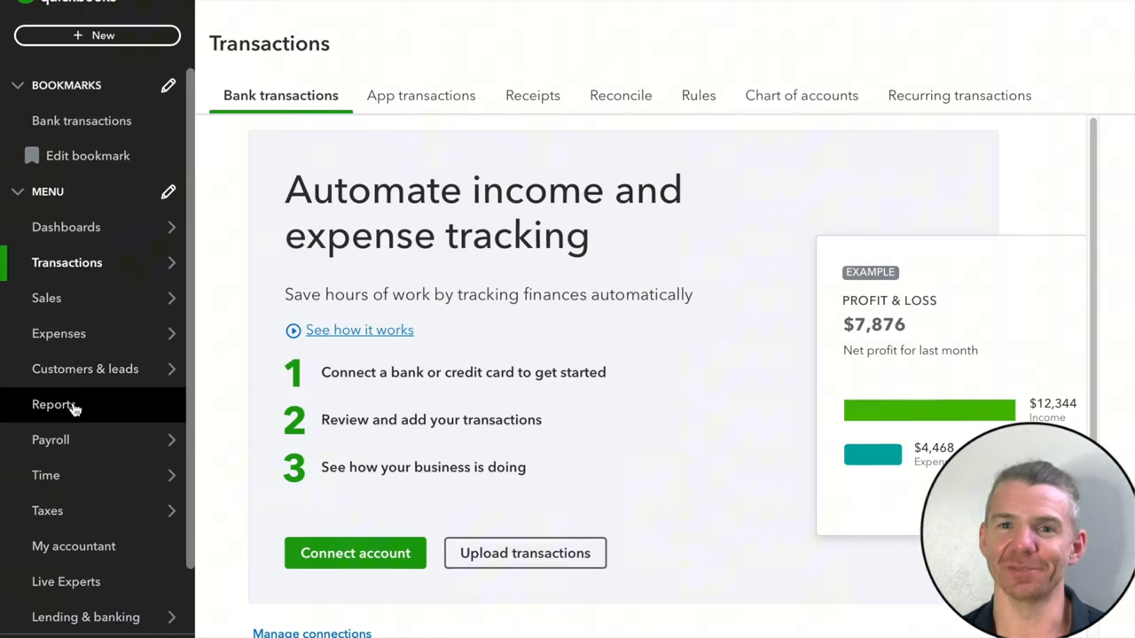
left_click(53, 404)
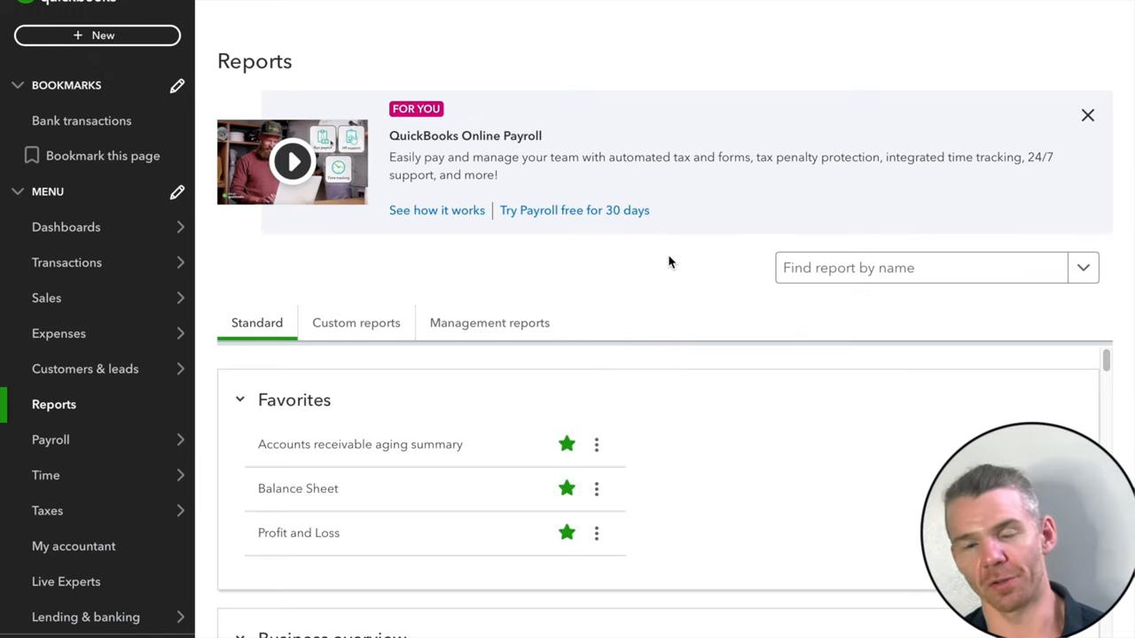
mouse_move(310, 493)
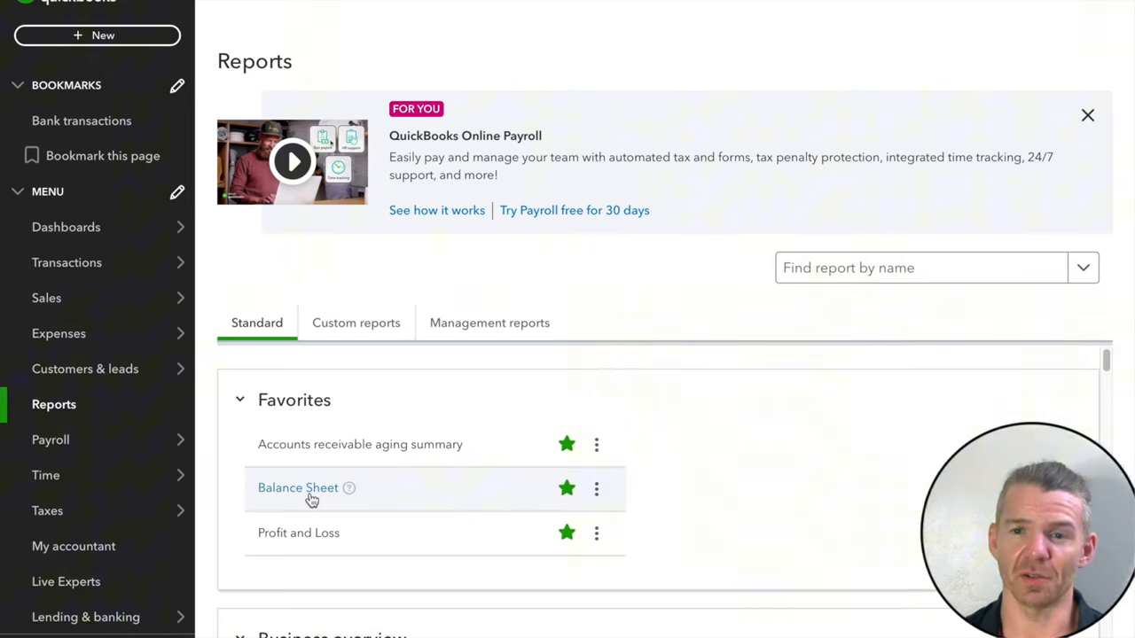
mouse_move(381, 450)
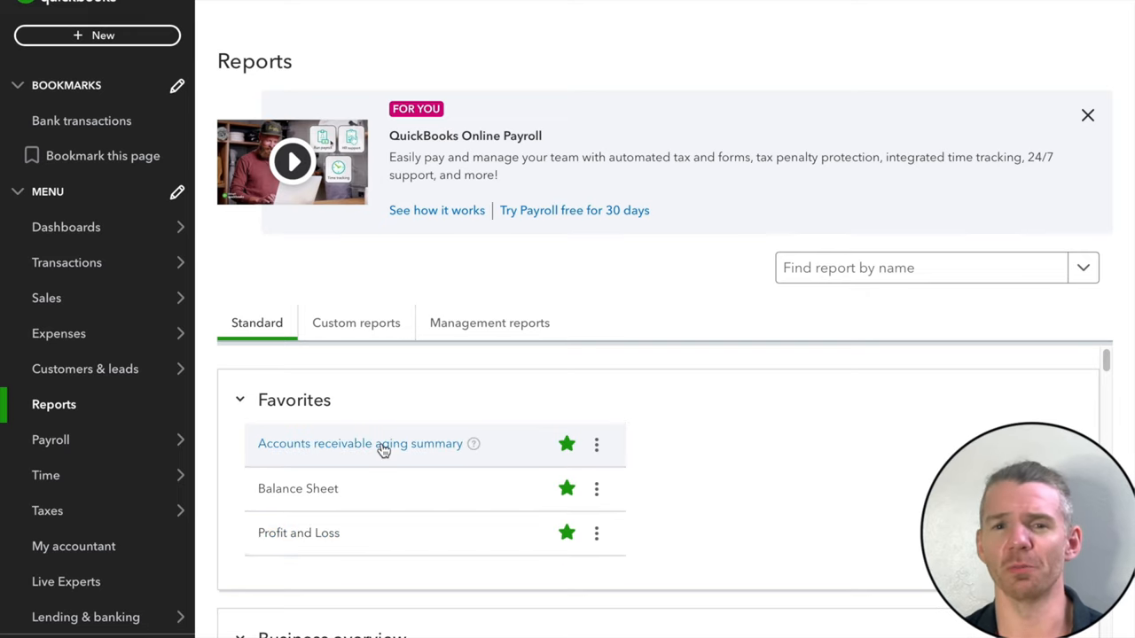
Run the Accounts receivable aging summary report, then return to the Reports list
left_click(360, 444)
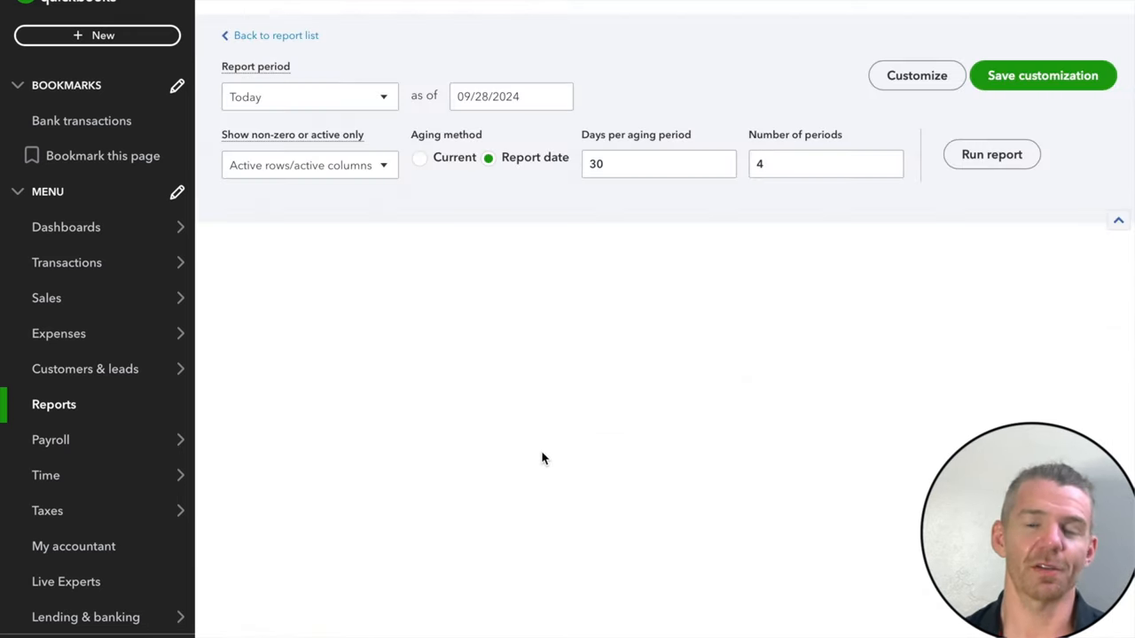
left_click(991, 153)
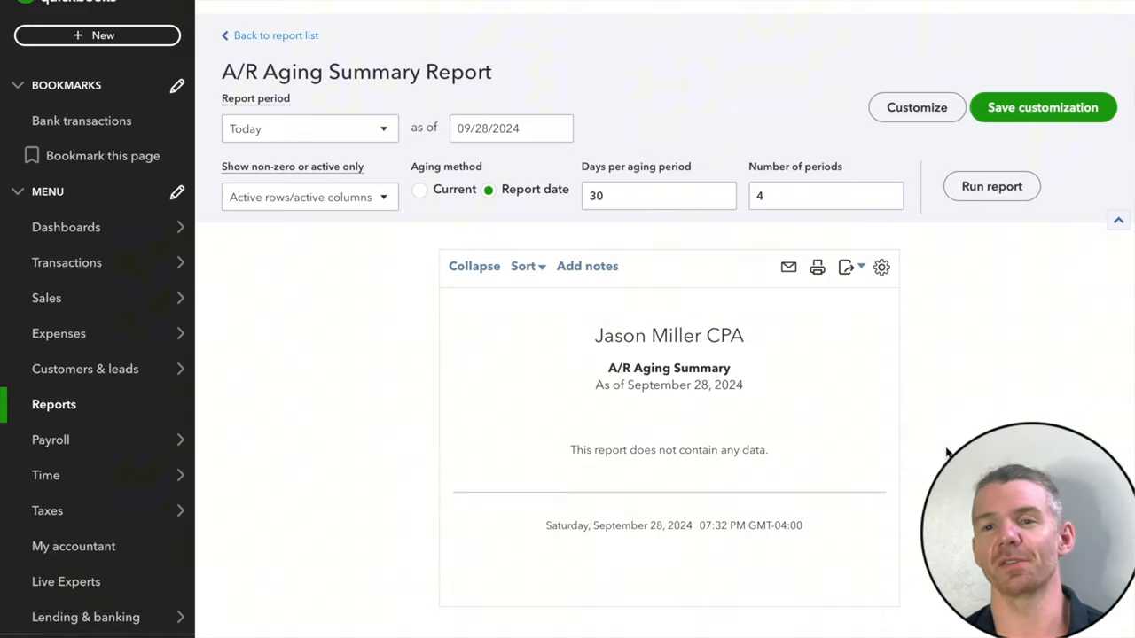
mouse_move(922, 415)
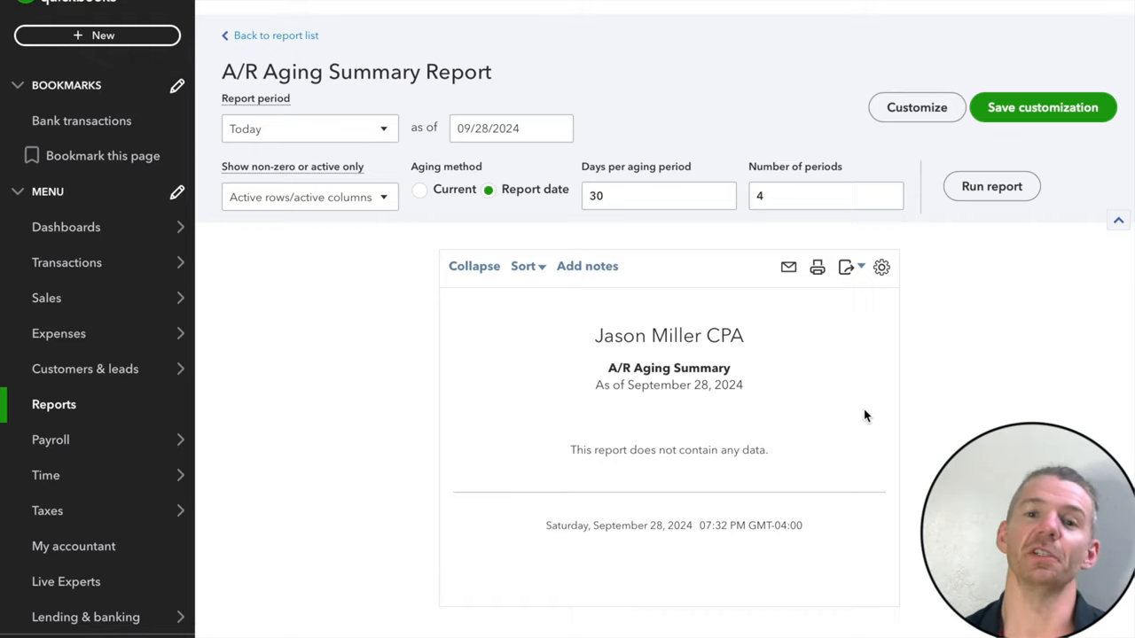
mouse_move(780, 438)
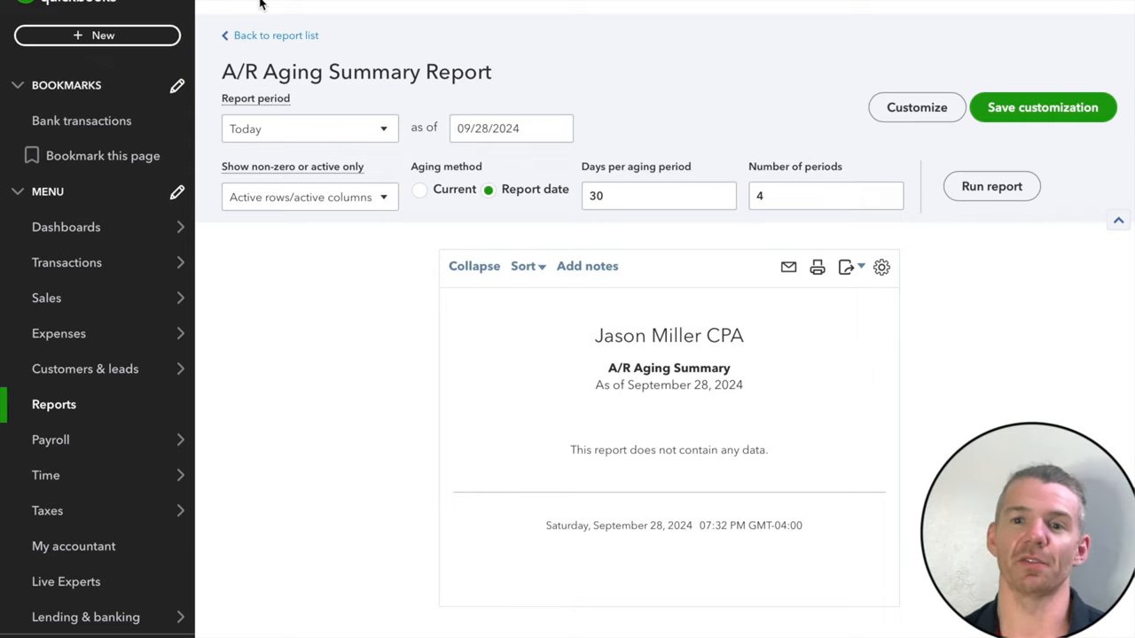
left_click(276, 35)
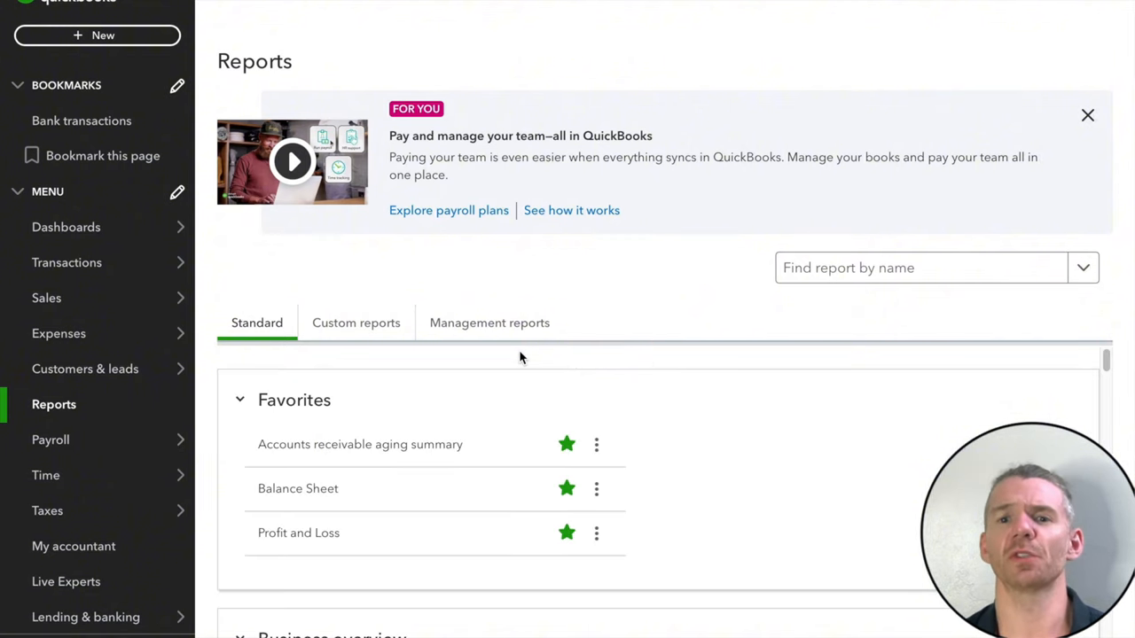
Search the reports for 'acc' and run the A/P Aging Summary report
scroll("down", 3)
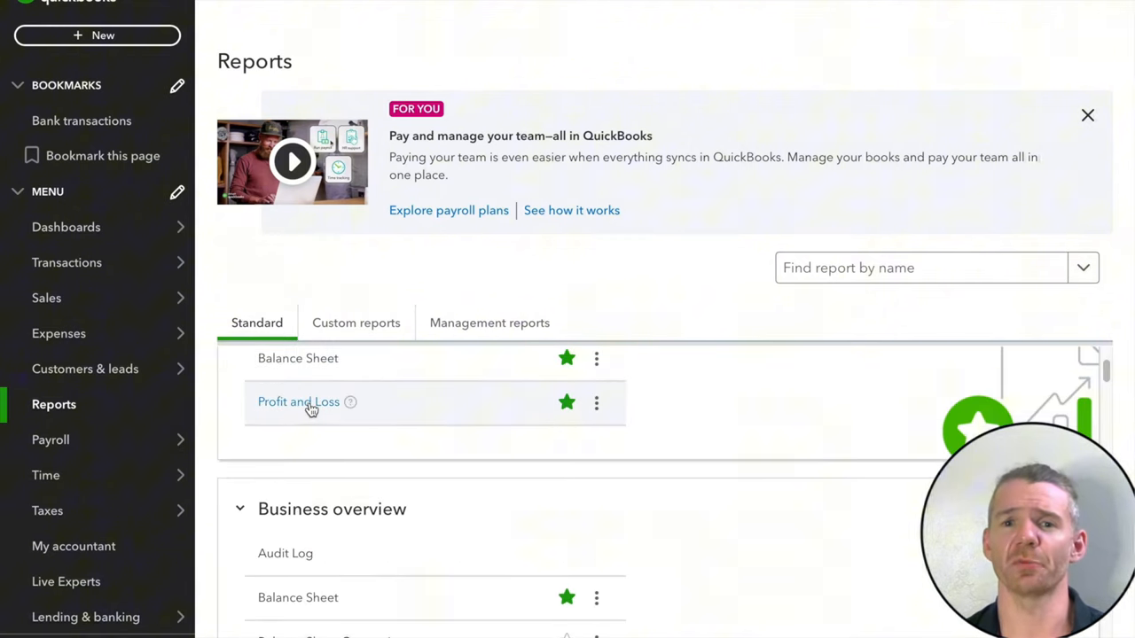
scroll("down", 3)
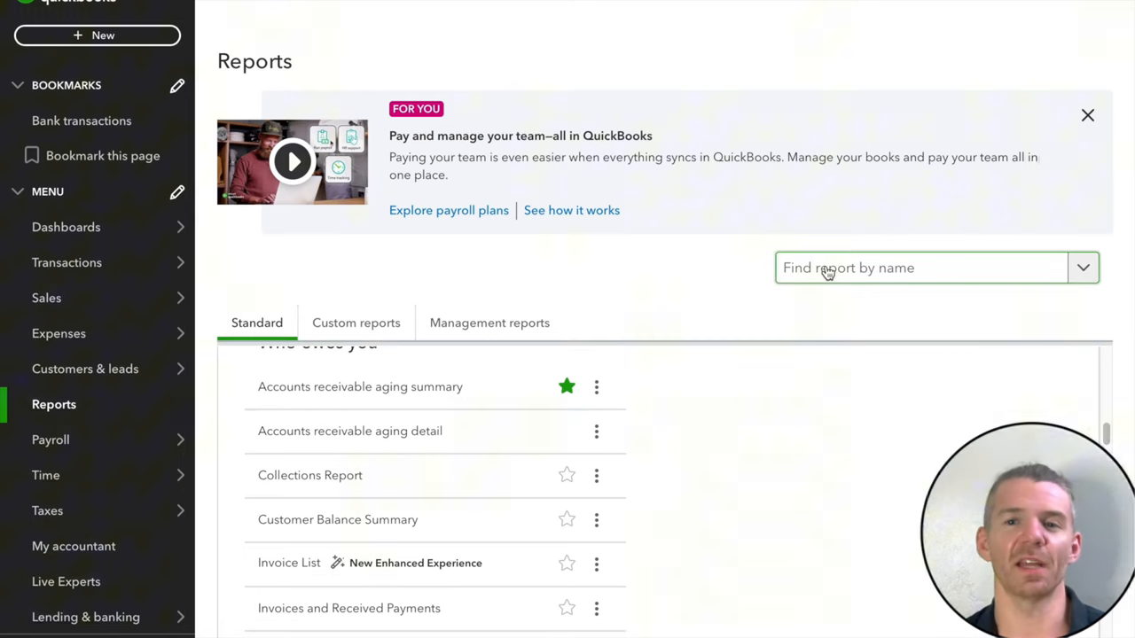
type("acc")
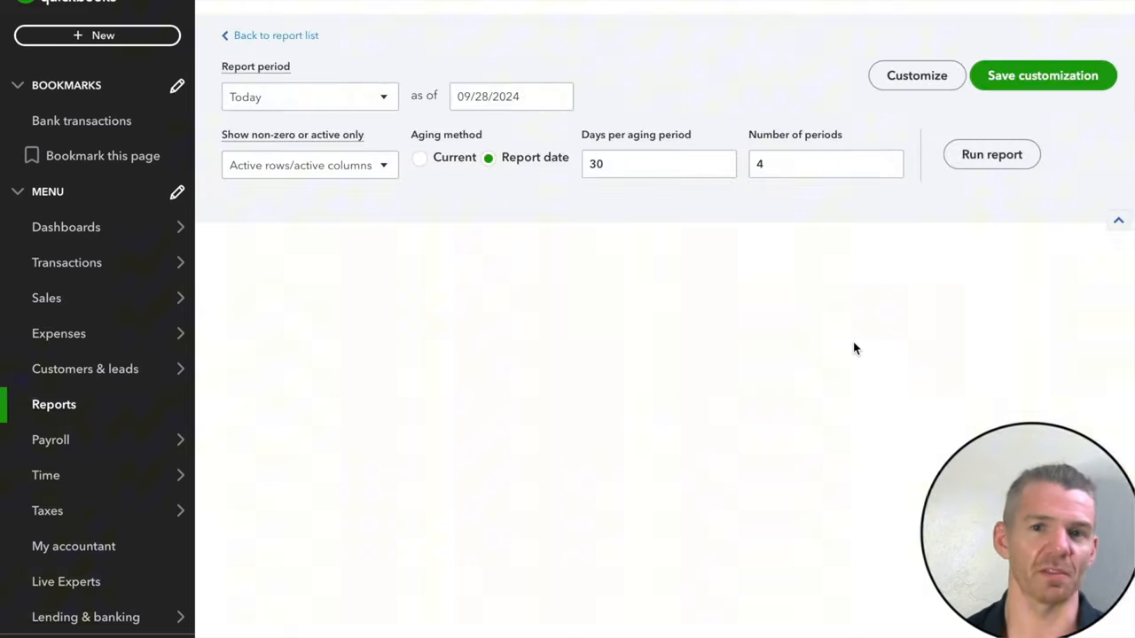
left_click(991, 154)
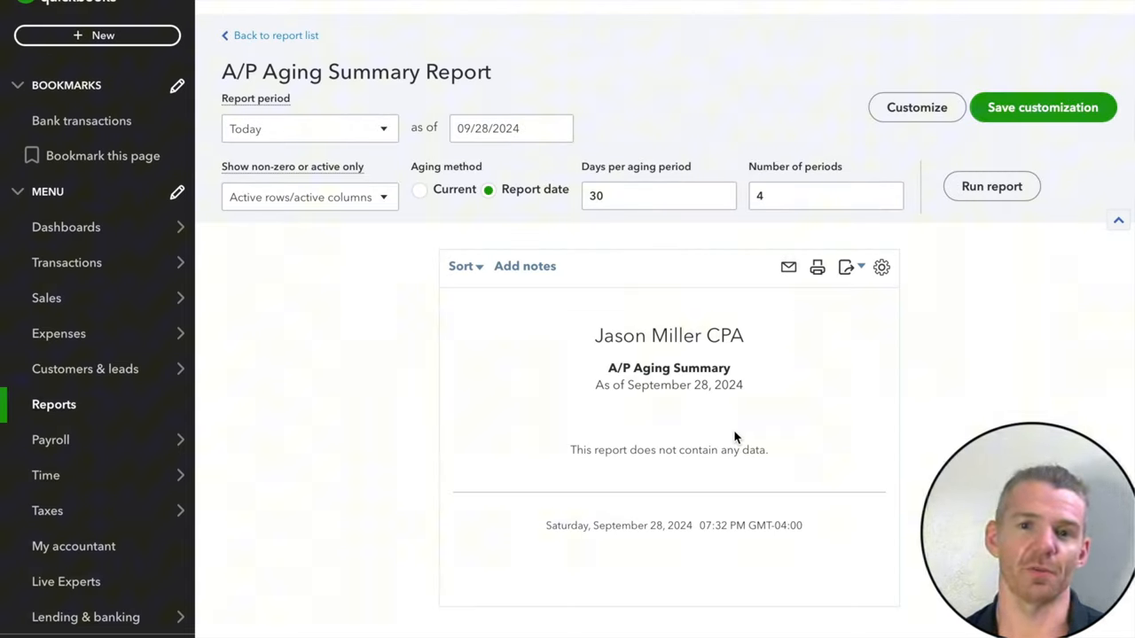
mouse_move(792, 414)
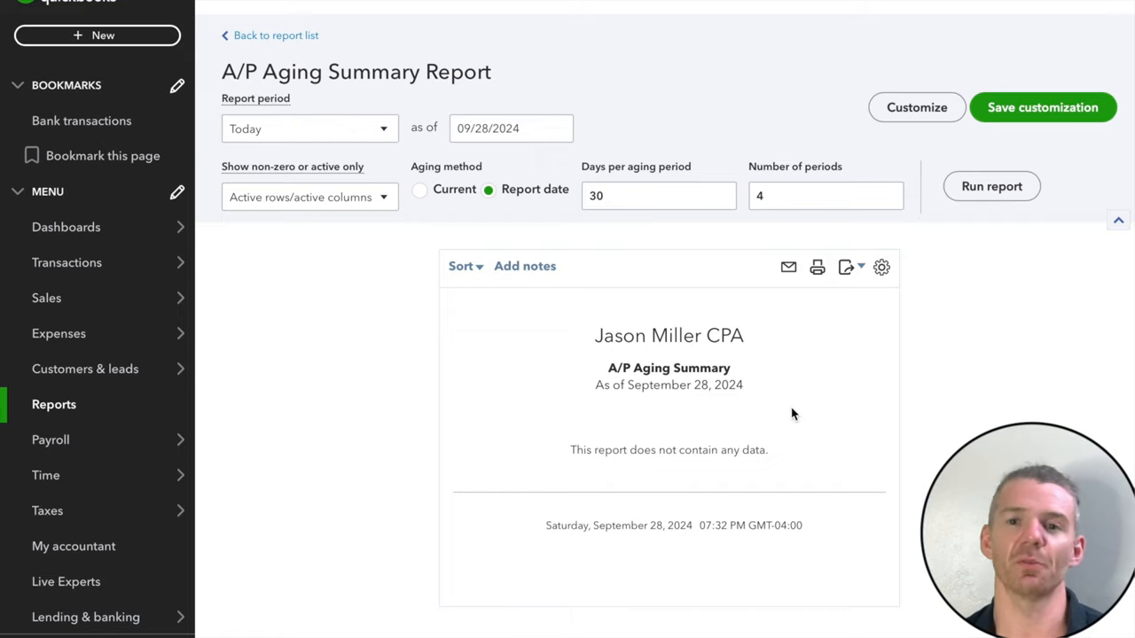
mouse_move(801, 419)
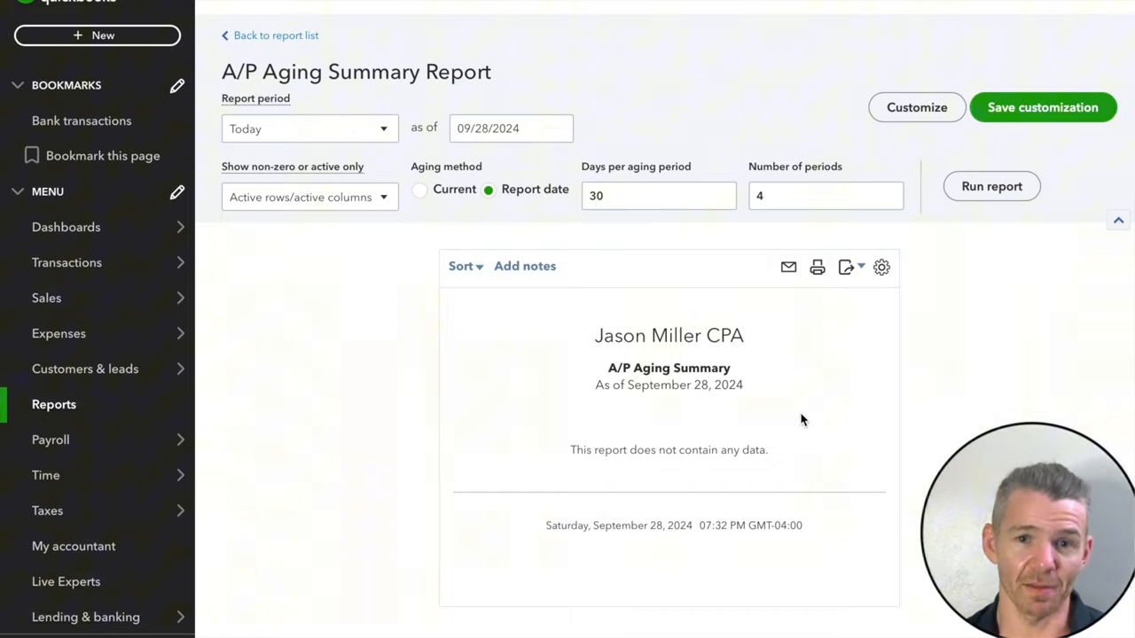
mouse_move(780, 431)
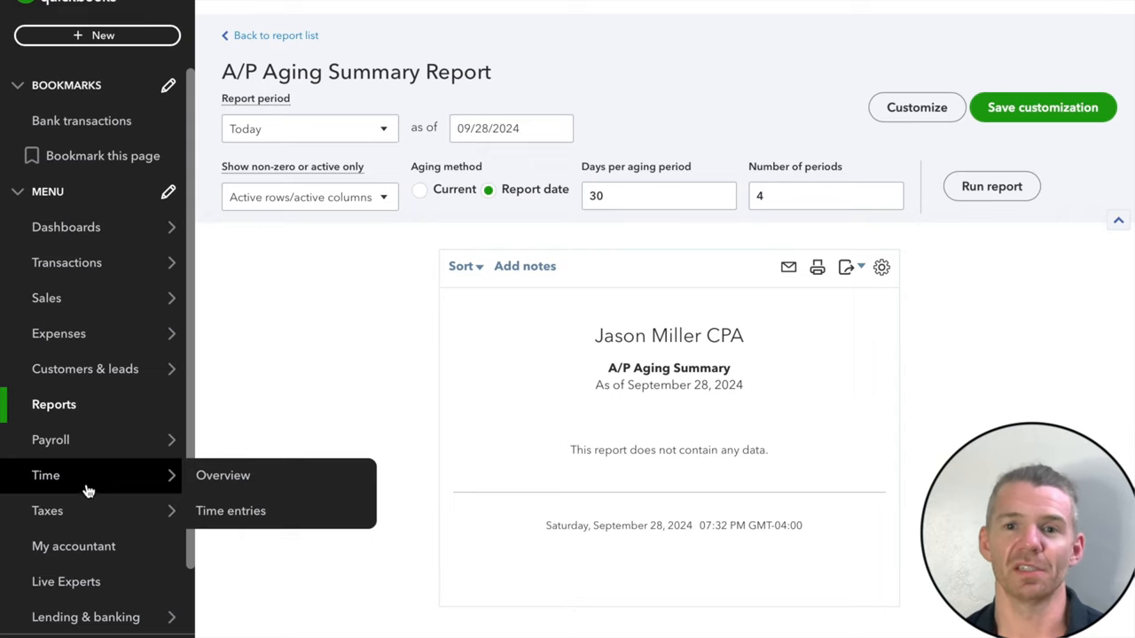
mouse_move(46, 510)
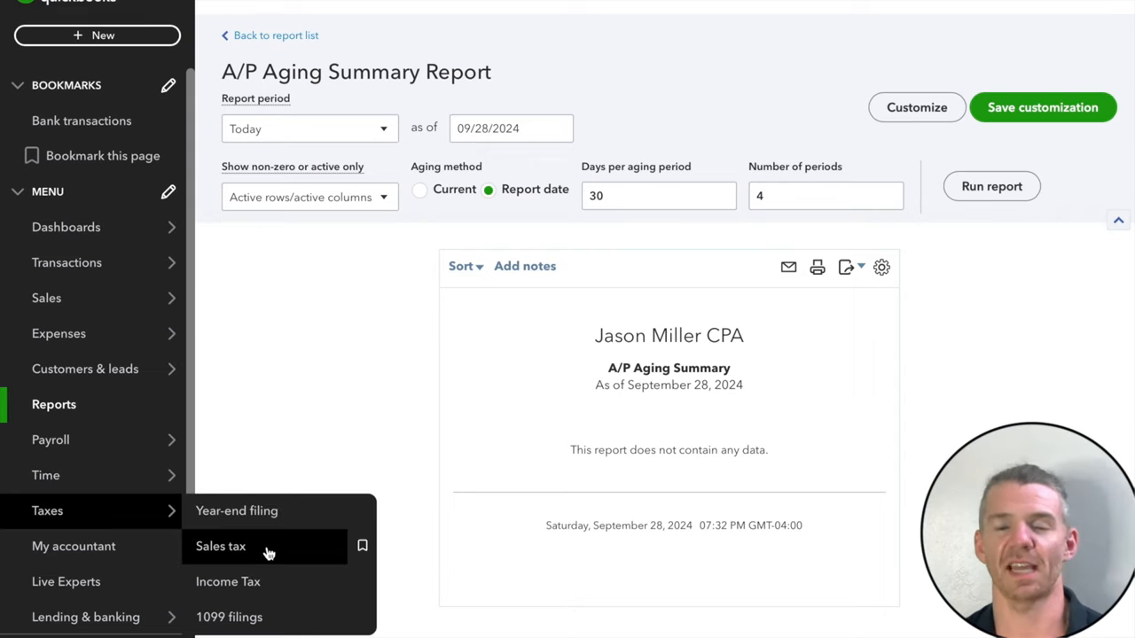
Review the Sales tax page and the 1099 filings list, then go to My accountant
left_click(220, 546)
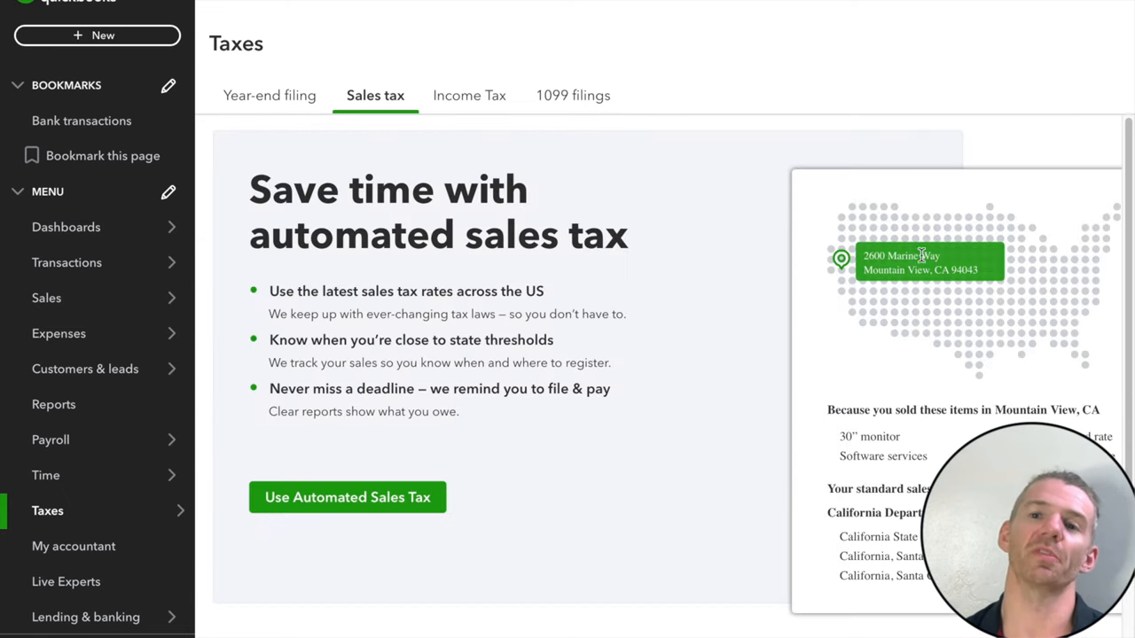
left_click(46, 511)
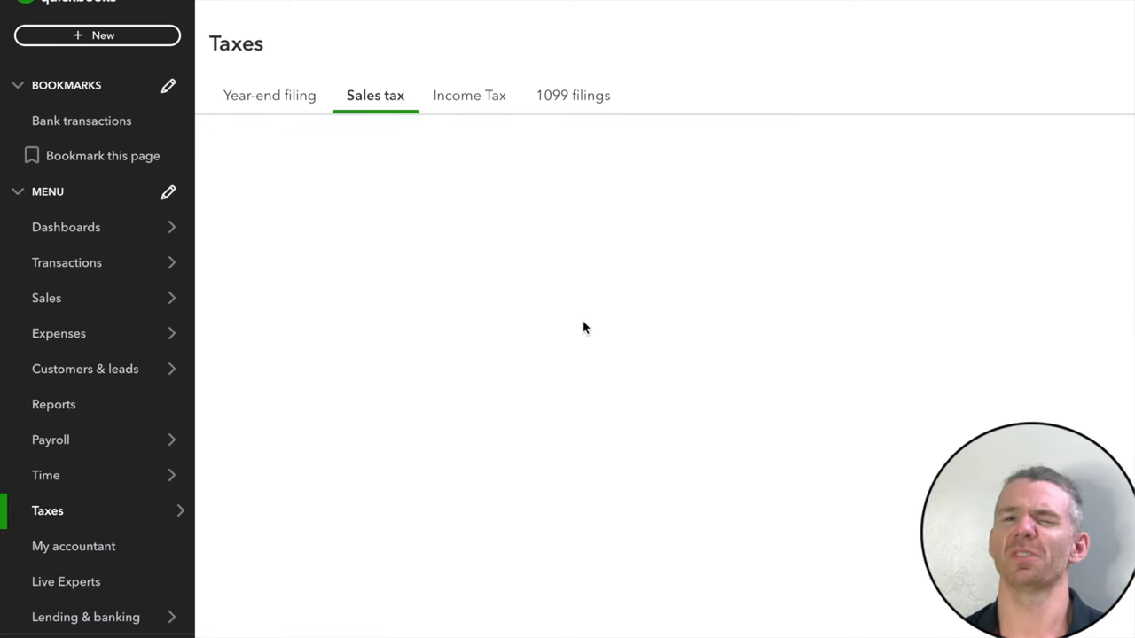
left_click(575, 96)
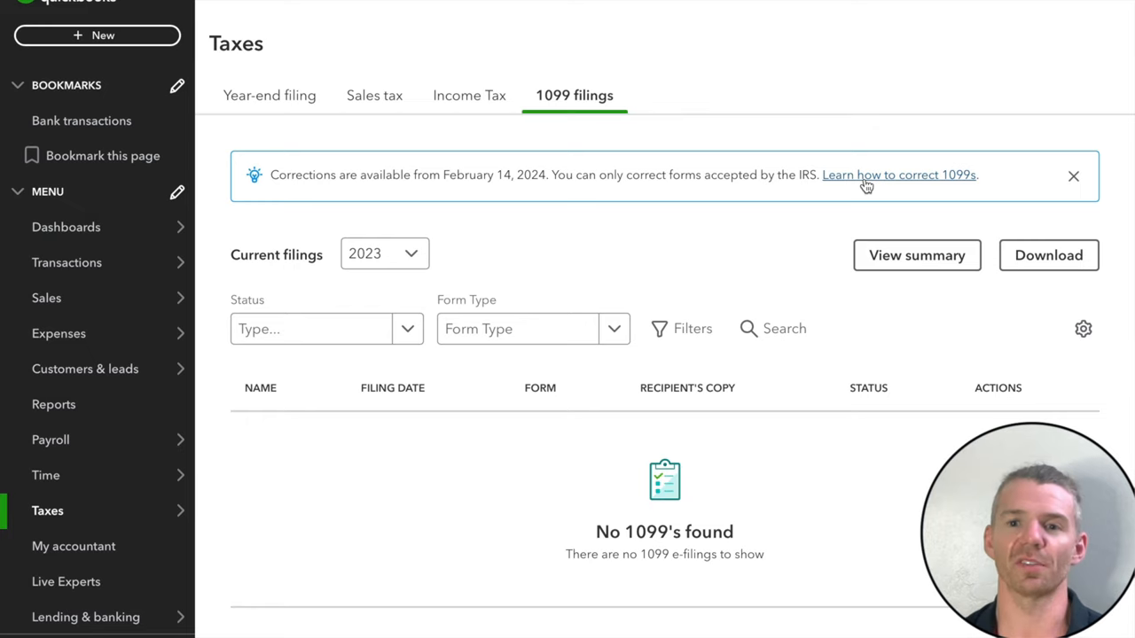
mouse_move(834, 214)
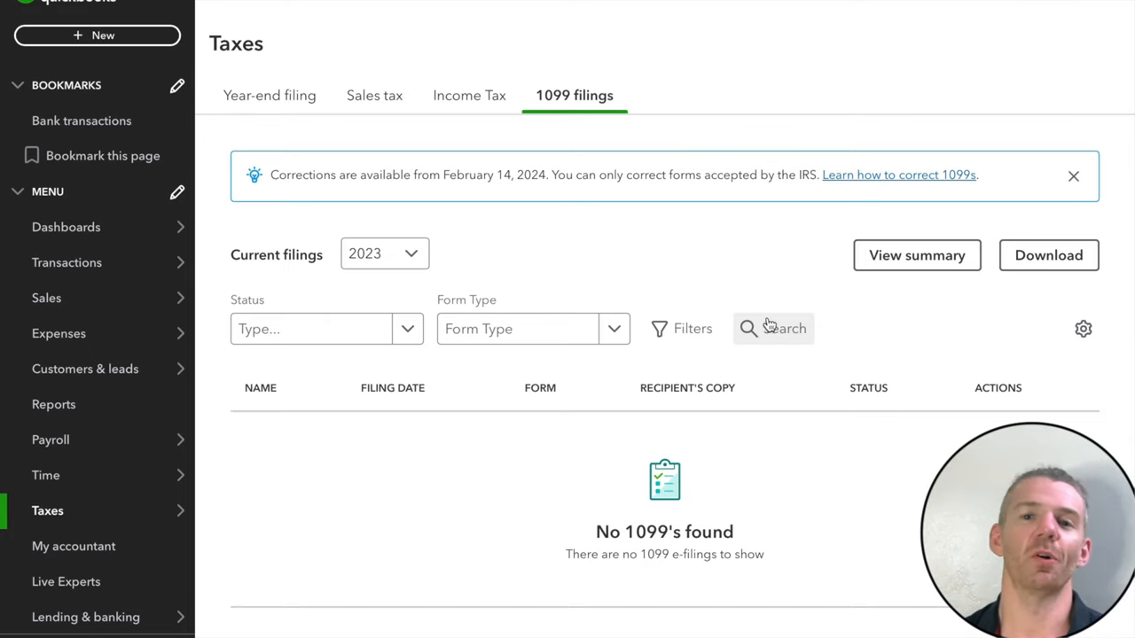
mouse_move(74, 546)
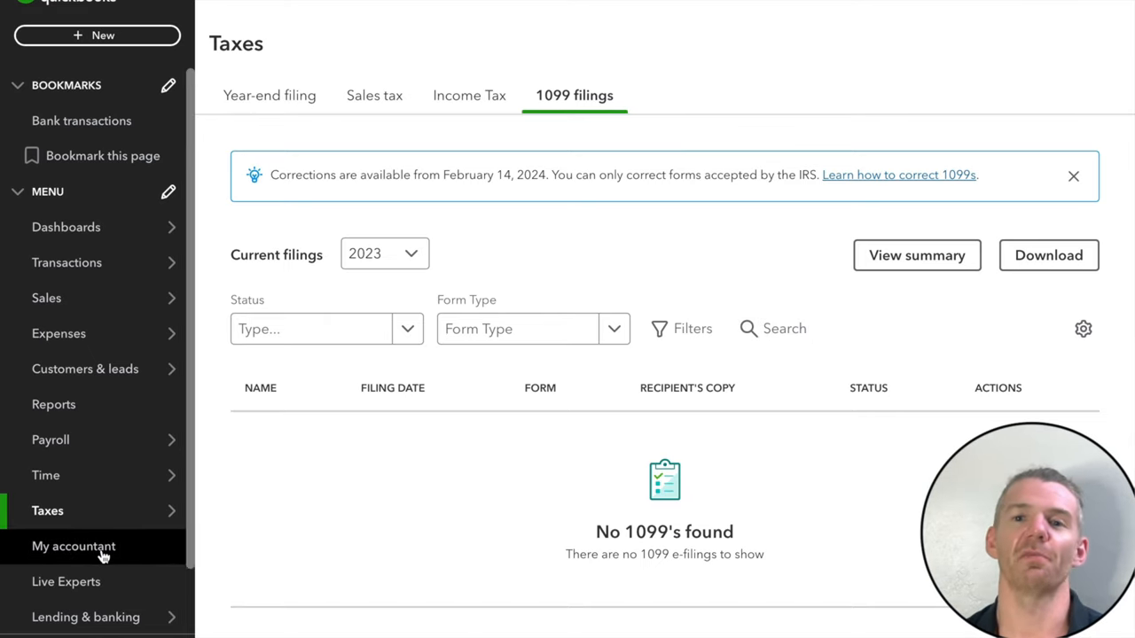
left_click(74, 546)
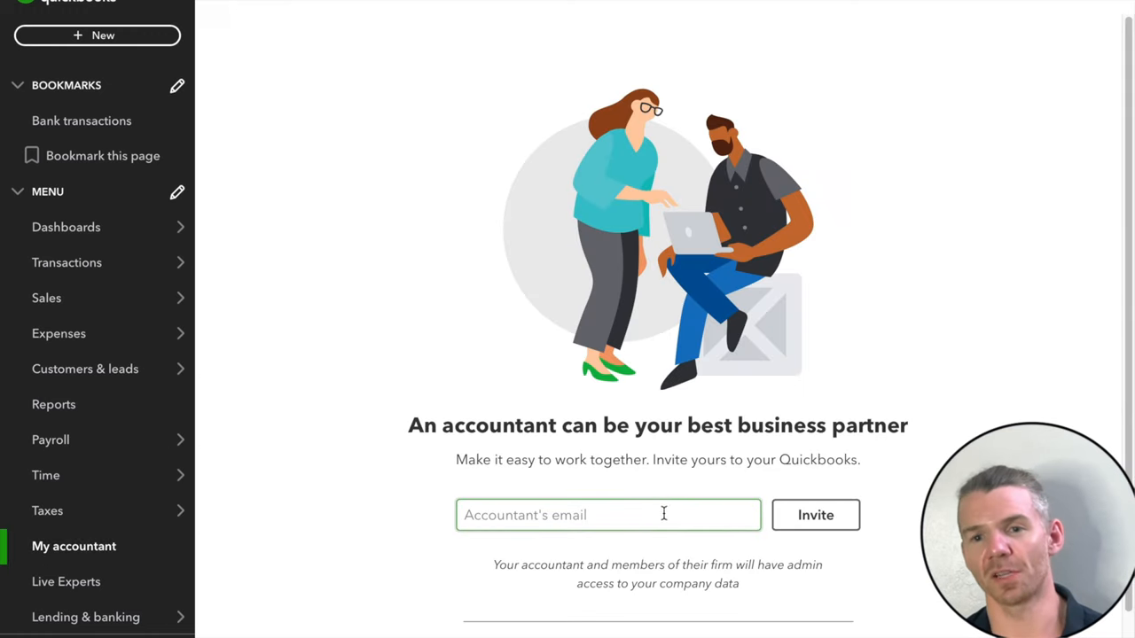
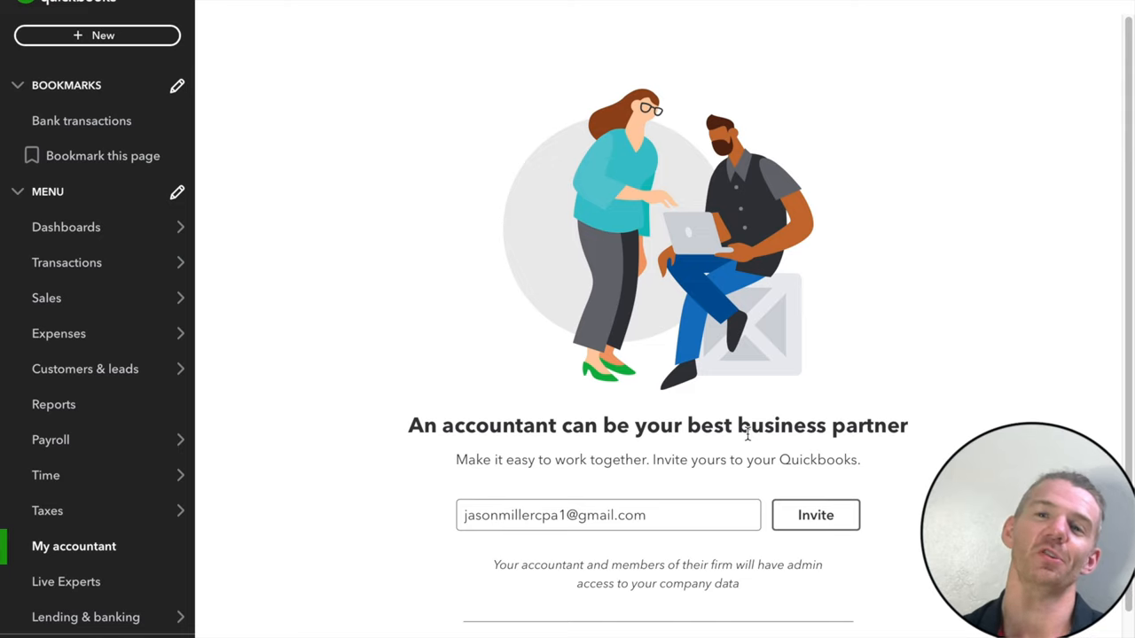
Enter the accountant's email address in the invite-your-accountant form
left_click(607, 515)
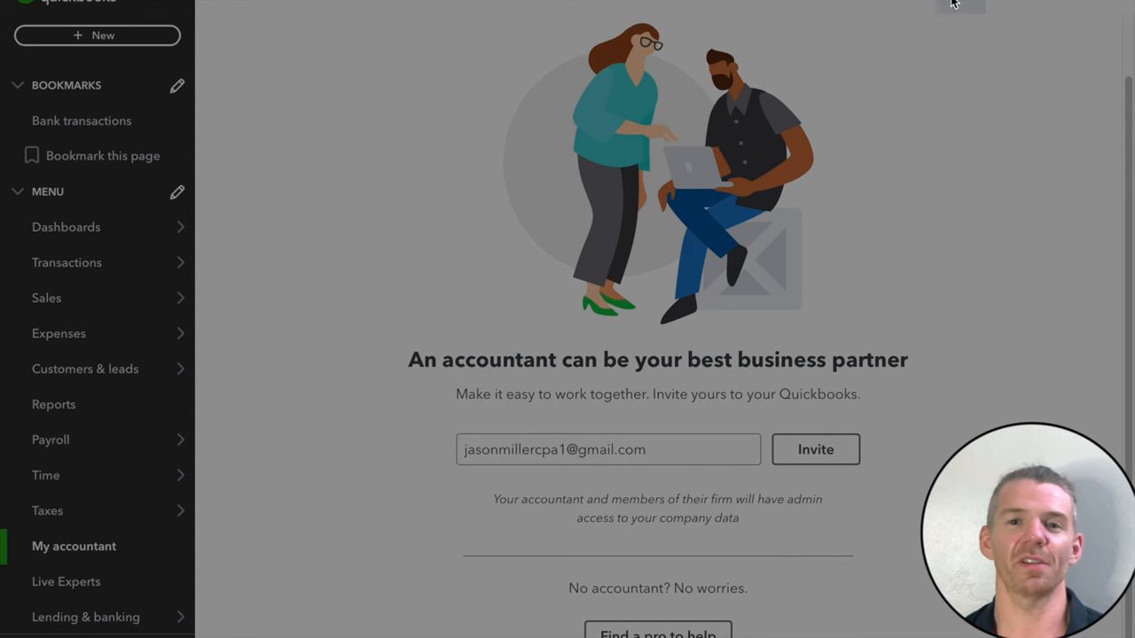
Search for 'chart of accounts' and bring up the Chart of accounts list
left_click(954, 5)
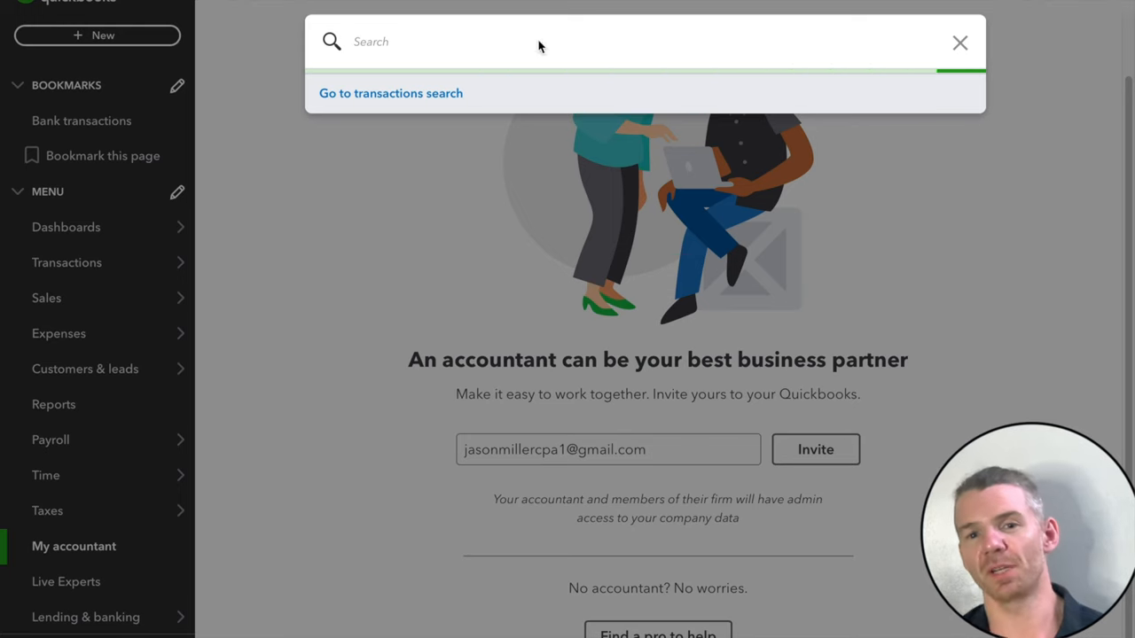
type("chart of accounts")
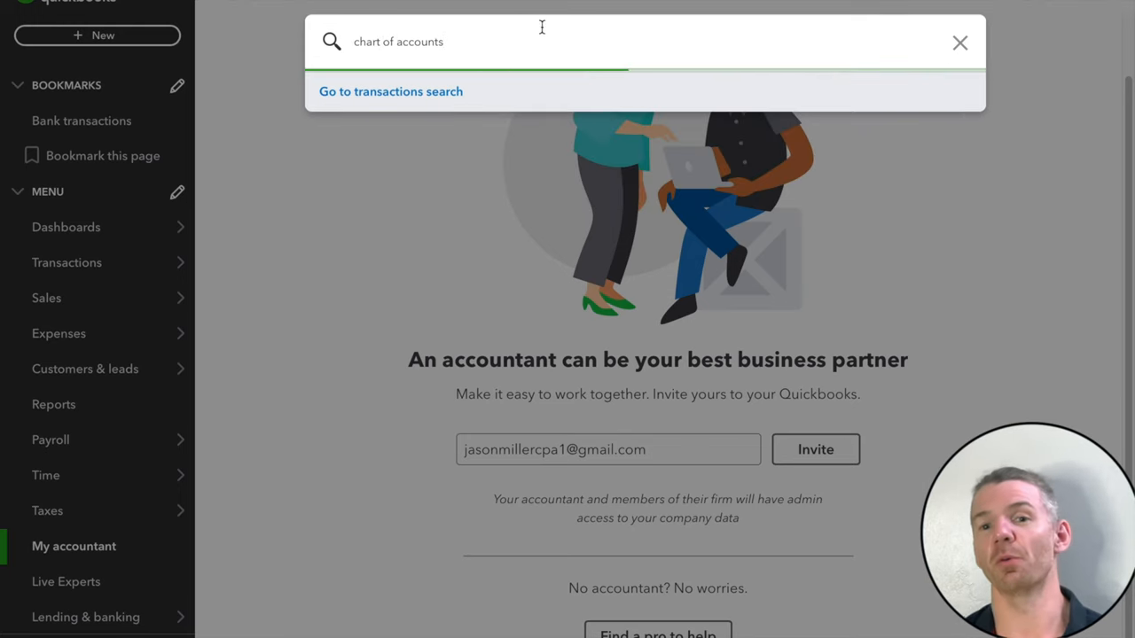
left_click(959, 43)
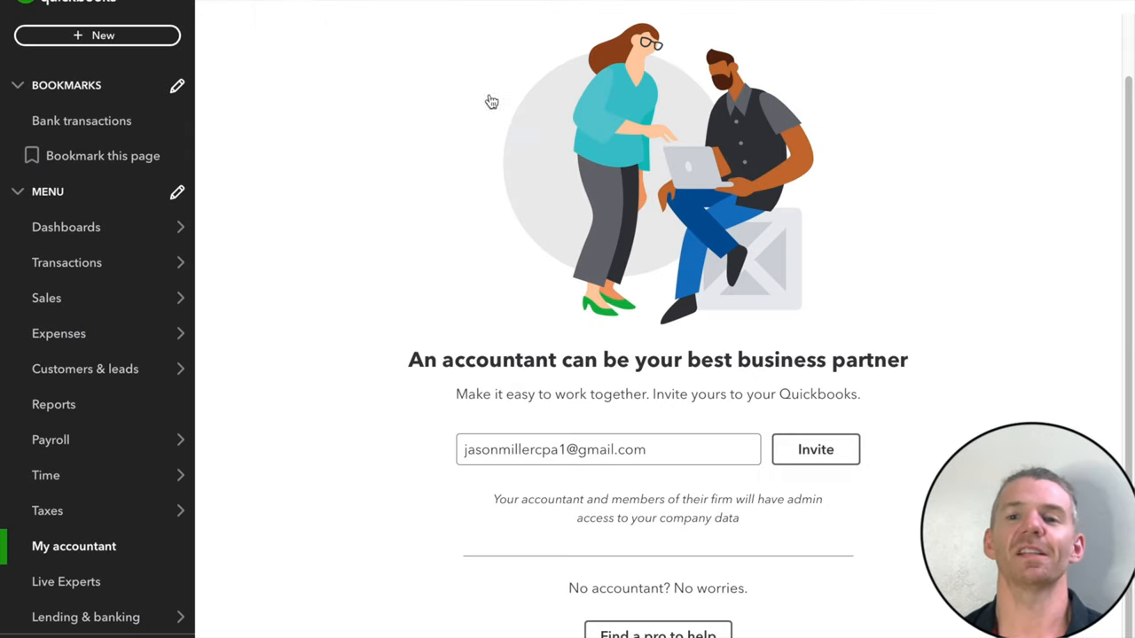
left_click(67, 262)
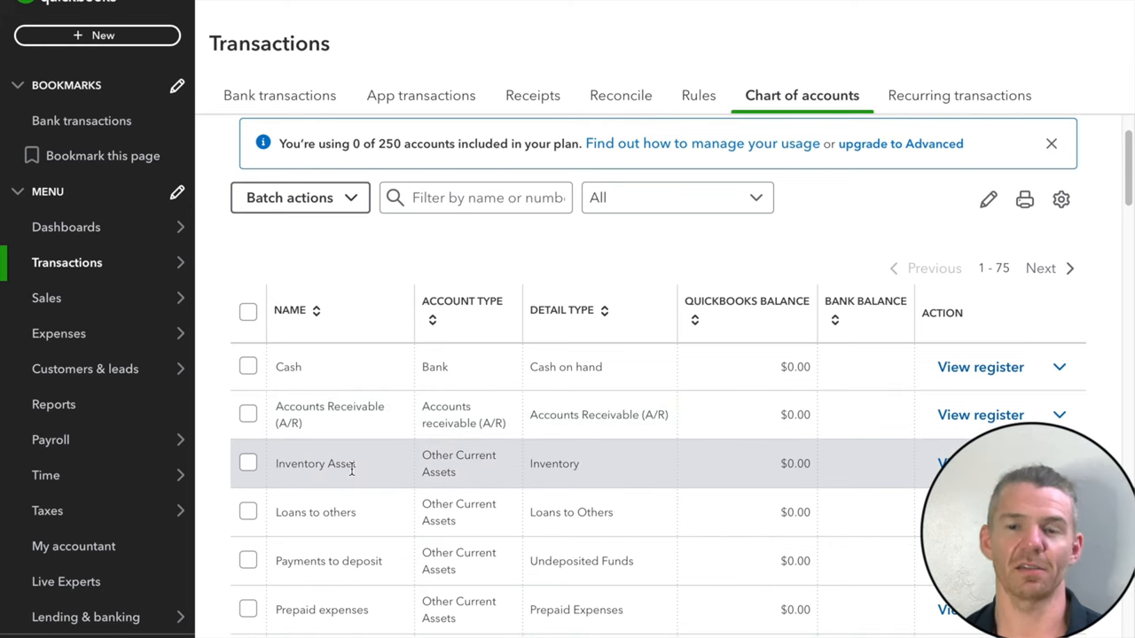
Make the Buildings account inactive from its Action dropdown and confirm
scroll("down", 3)
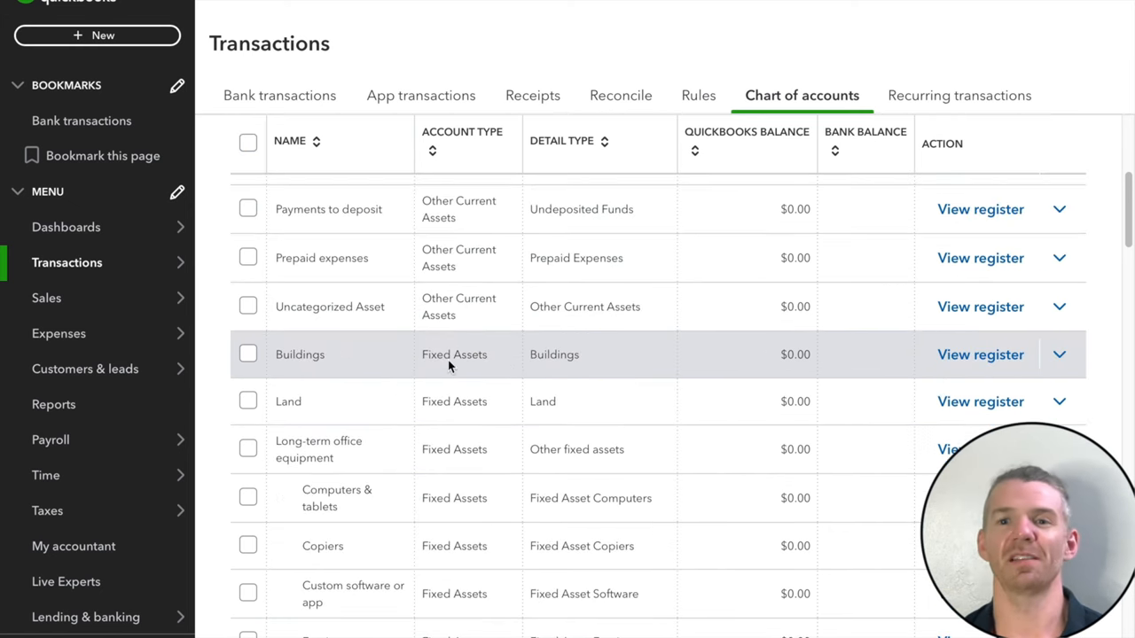
left_click(1059, 355)
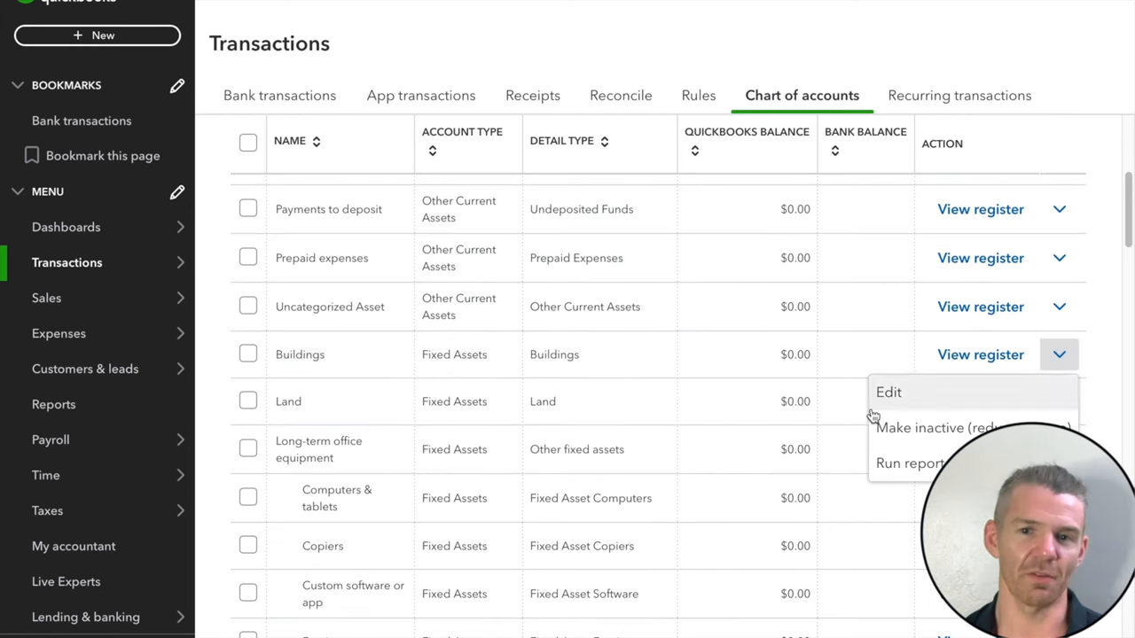
left_click(933, 427)
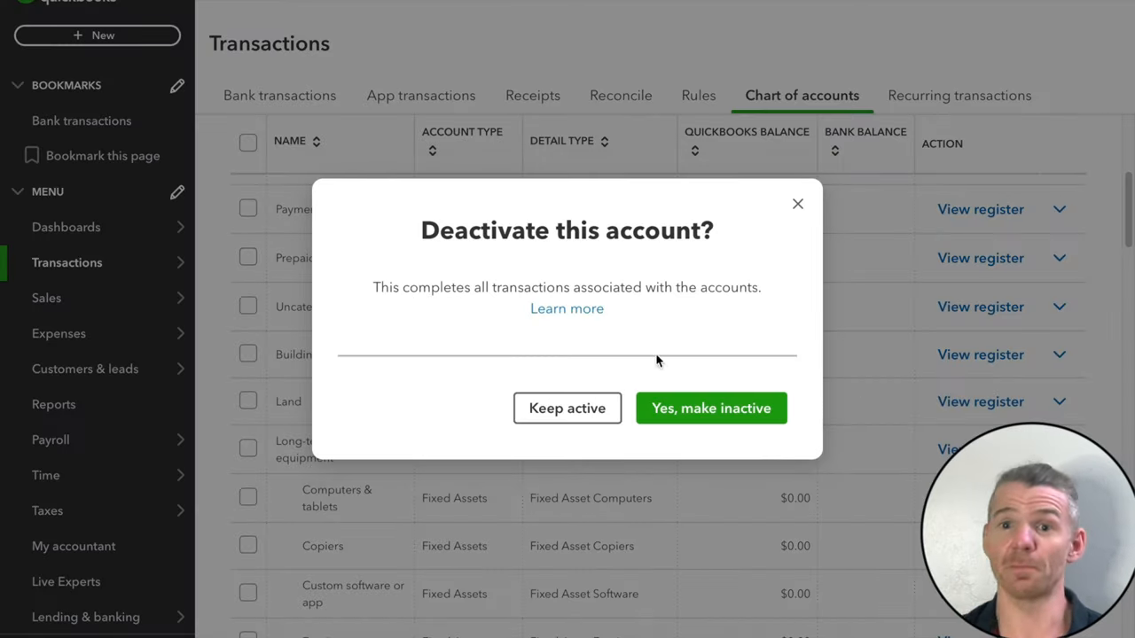
left_click(711, 408)
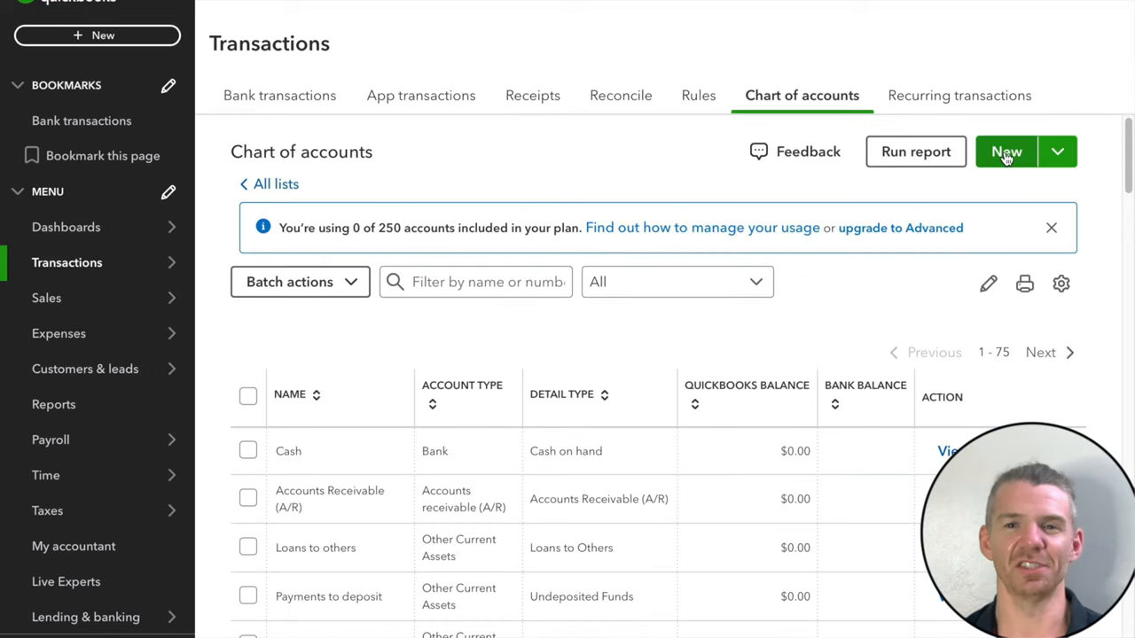
Create a new Expenses account with detail type Bank Charges
left_click(1007, 153)
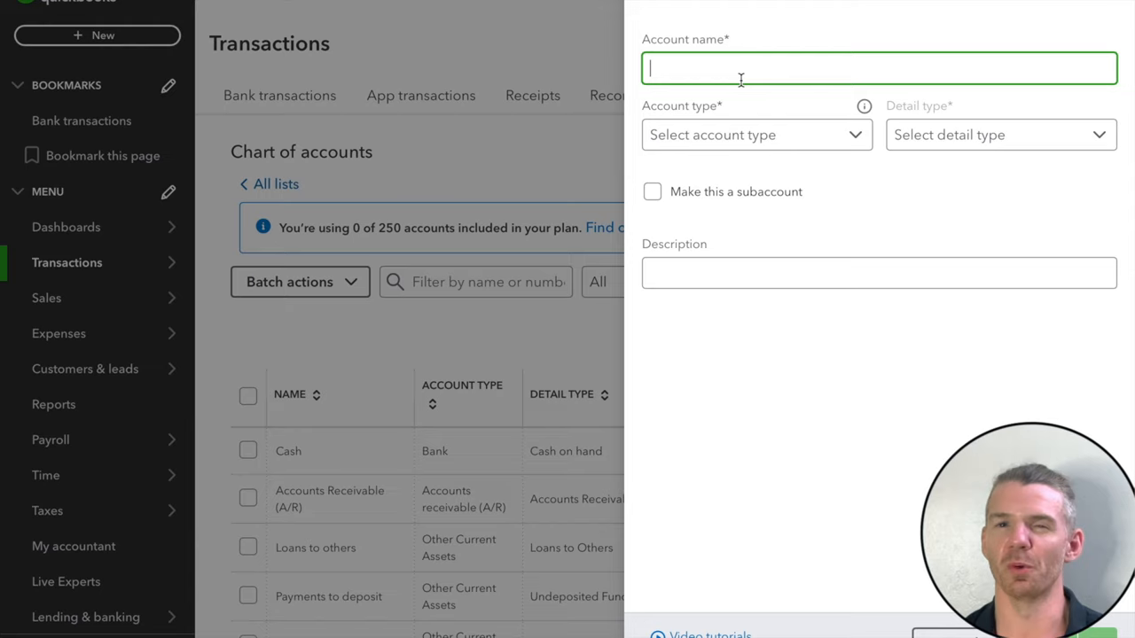
type("Ba")
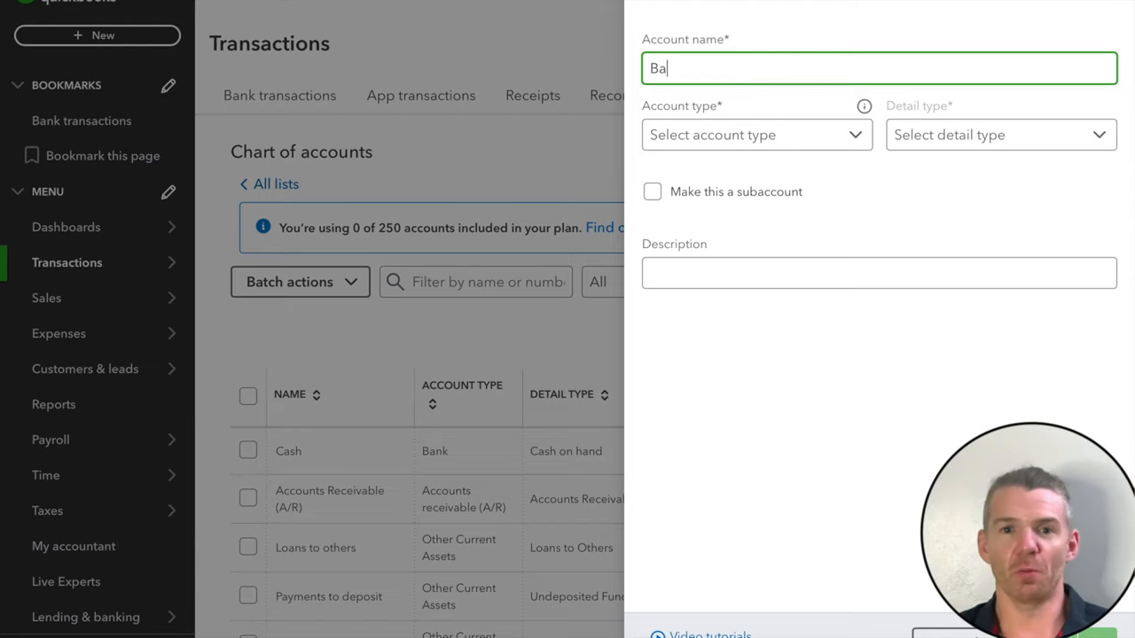
type("nk Charges")
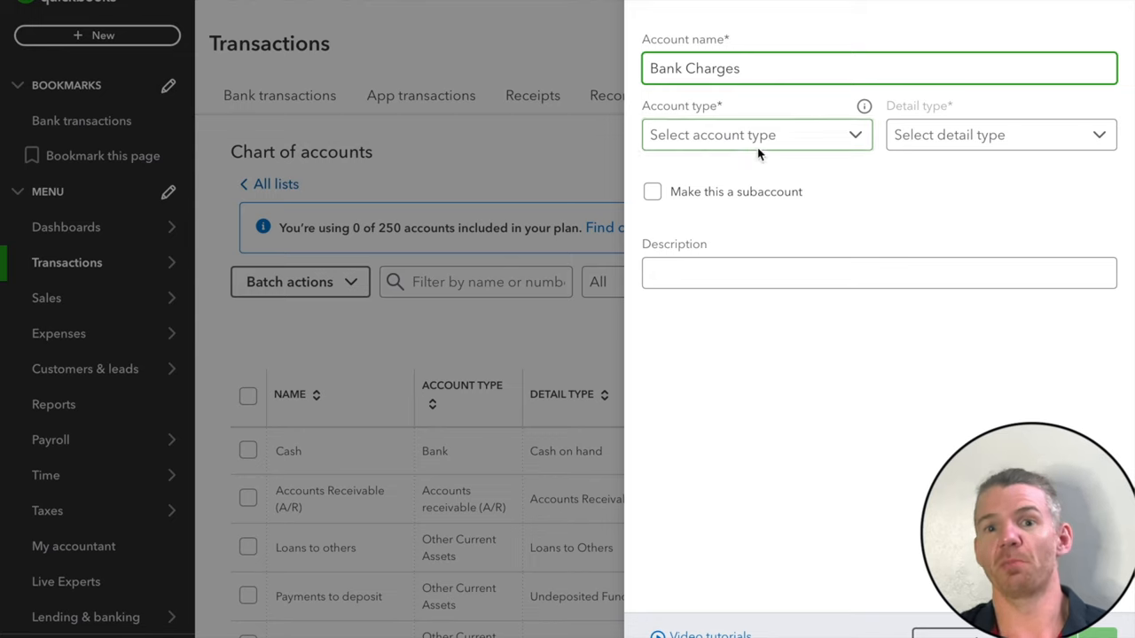
left_click(755, 135)
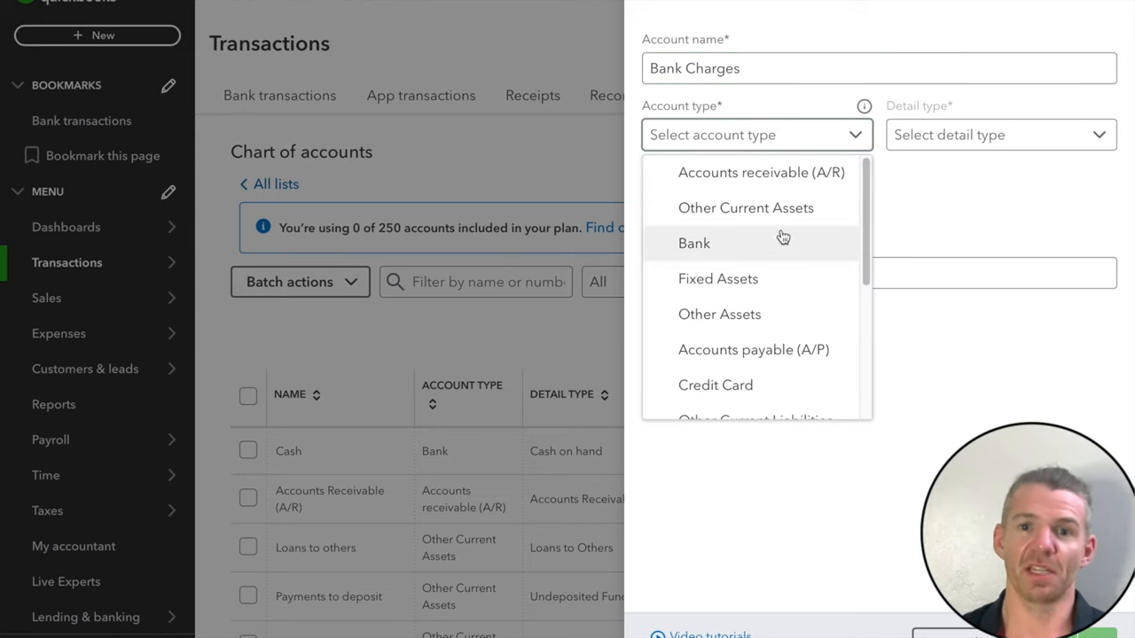
scroll("down", 3)
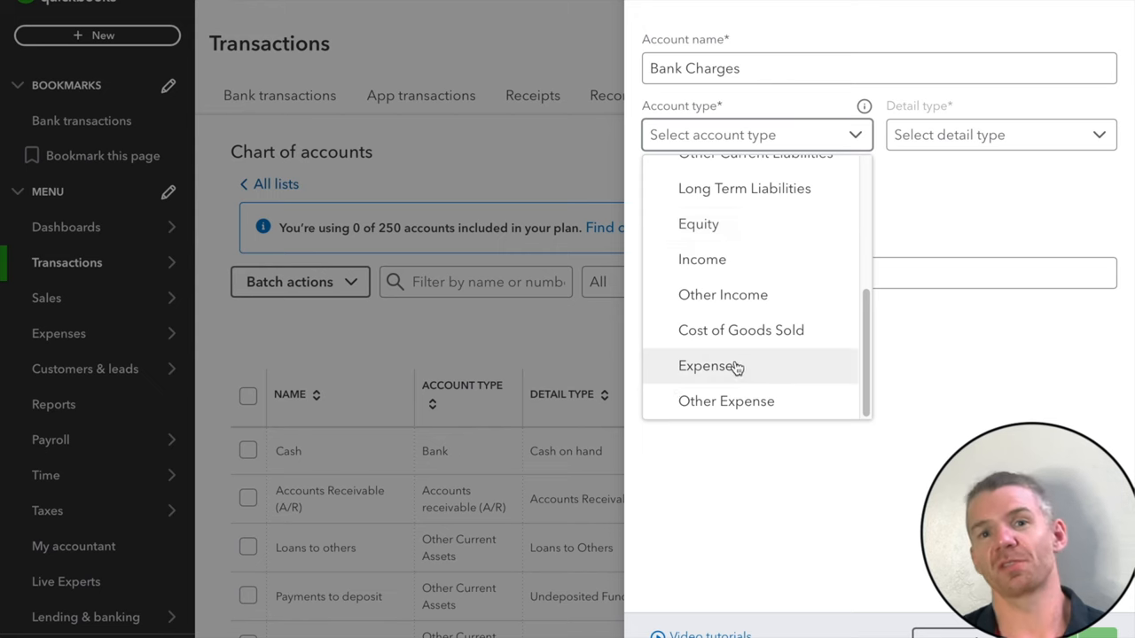
left_click(706, 365)
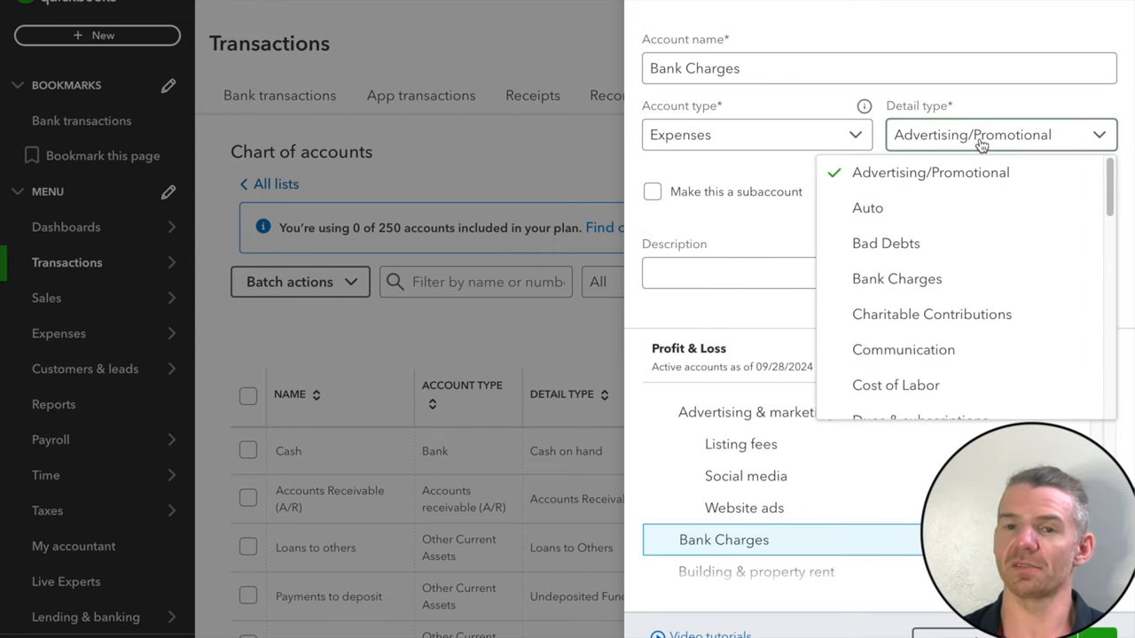
left_click(898, 278)
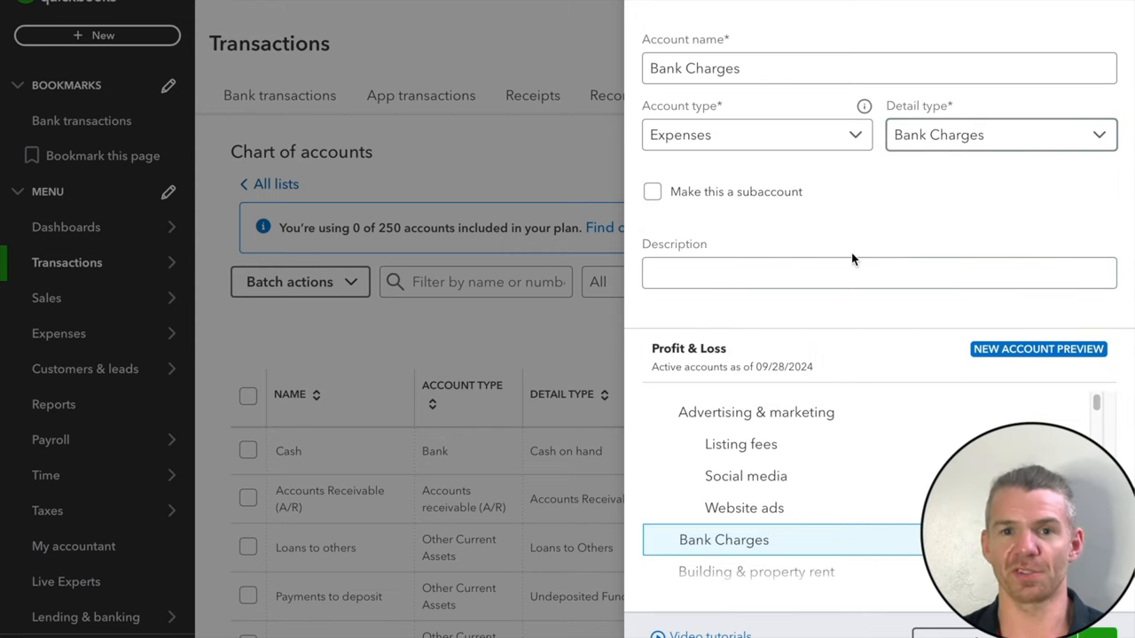
mouse_move(689, 397)
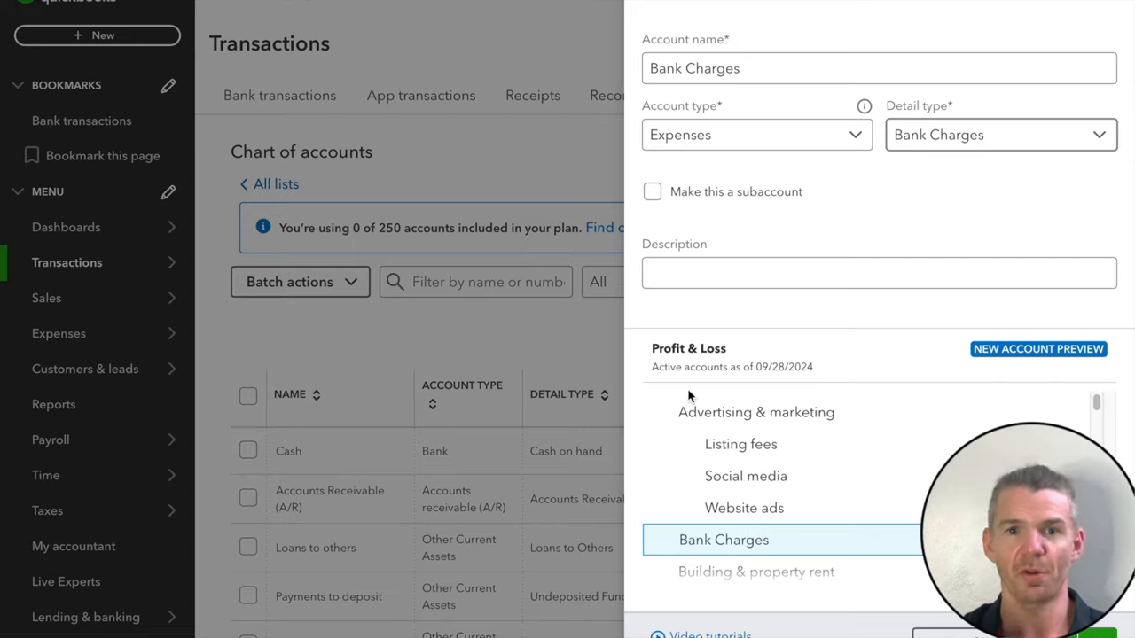
mouse_move(695, 427)
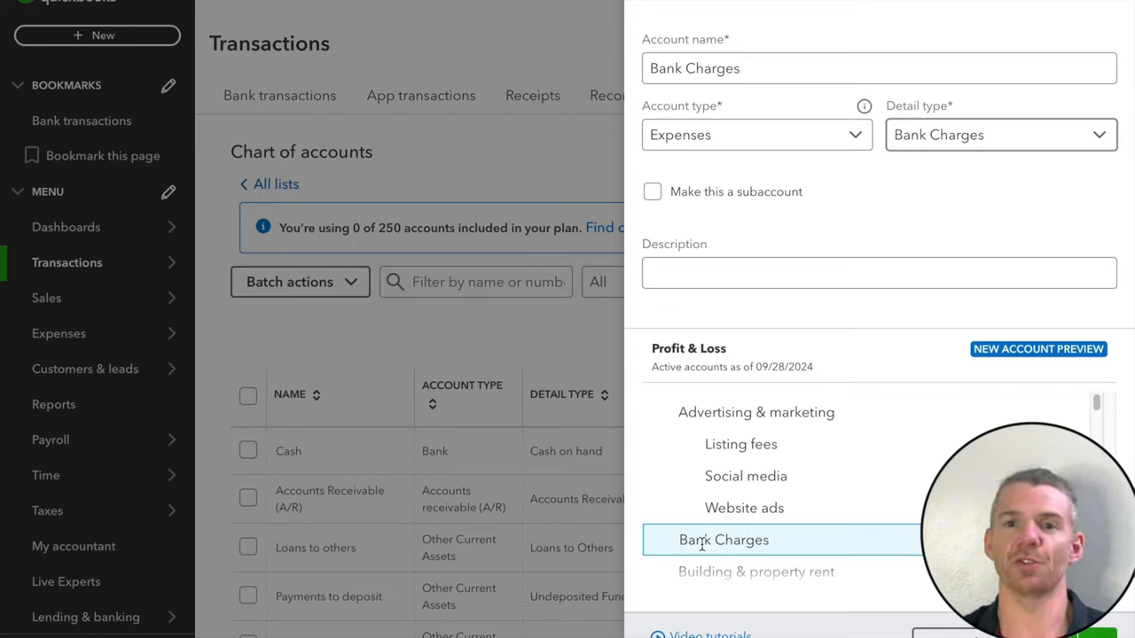
scroll("down", 3)
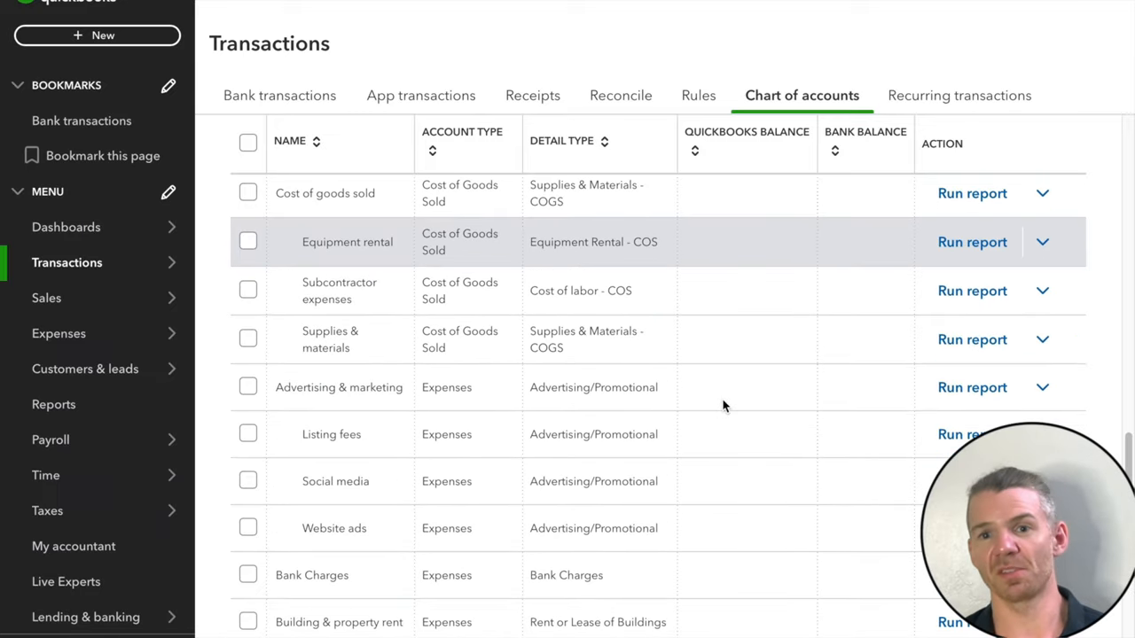
scroll("down", 3)
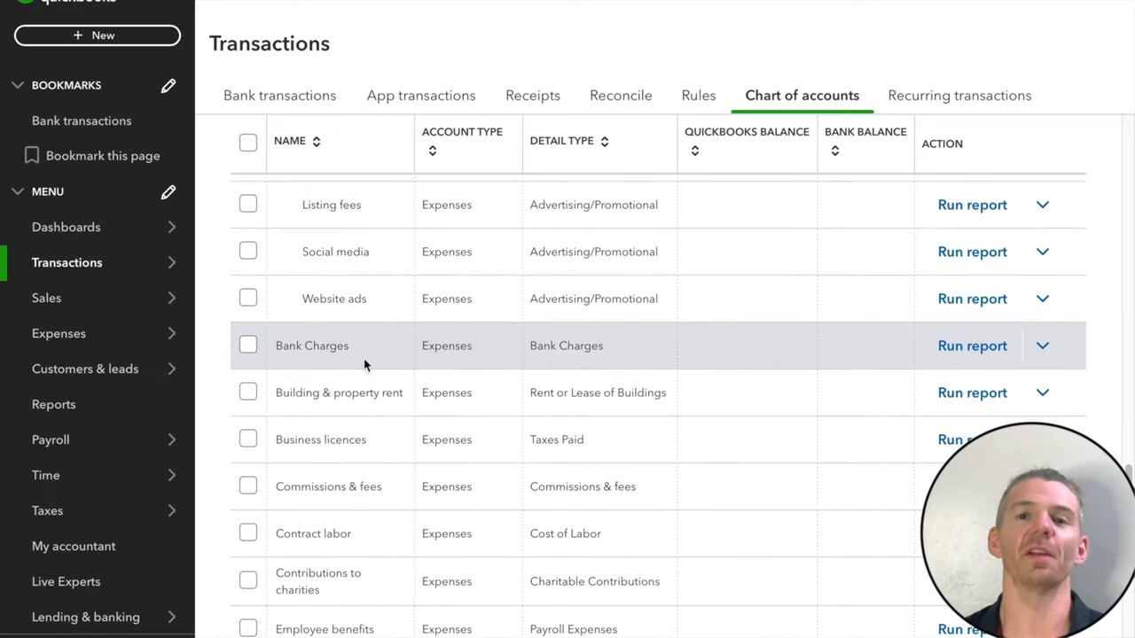
mouse_move(666, 359)
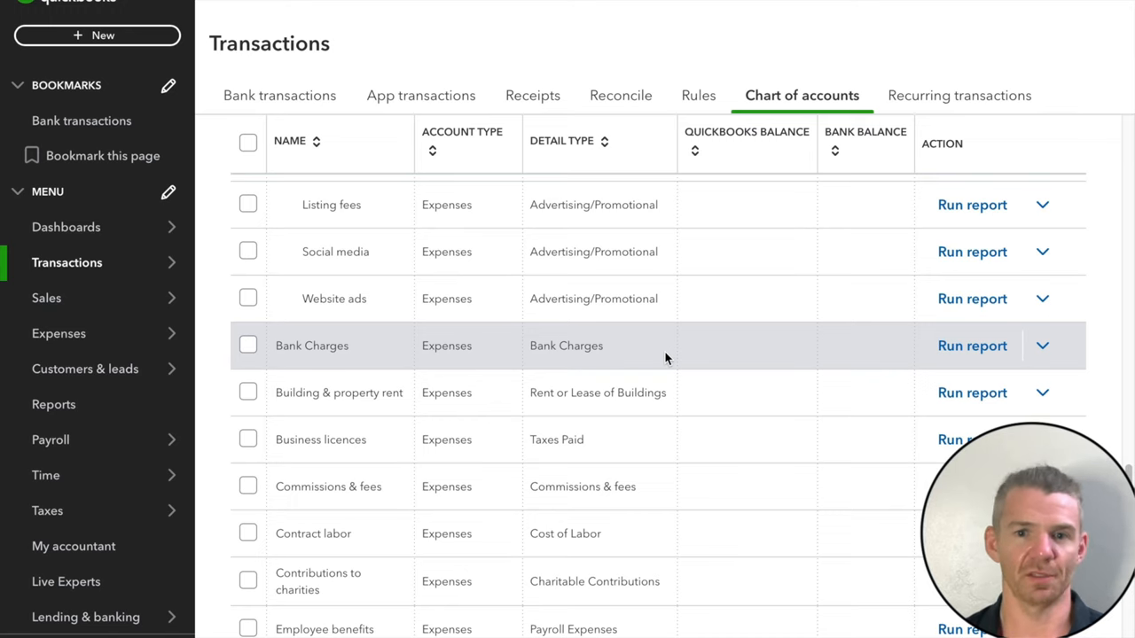
mouse_move(880, 89)
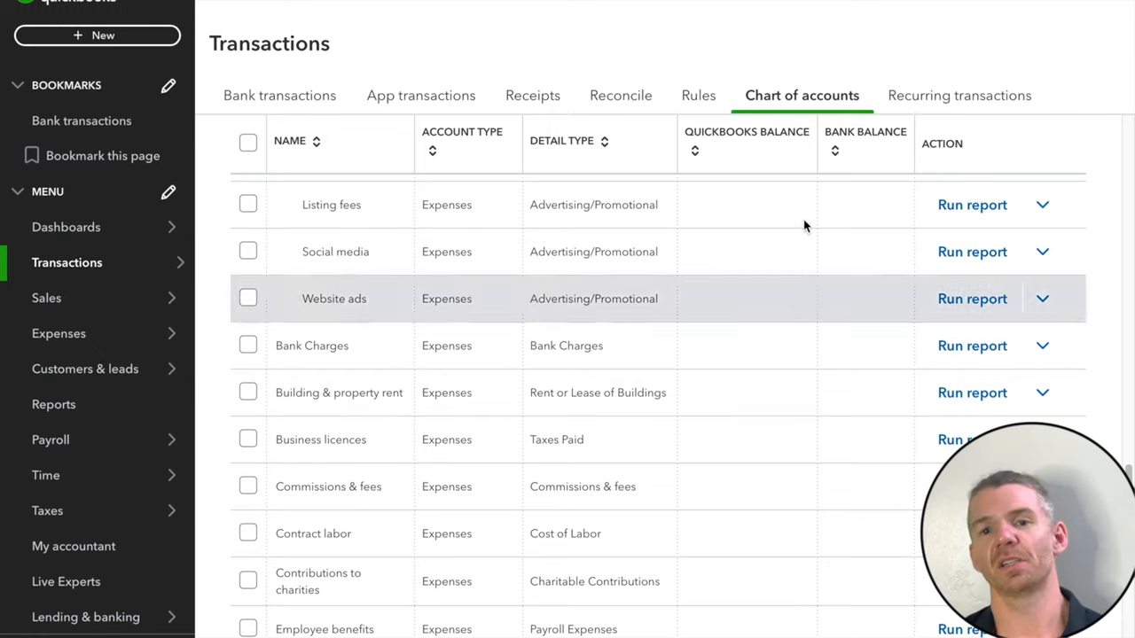
left_click(1043, 404)
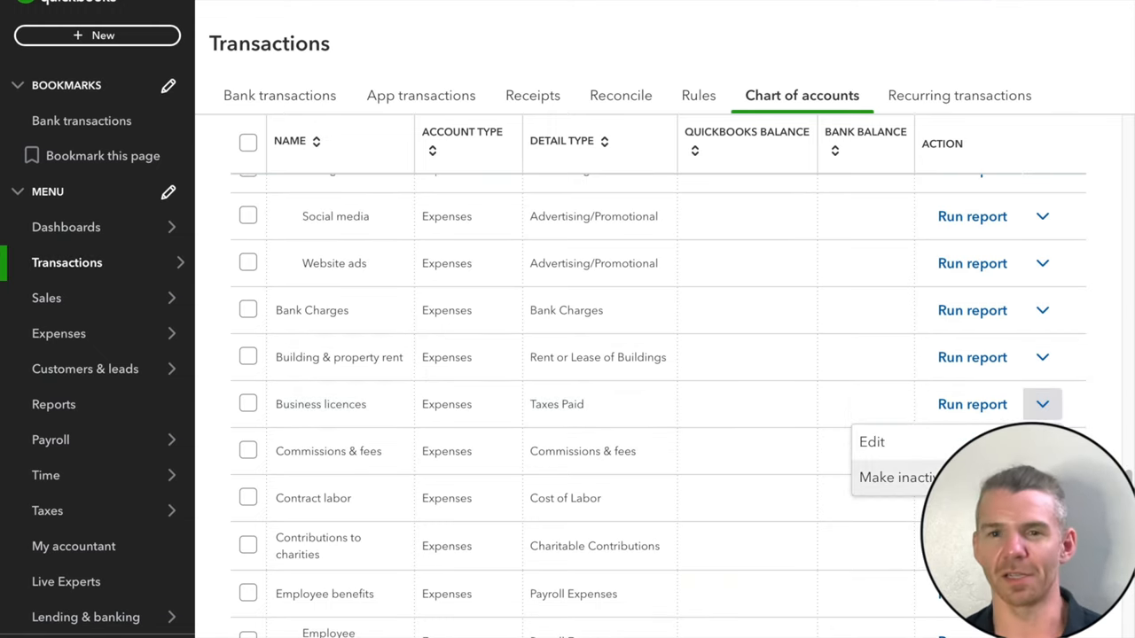
left_click(895, 476)
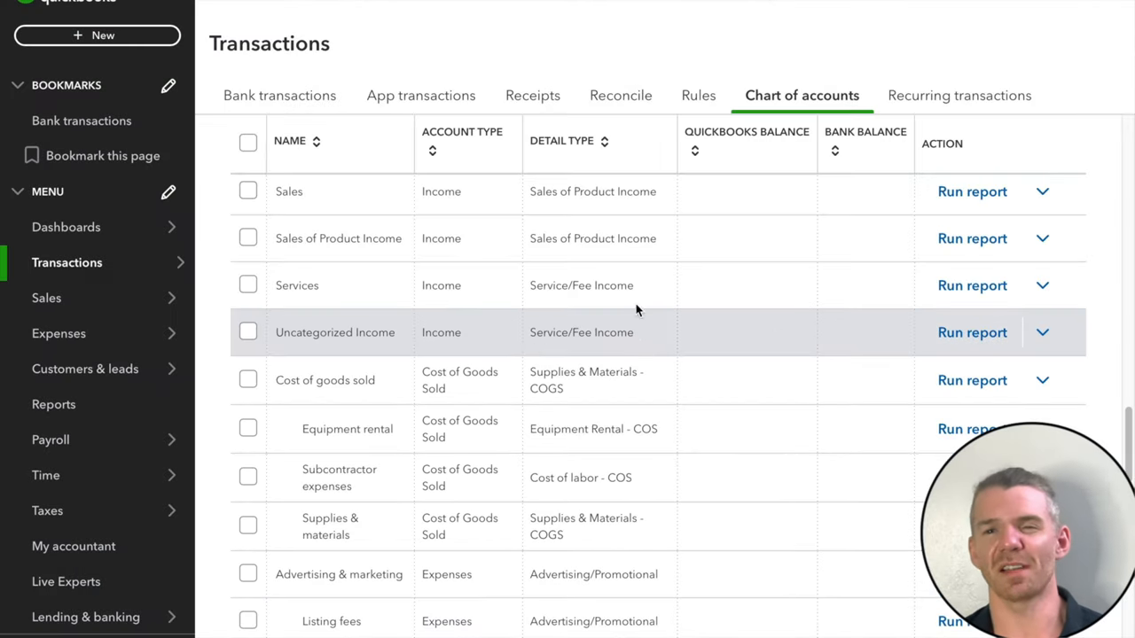
scroll("down", 3)
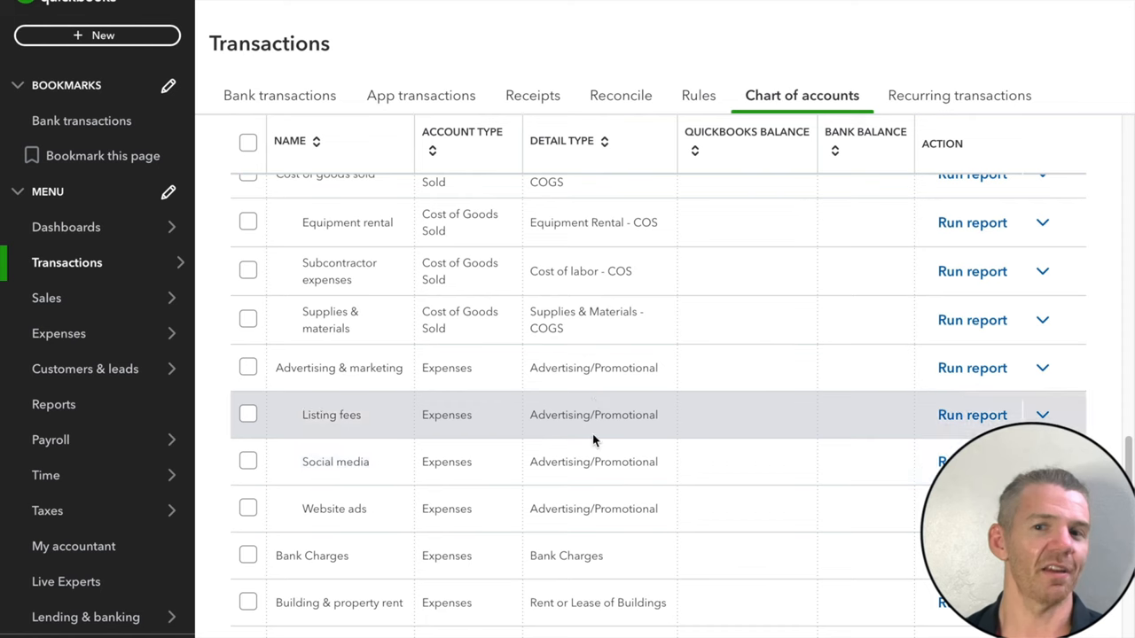
scroll("down", 3)
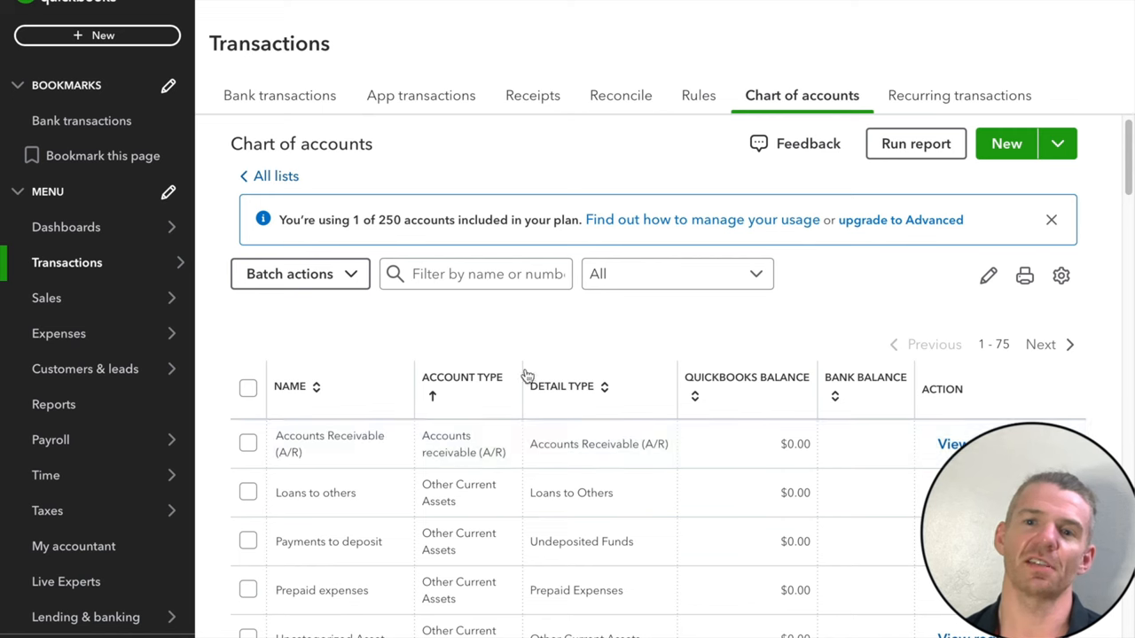
Try Make inactive on Opening balance equity and acknowledge the warning that it can't be deactivated
scroll("down", 3)
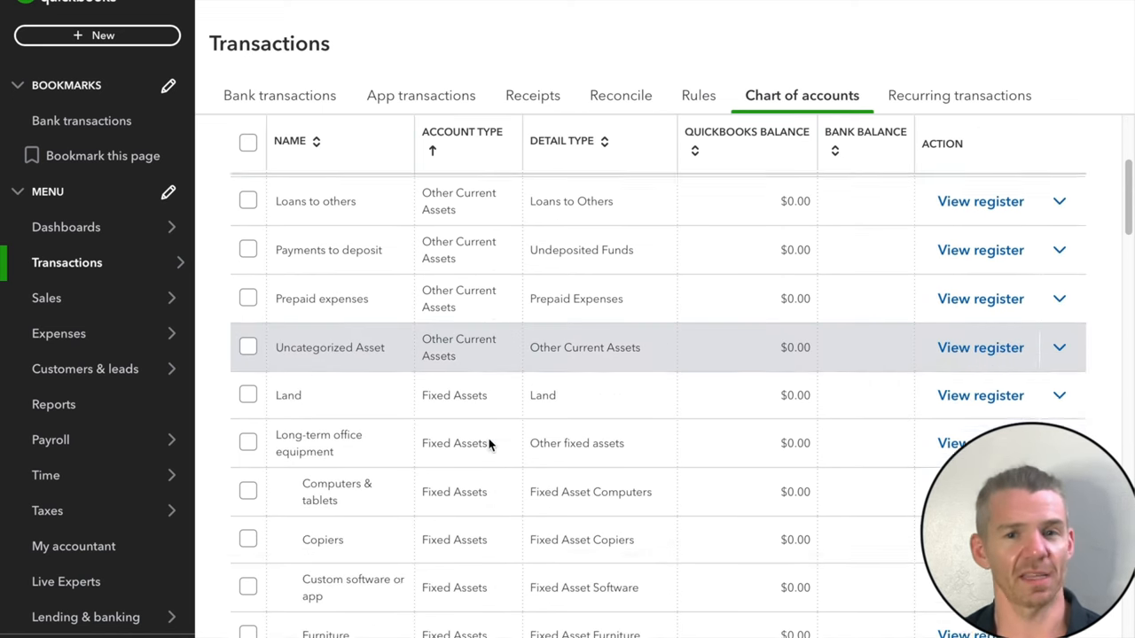
scroll("down", 3)
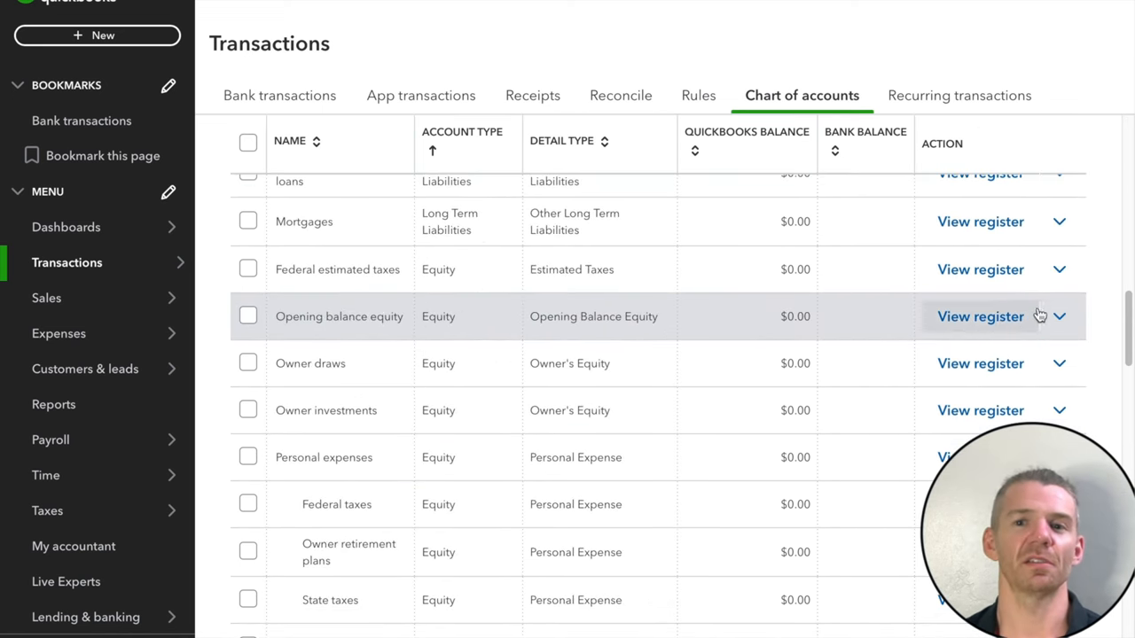
left_click(1059, 316)
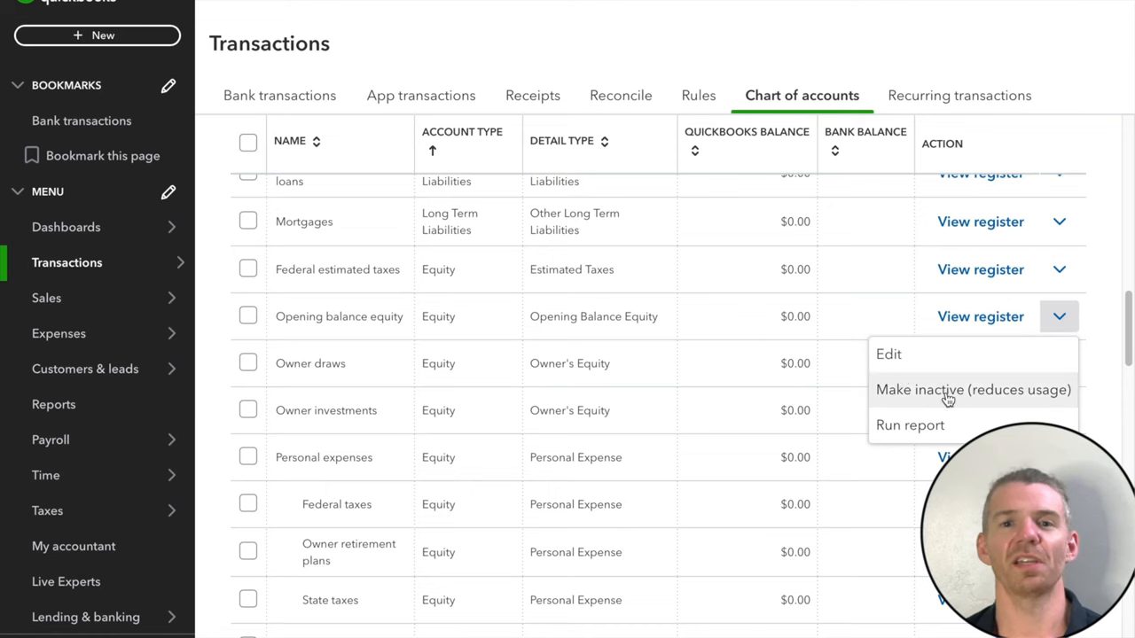
left_click(972, 390)
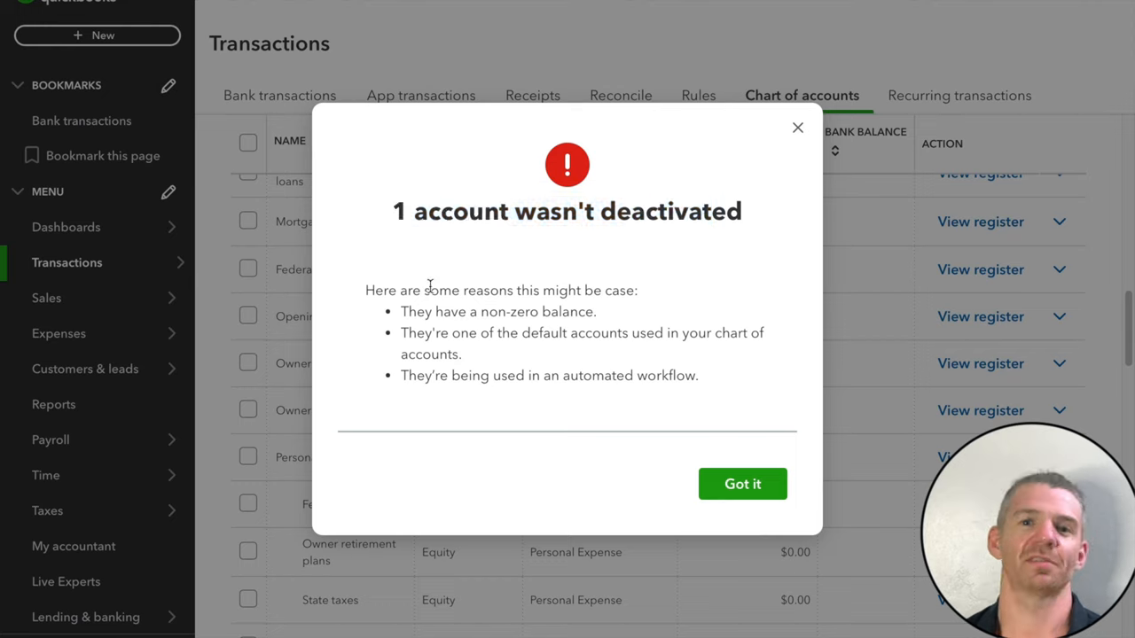
left_click_drag(426, 291, 567, 291)
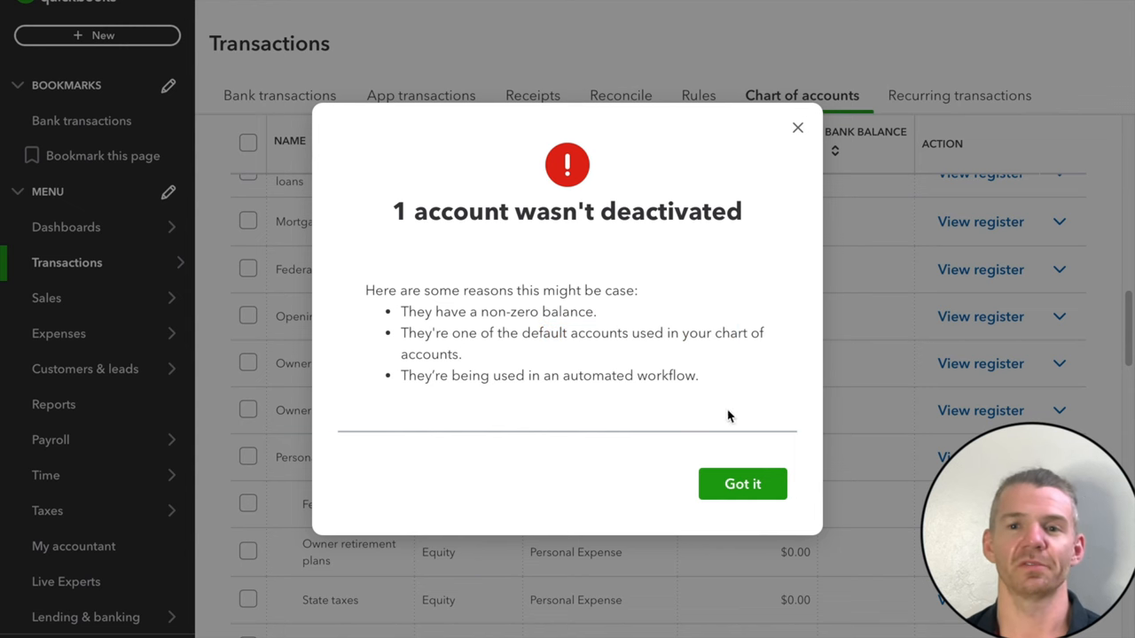
left_click(741, 483)
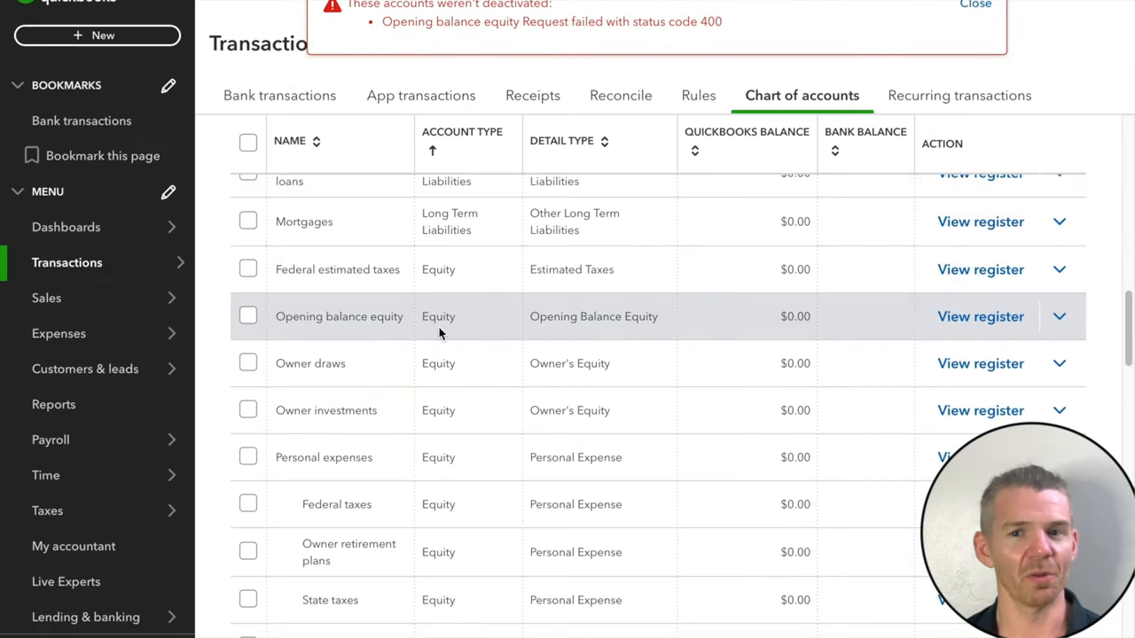
Edit Opening balance equity and change its account name to Partner Contributions
left_click(1060, 315)
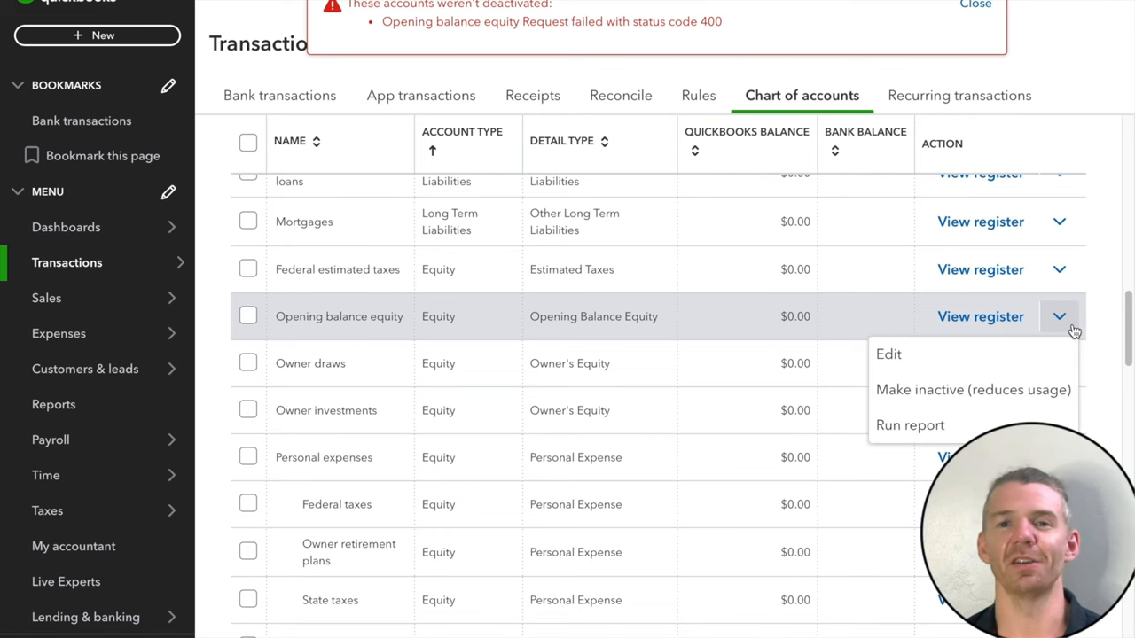
left_click(888, 355)
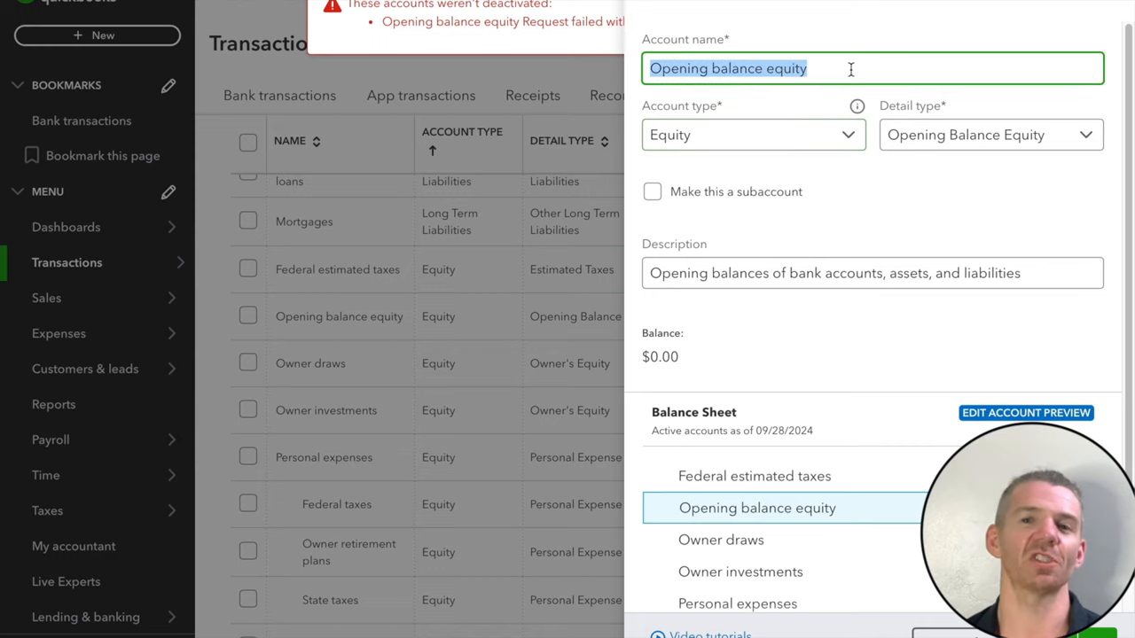
type("Partner Contributions")
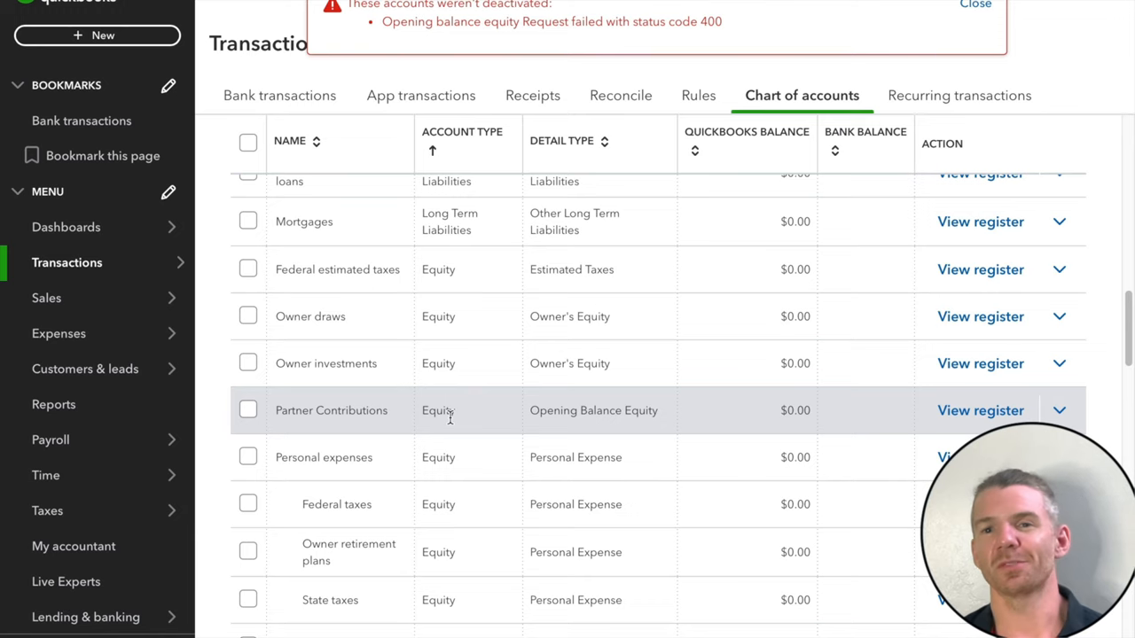
mouse_move(384, 411)
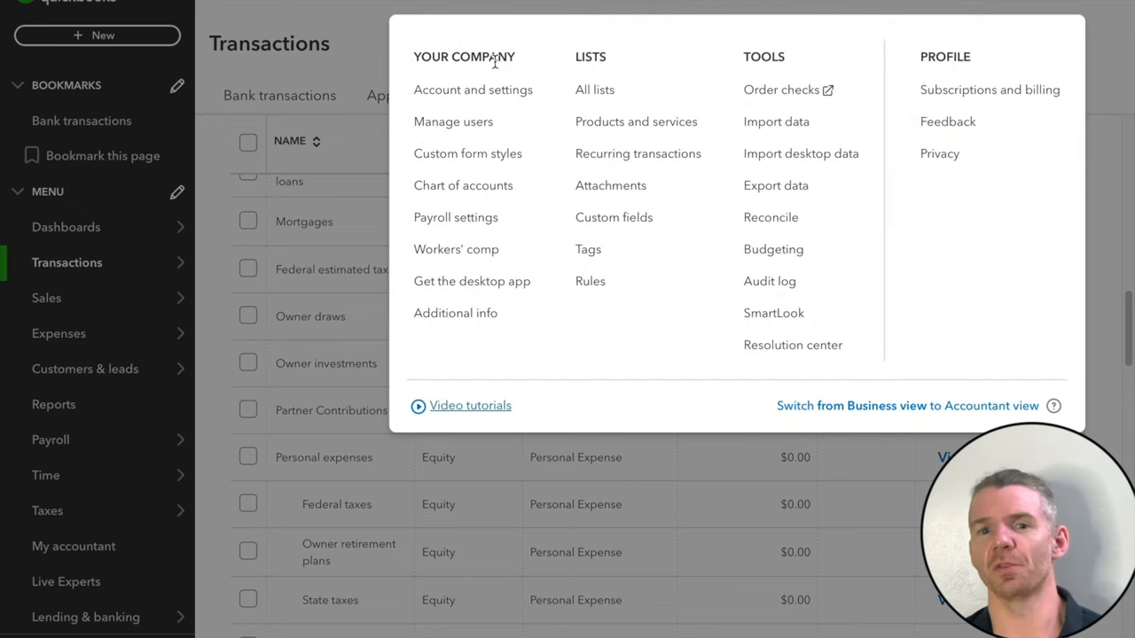
mouse_move(454, 121)
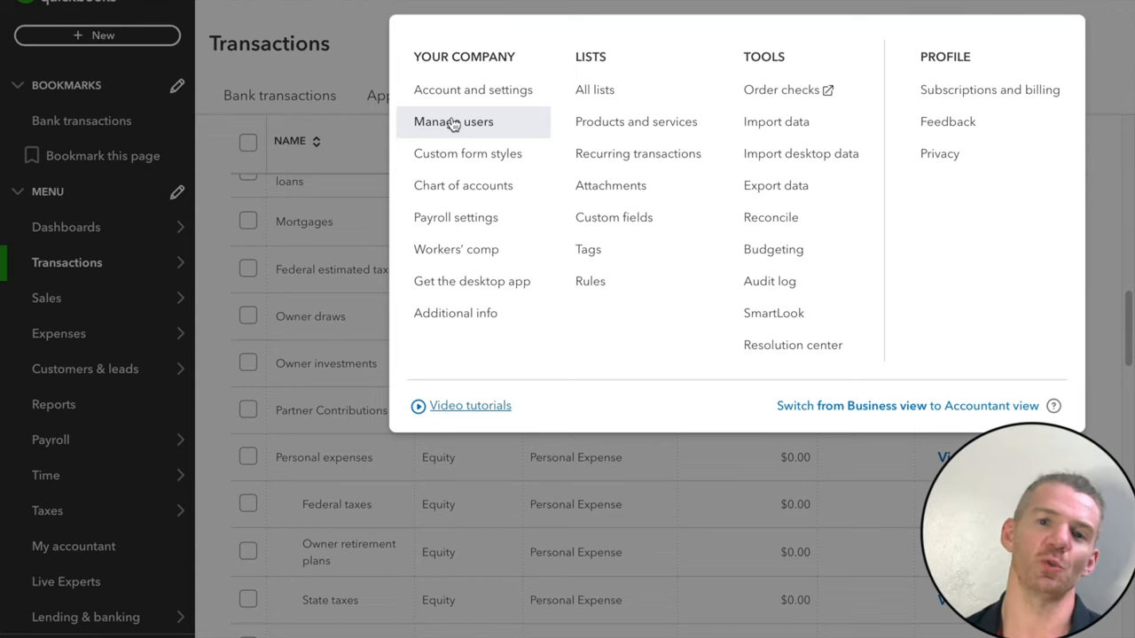
mouse_move(471, 88)
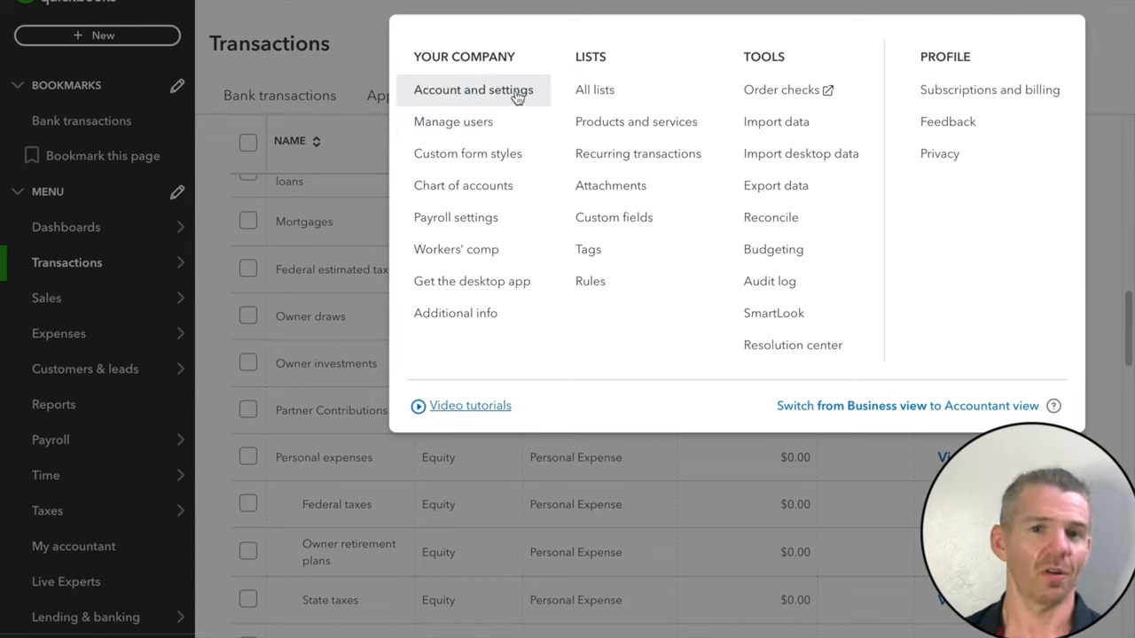
mouse_move(528, 99)
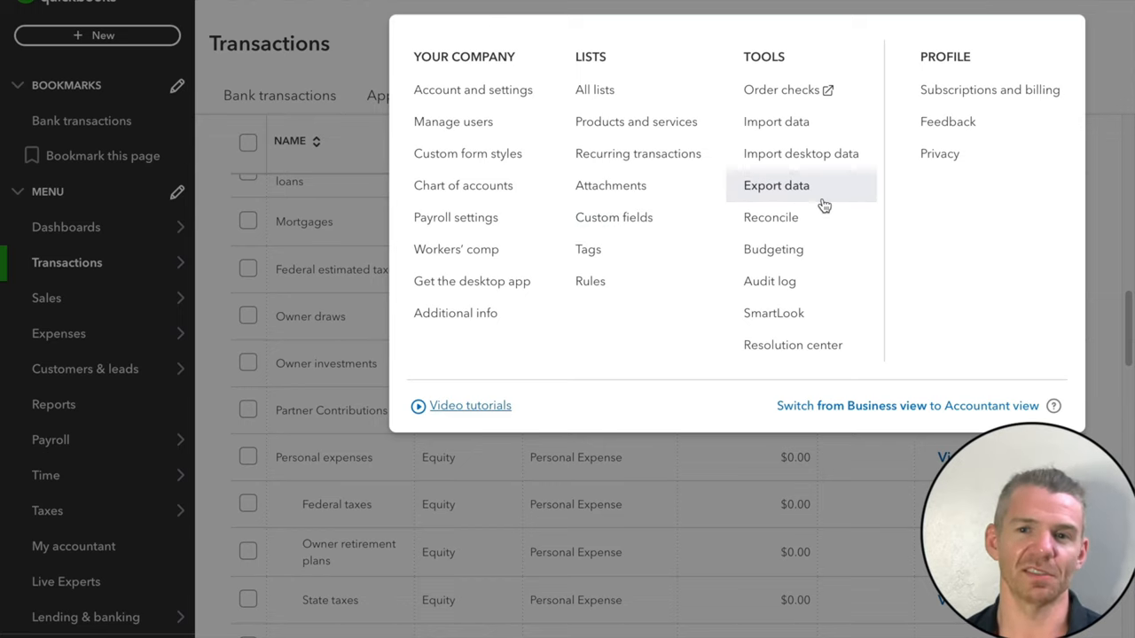
mouse_move(777, 121)
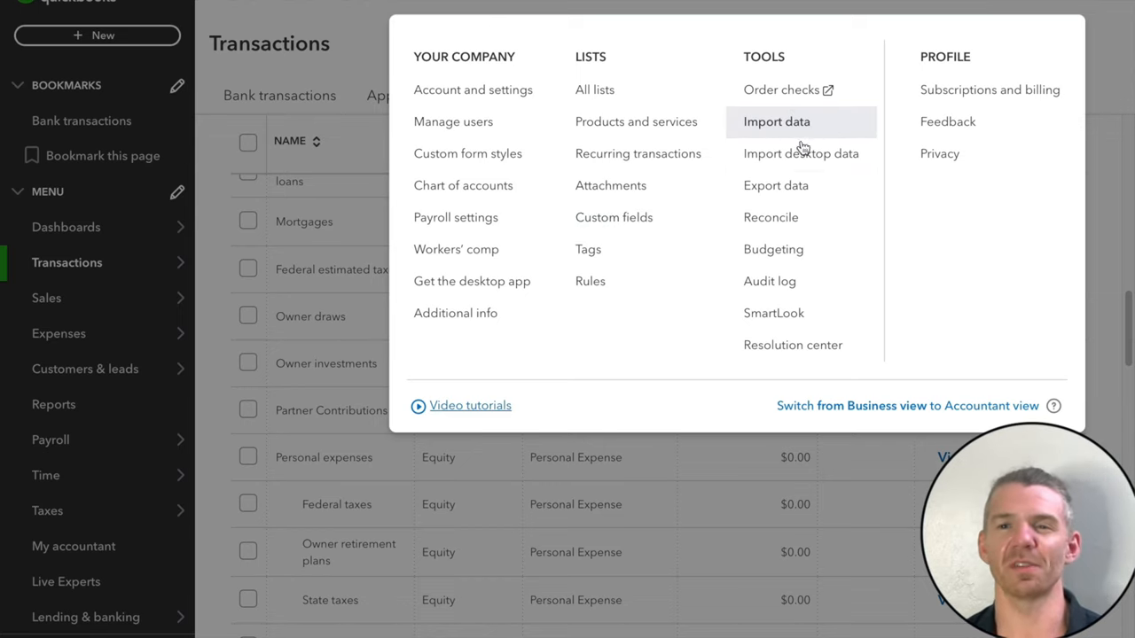
mouse_move(758, 191)
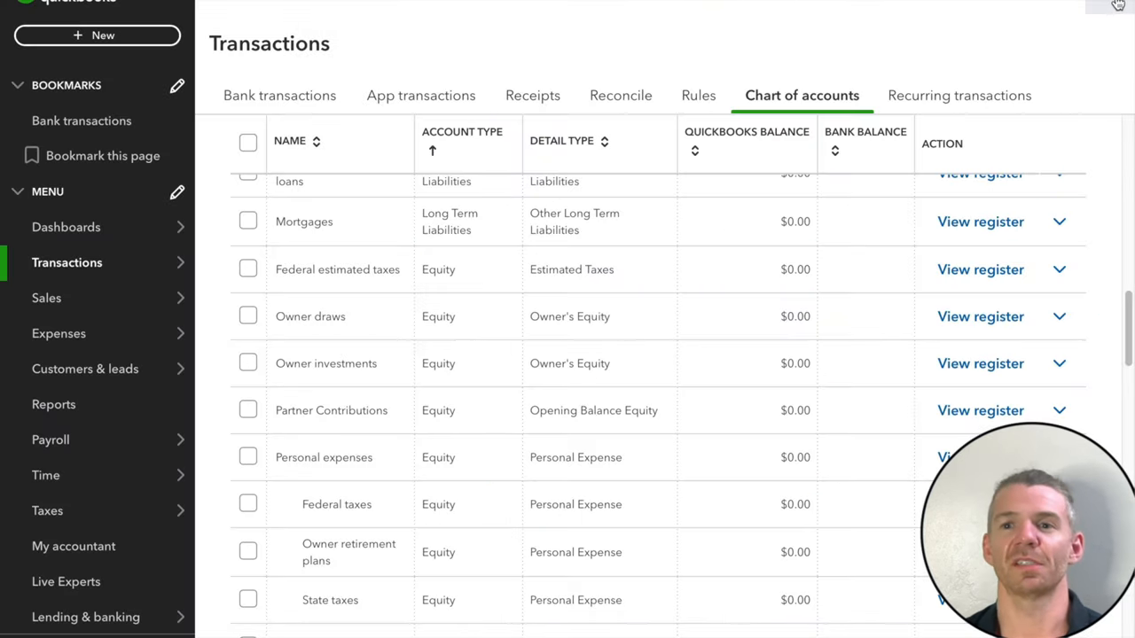
Show the signed-in user's profile panel with its sign-out option
left_click(1119, 7)
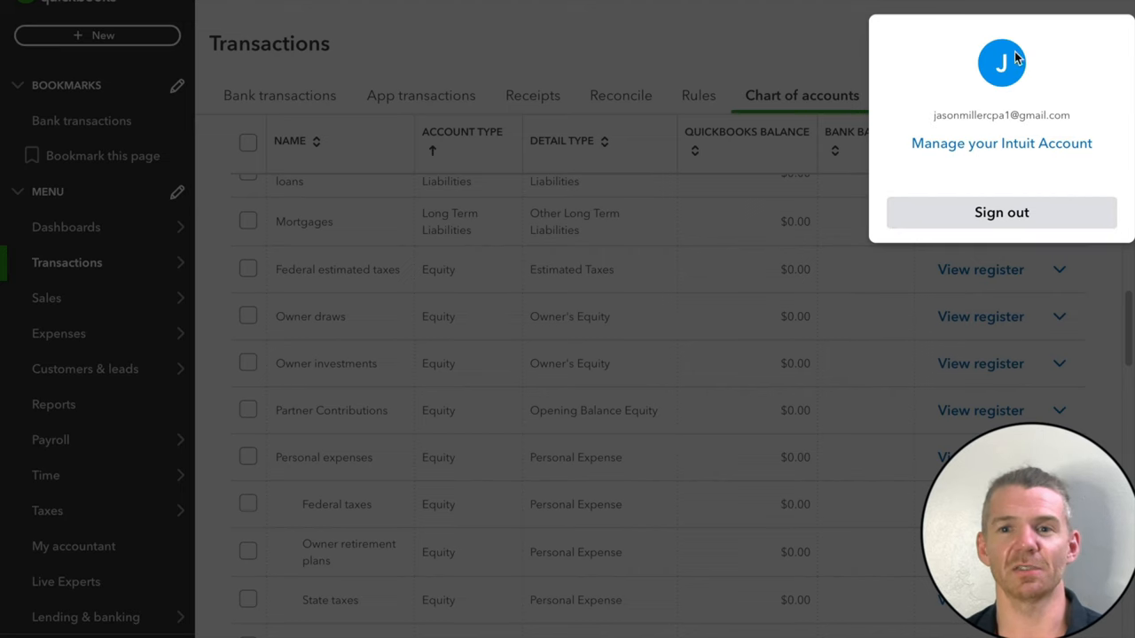